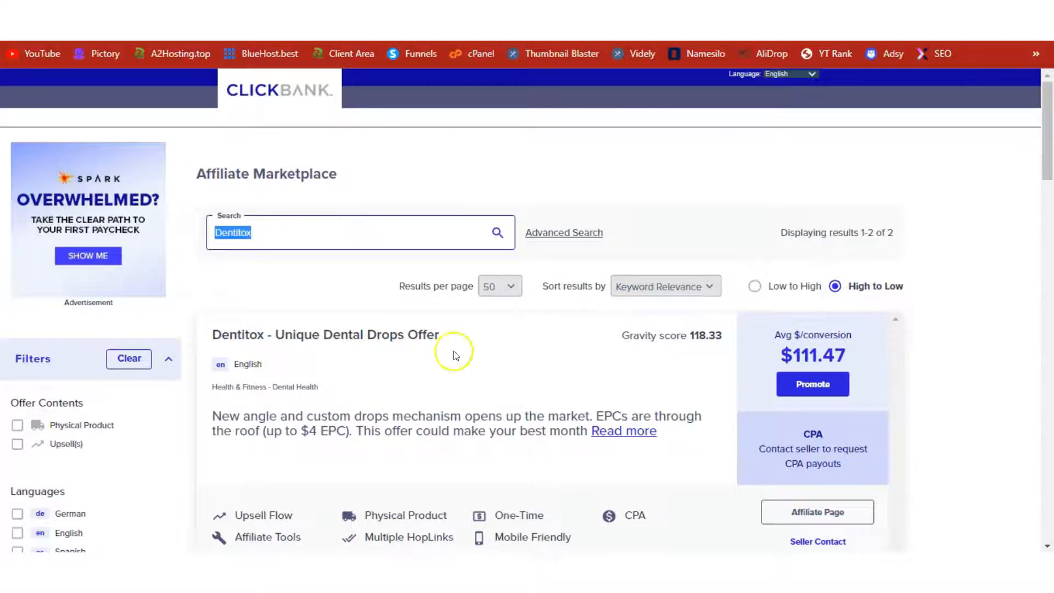
mouse_move(452, 339)
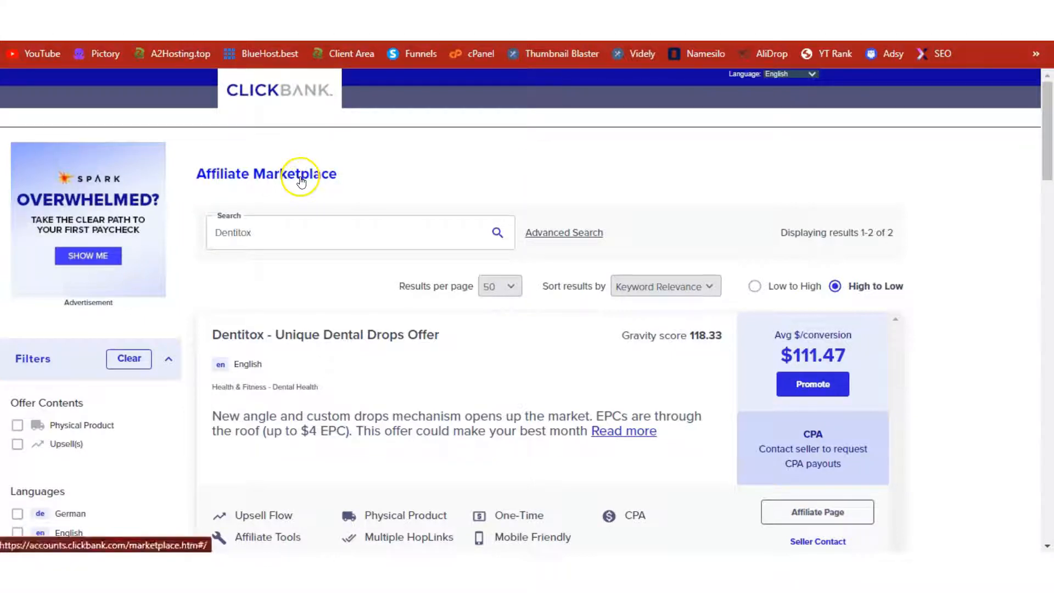
mouse_move(417, 175)
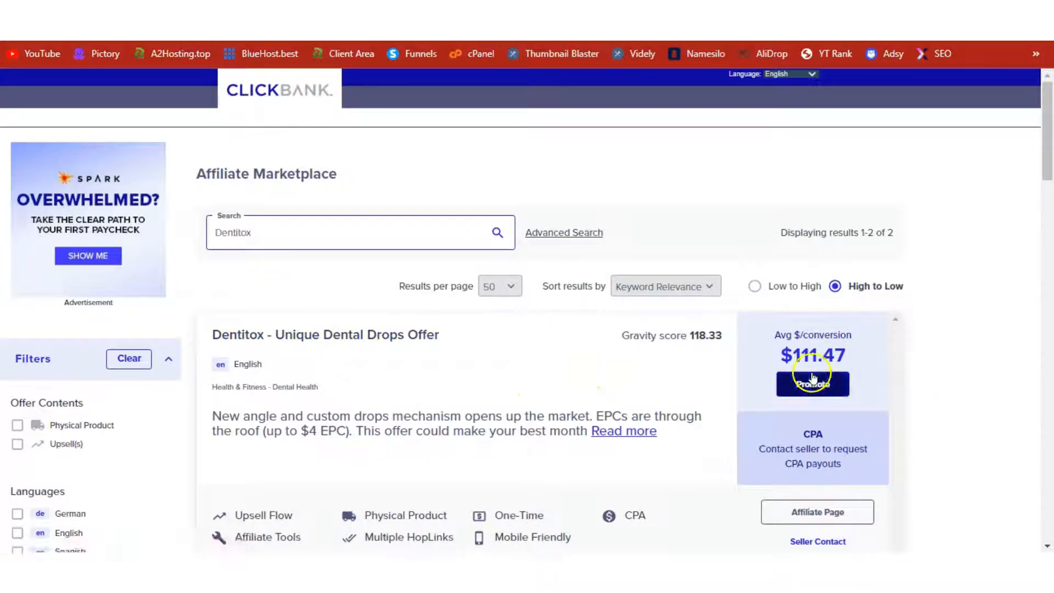
- Generate the Dentitox HopLink for nickname mrbonus with tracking ID wpb and copy it
click(812, 383)
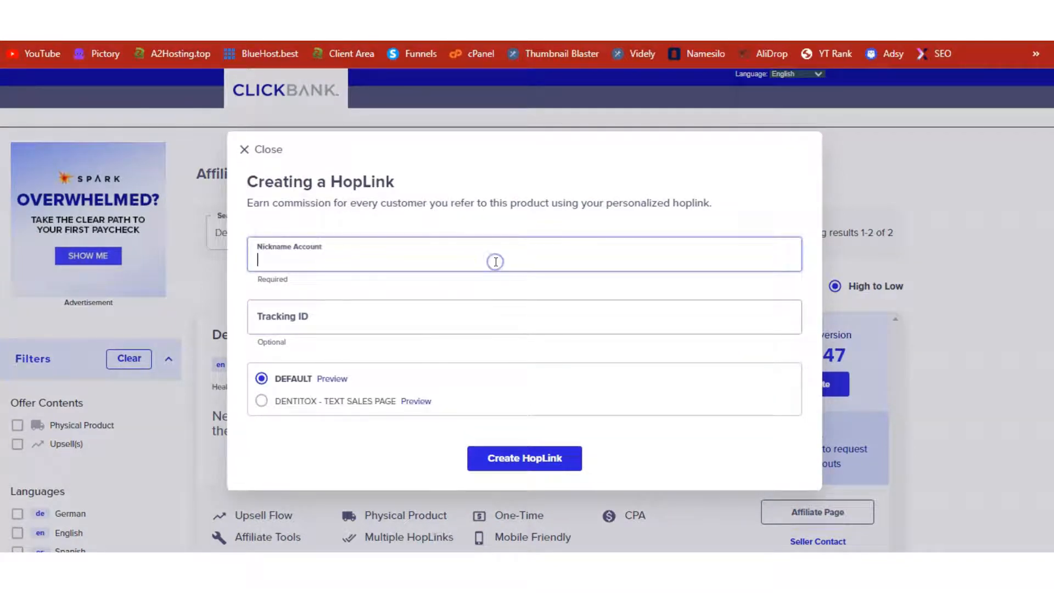
text(mrbonusarn)
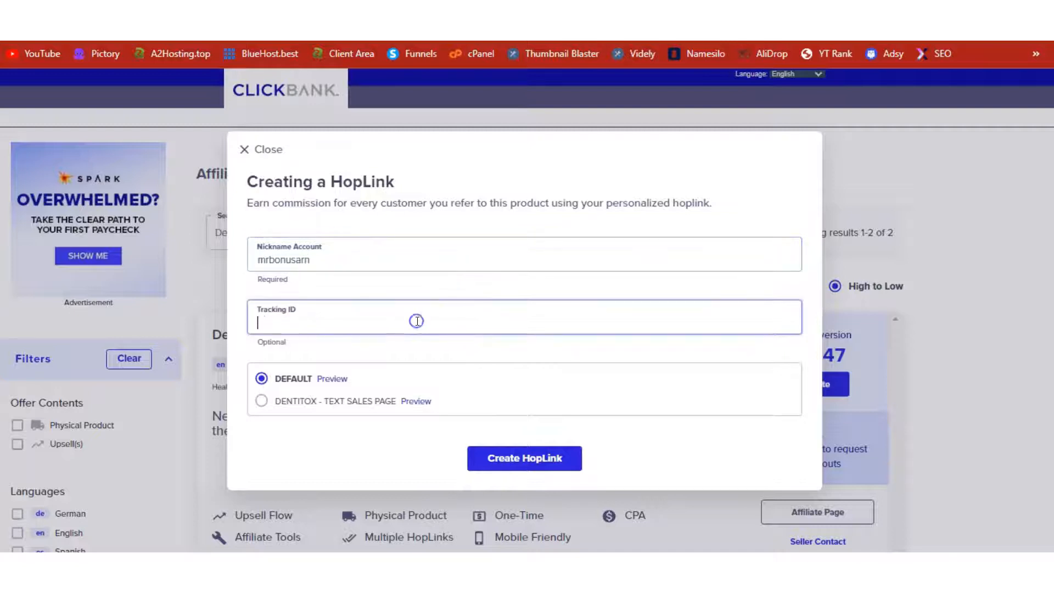
text(wpb)
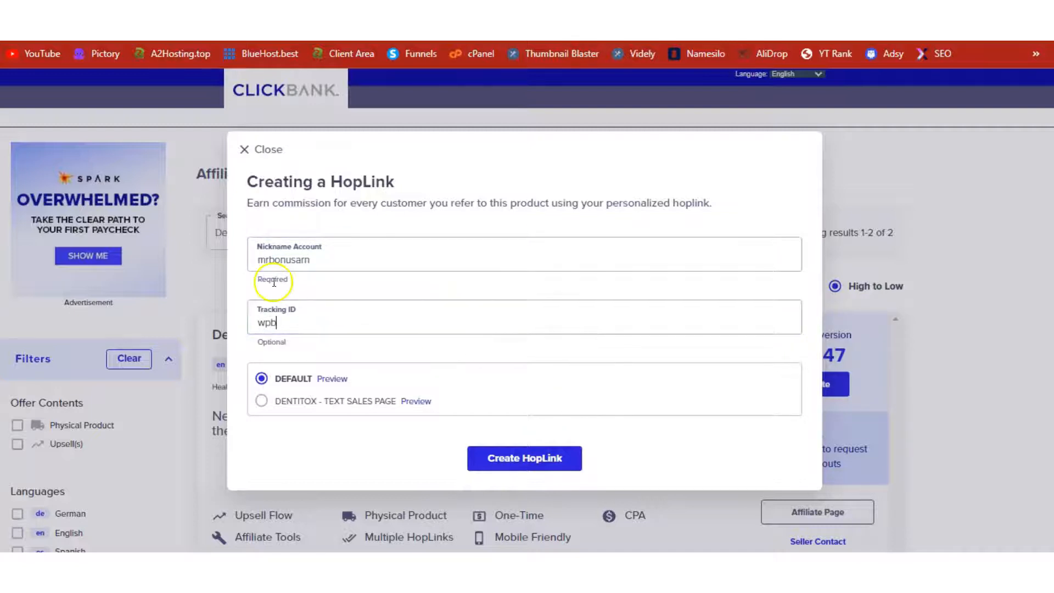
mouse_move(524, 458)
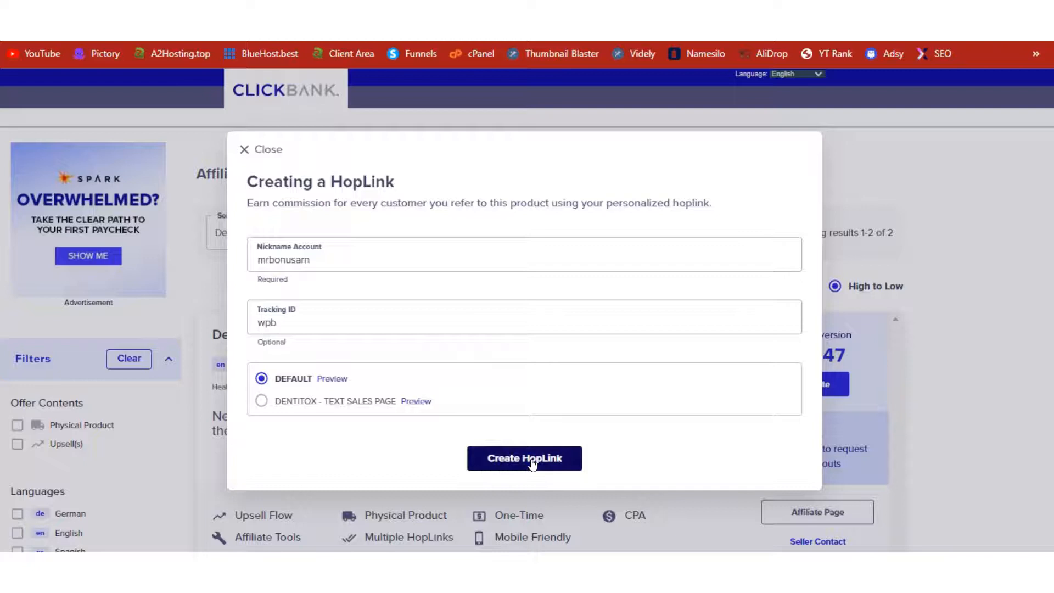
click(524, 458)
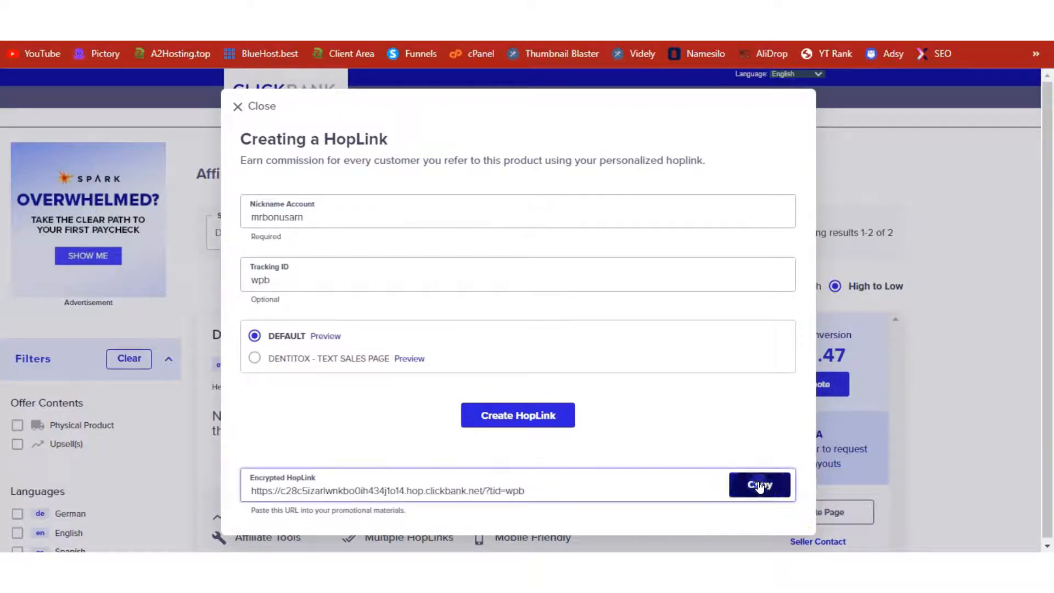
click(760, 485)
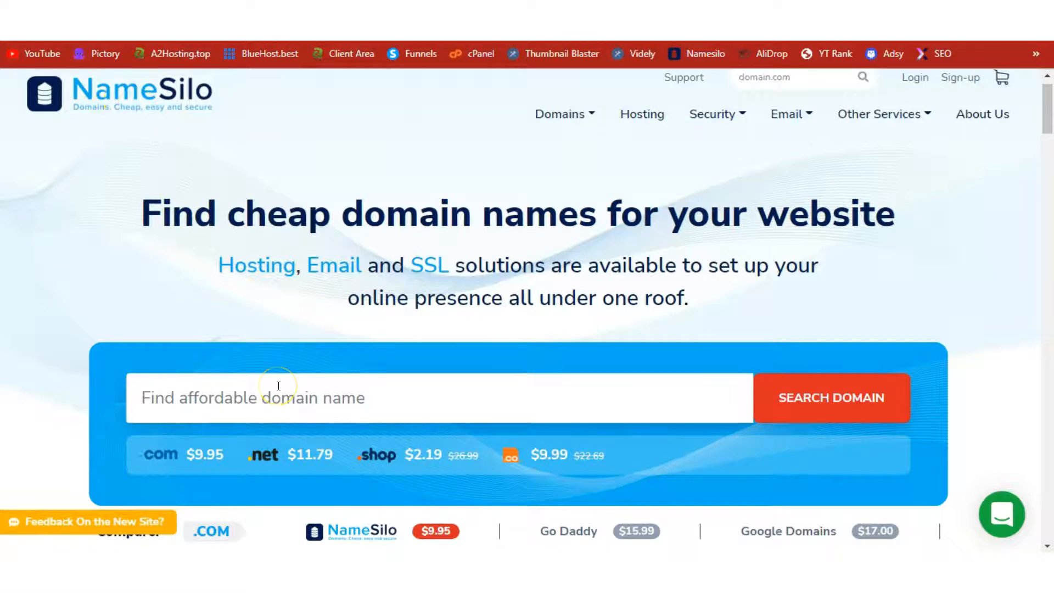
mouse_move(276, 182)
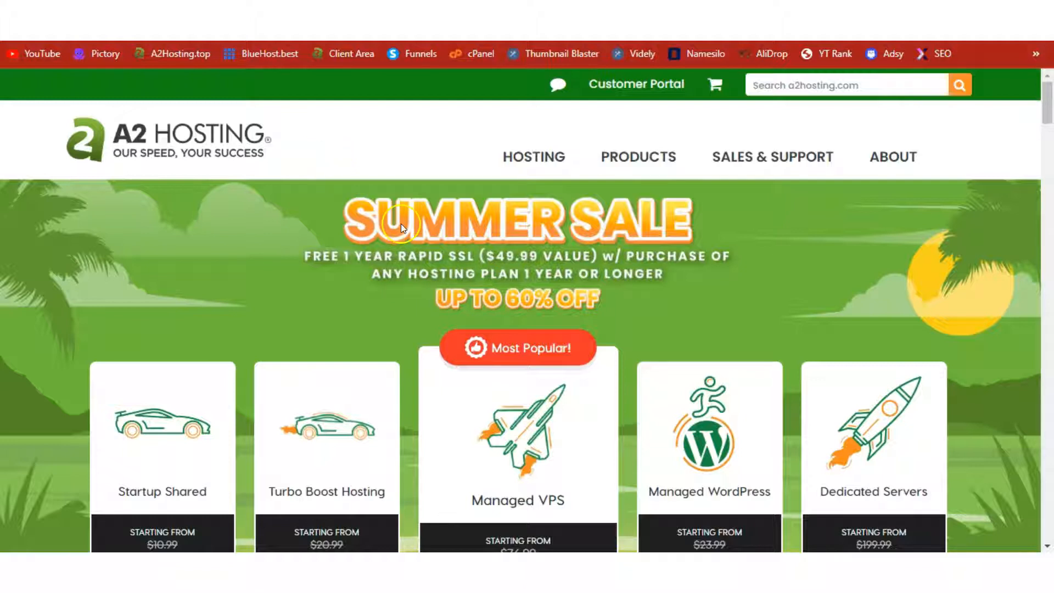
mouse_move(505, 307)
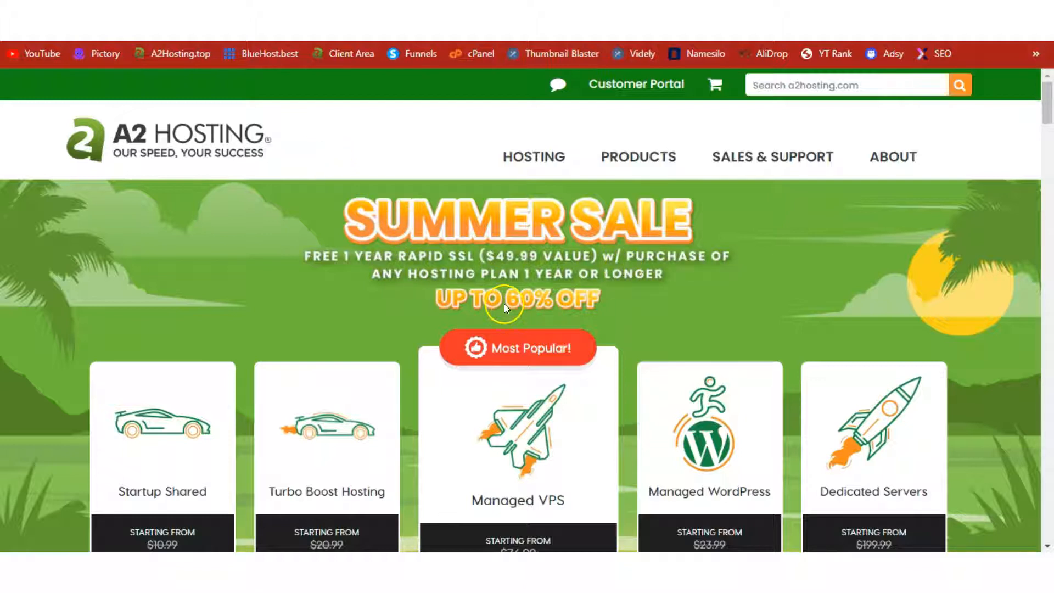
- Scroll down to the A2 Hosting plan cards, Startup Shared from $2.99 monthly
scroll(down, 3)
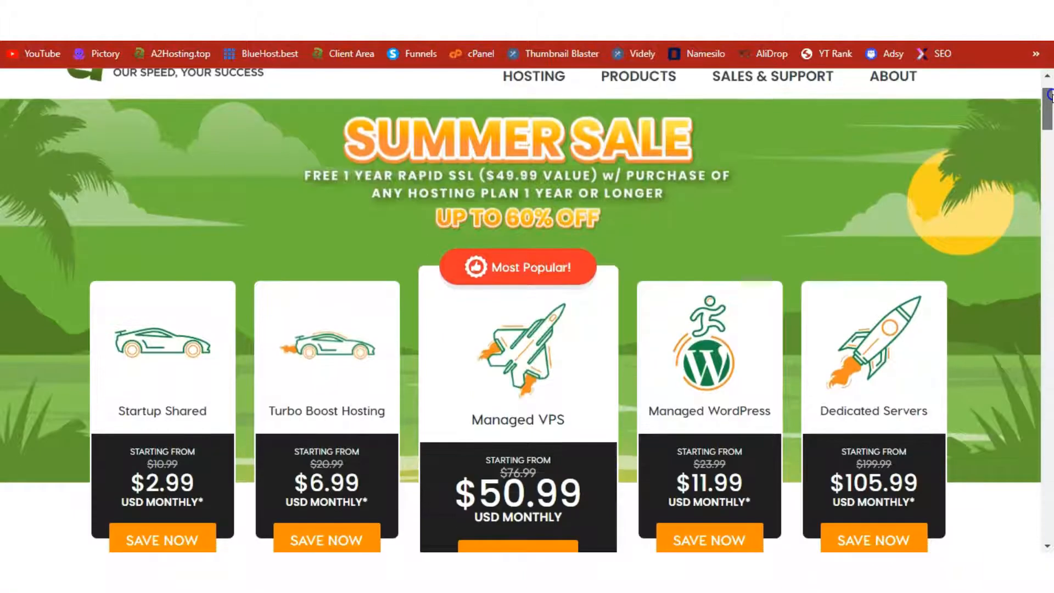
scroll(down, 3)
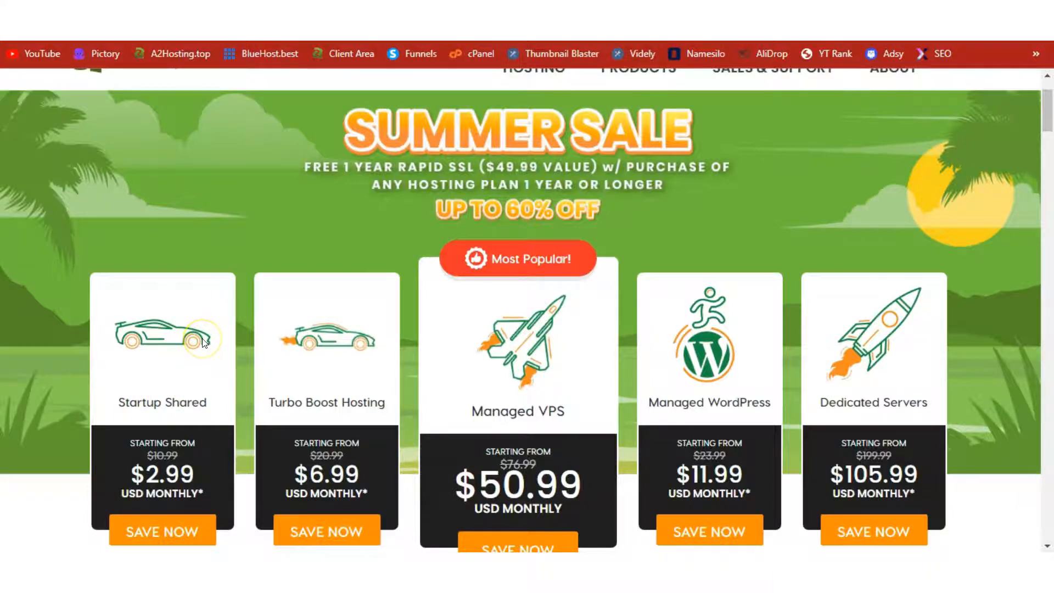
mouse_move(273, 150)
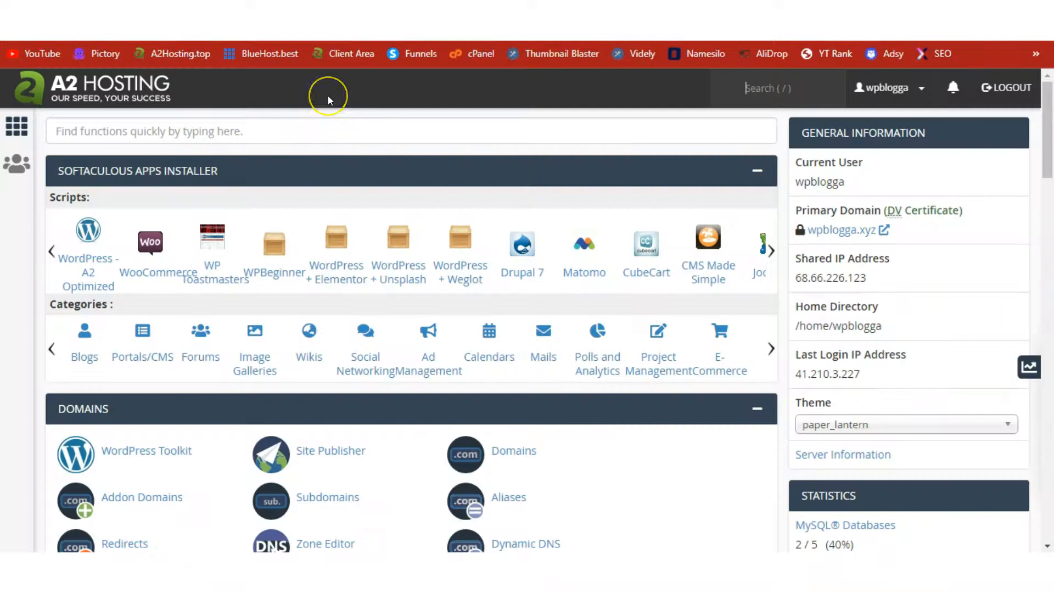
mouse_move(329, 97)
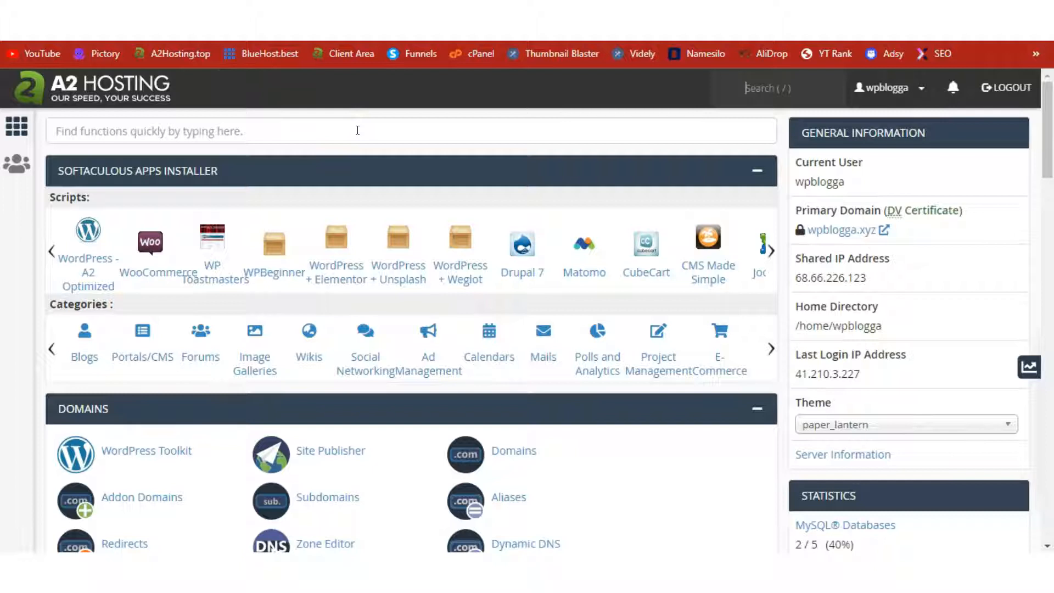
mouse_move(362, 128)
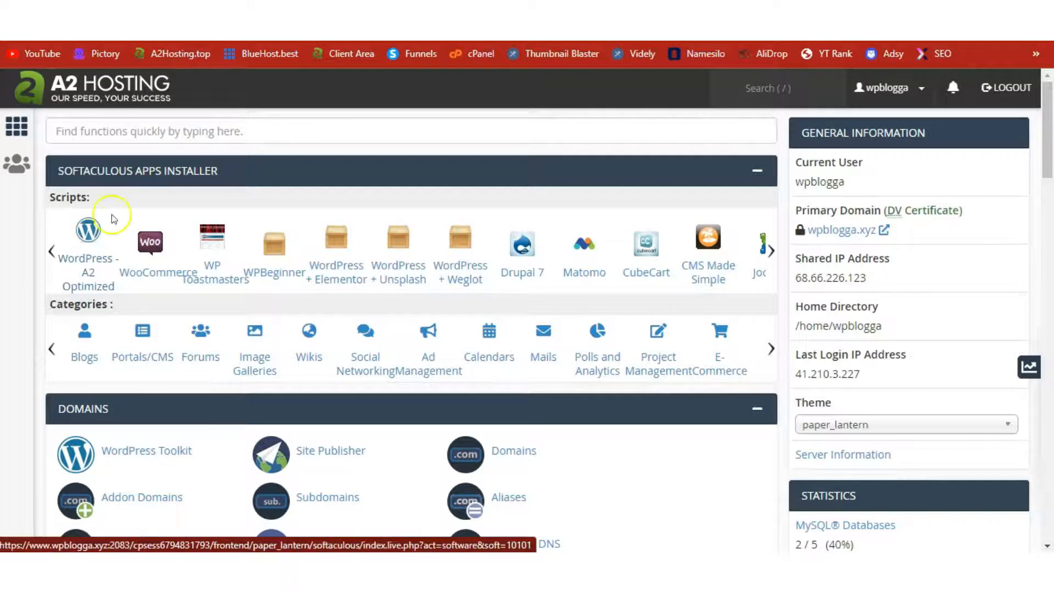
- Start the WordPress - A2 Optimized installer, keep default site settings and regenerate the admin password
click(88, 228)
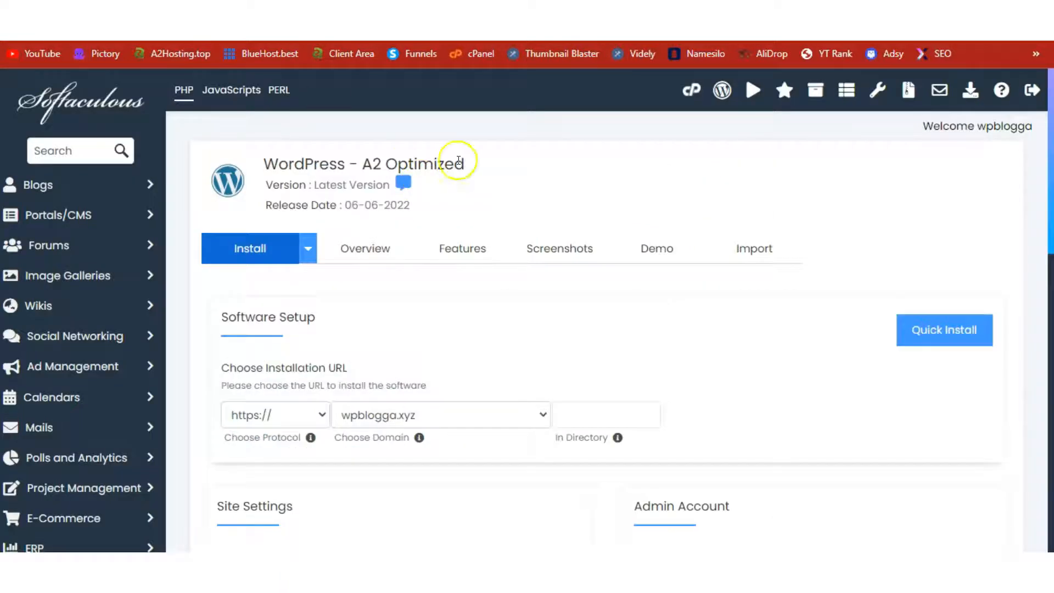
scroll(down, 3)
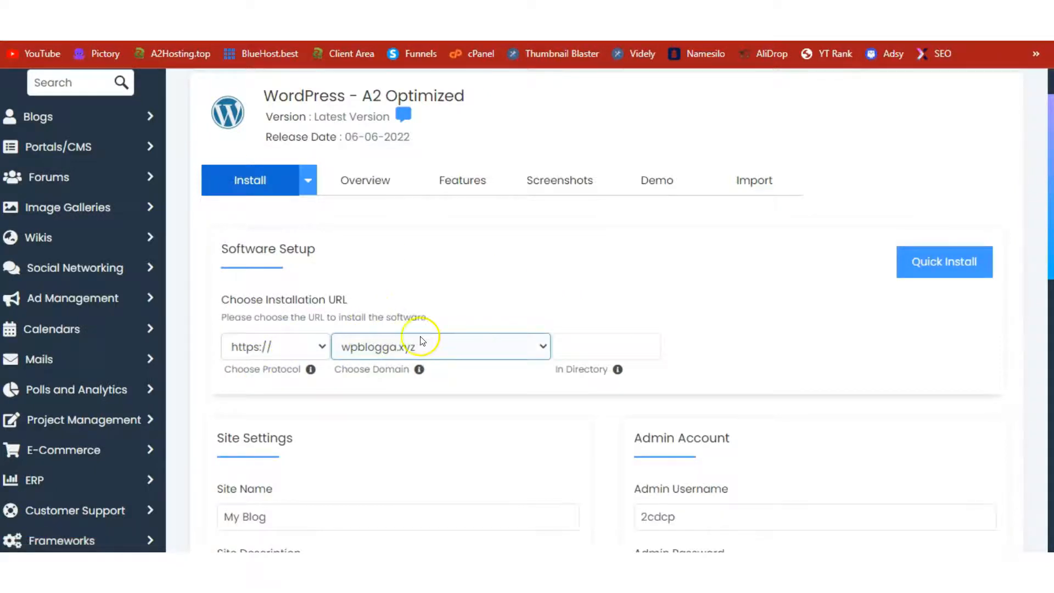
scroll(down, 3)
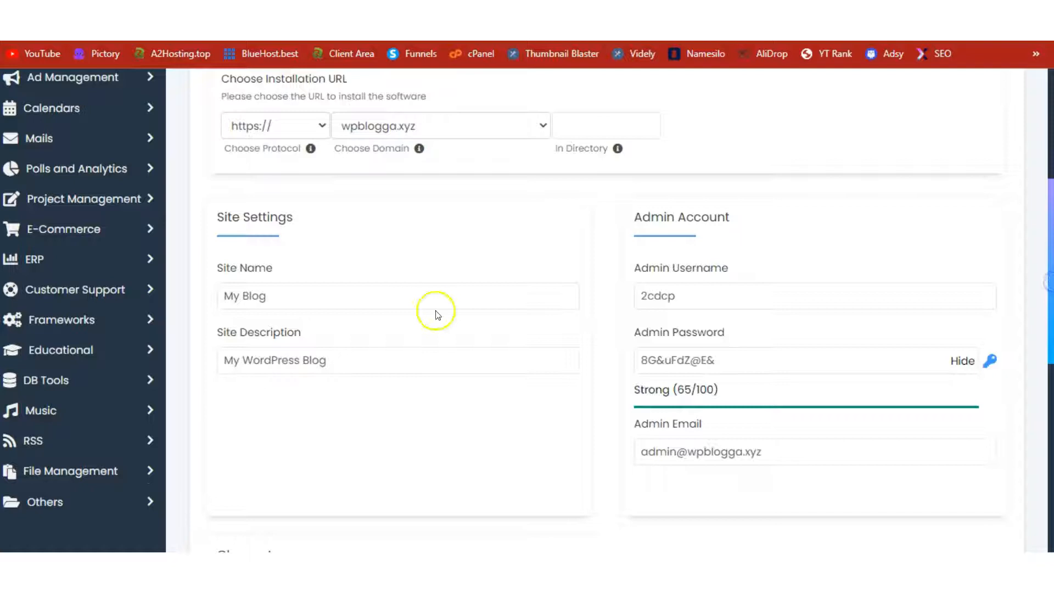
click(277, 296)
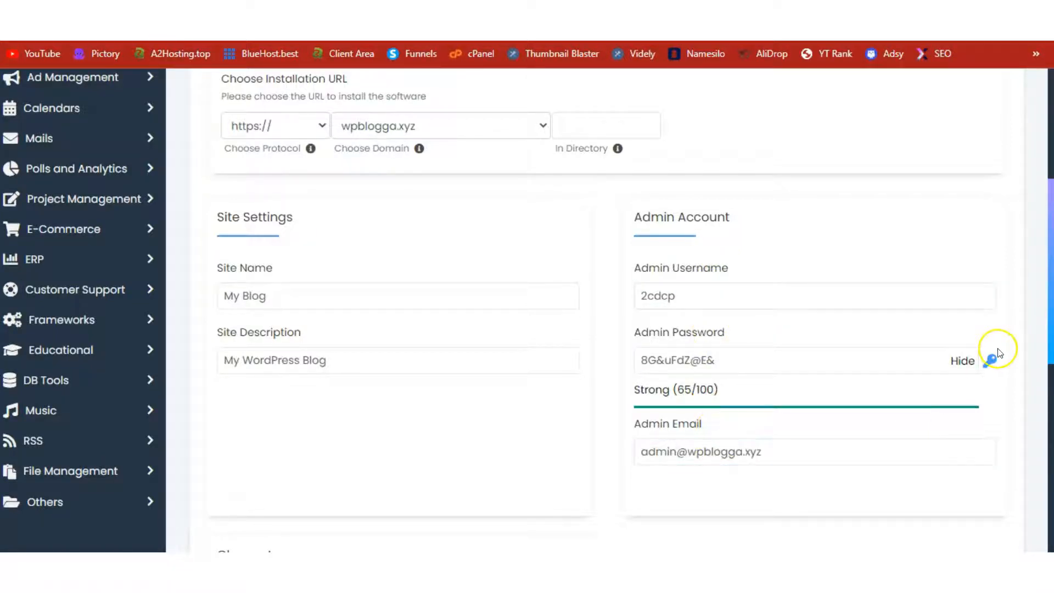
click(988, 360)
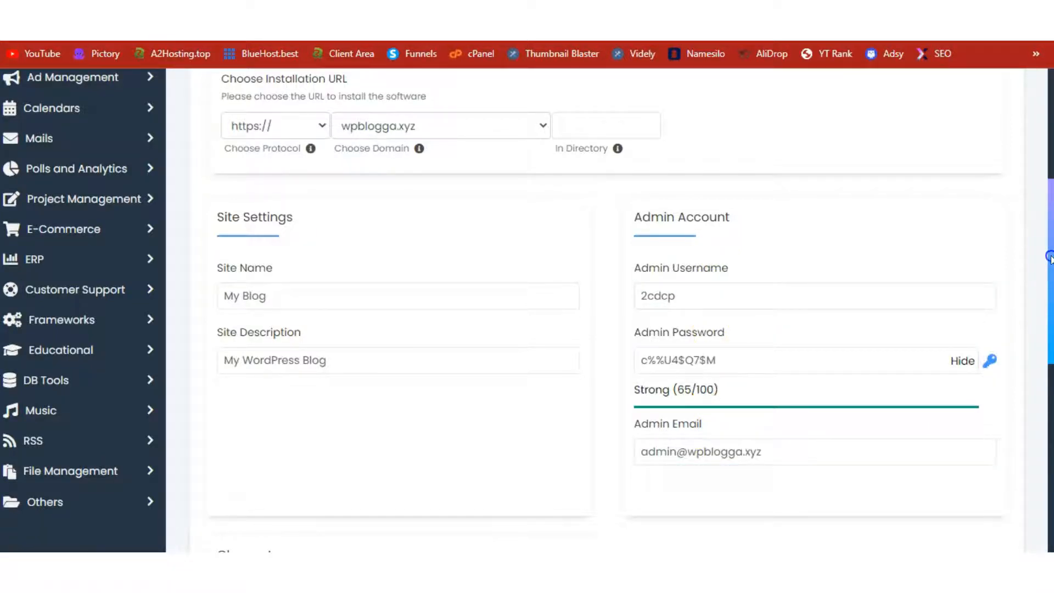
scroll(down, 3)
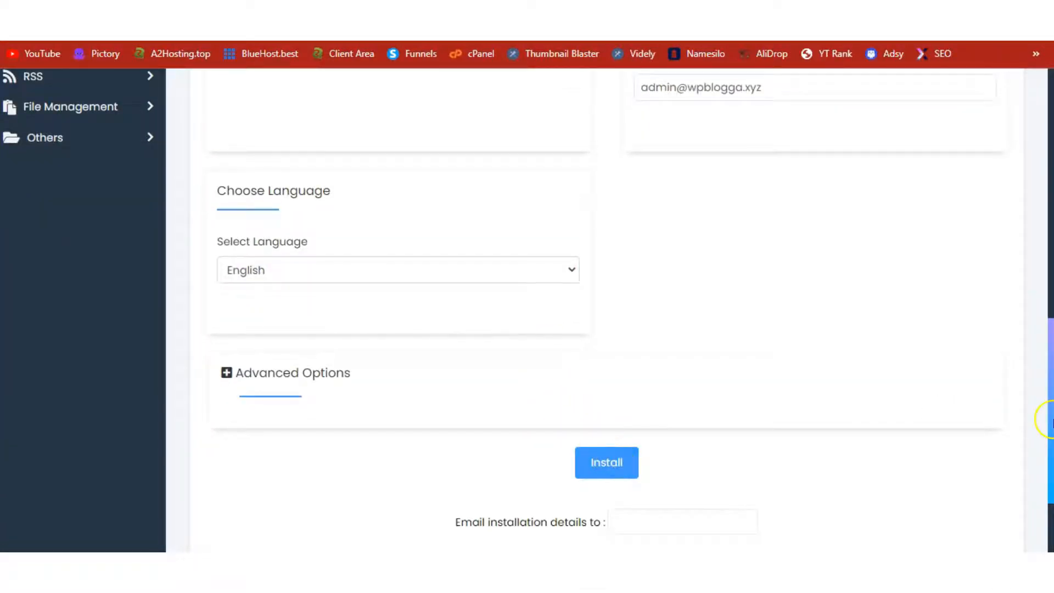
scroll(down, 3)
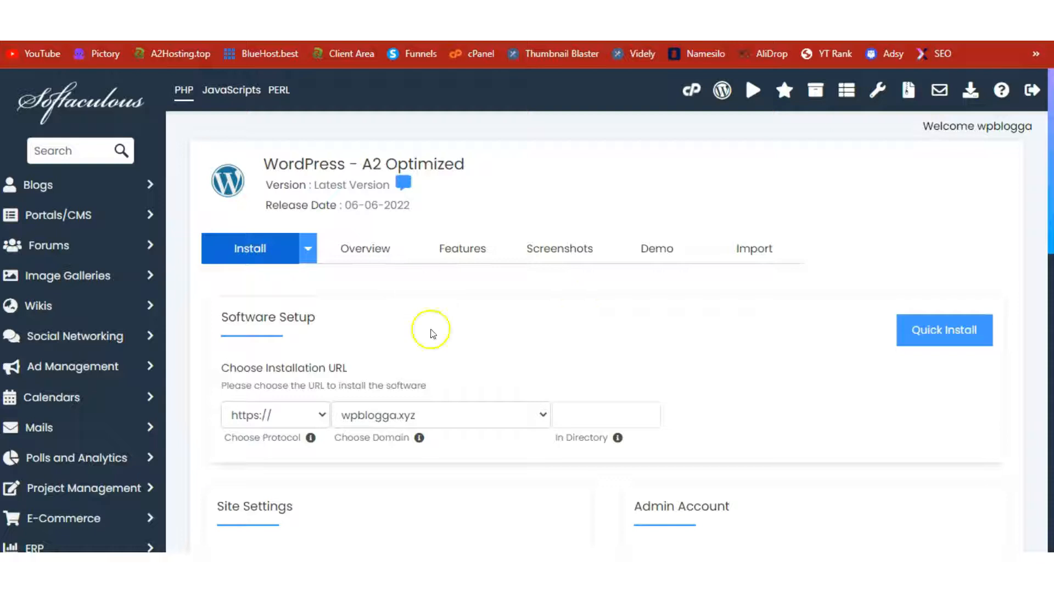
mouse_move(418, 278)
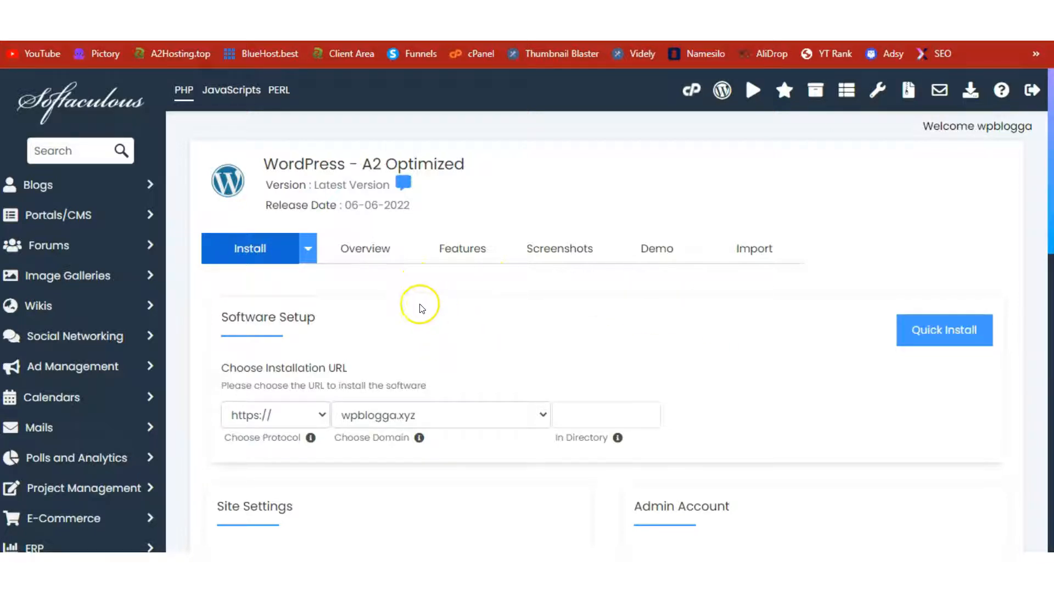
mouse_move(428, 279)
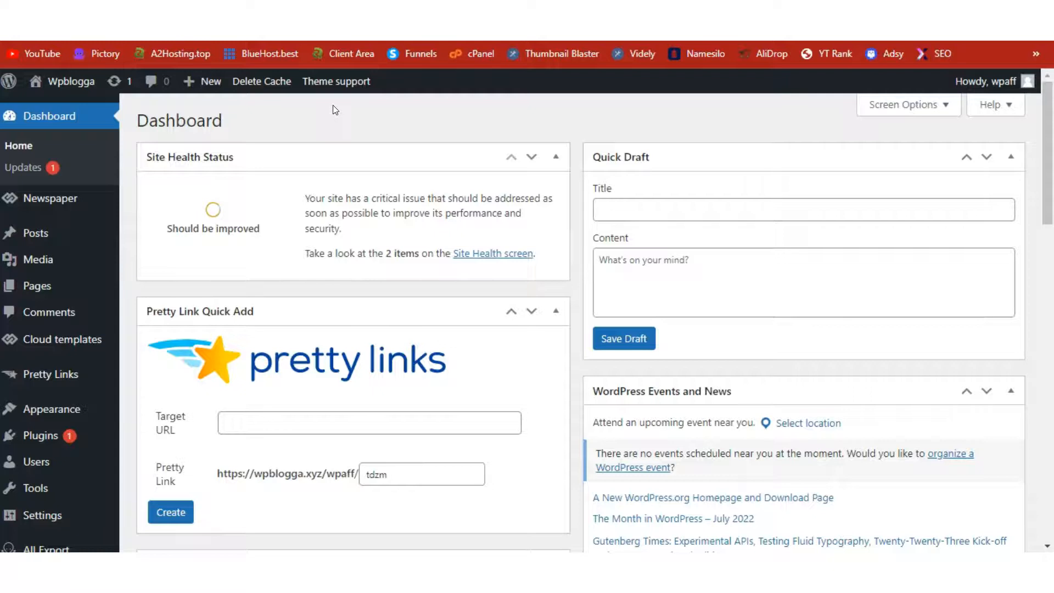
- Go to the Add Plugins page to look for Pretty Links
click(53, 408)
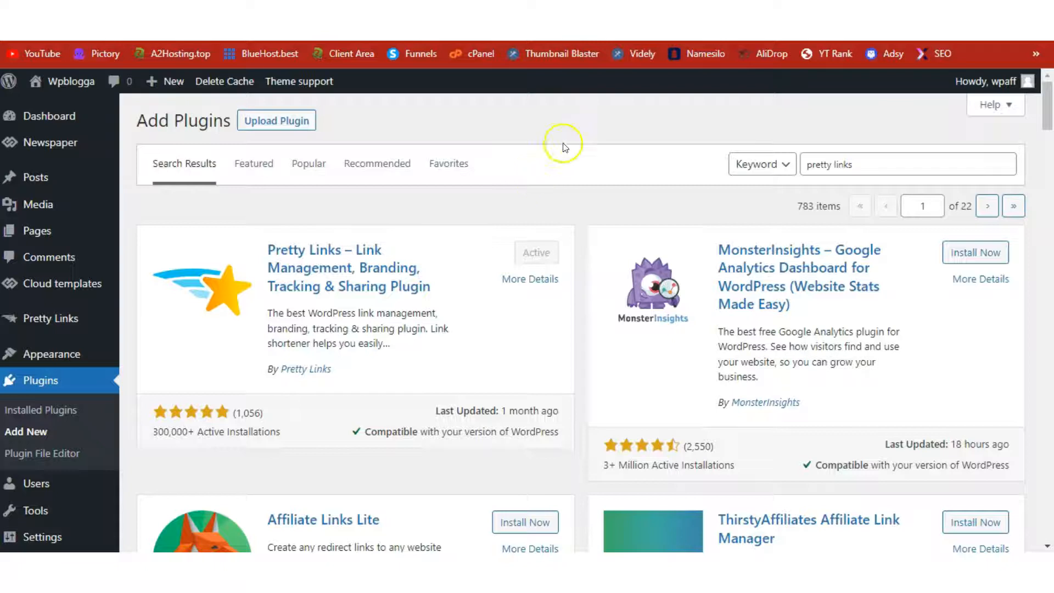
mouse_move(355, 239)
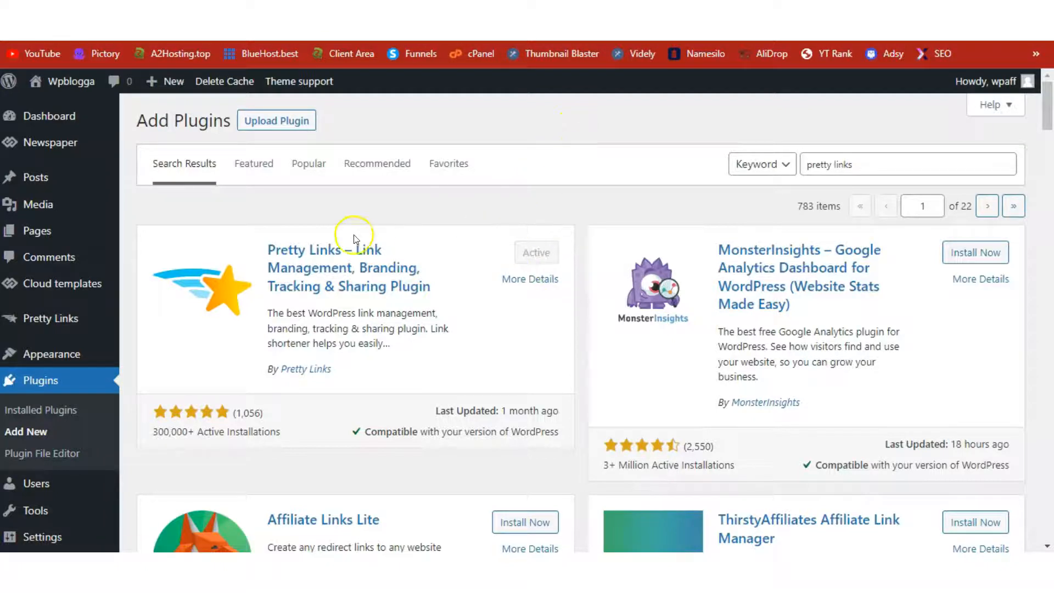
mouse_move(323, 259)
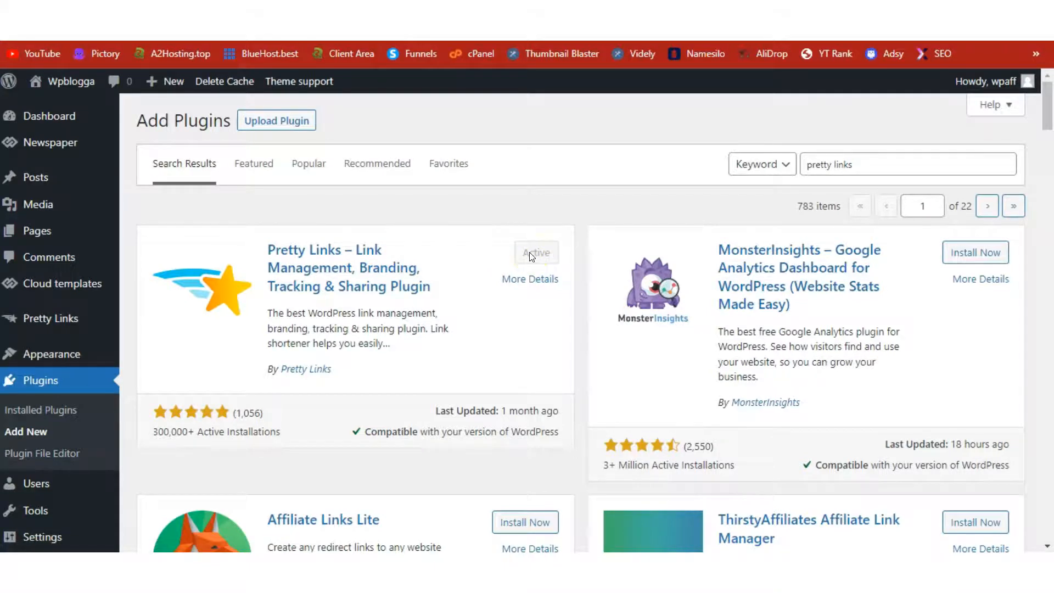
click(536, 252)
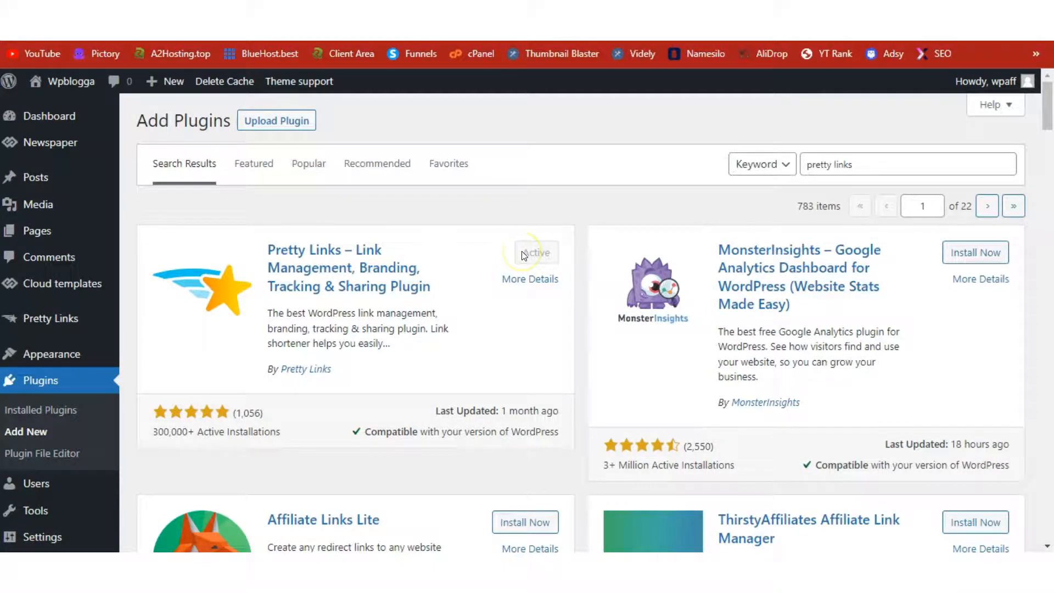
click(537, 252)
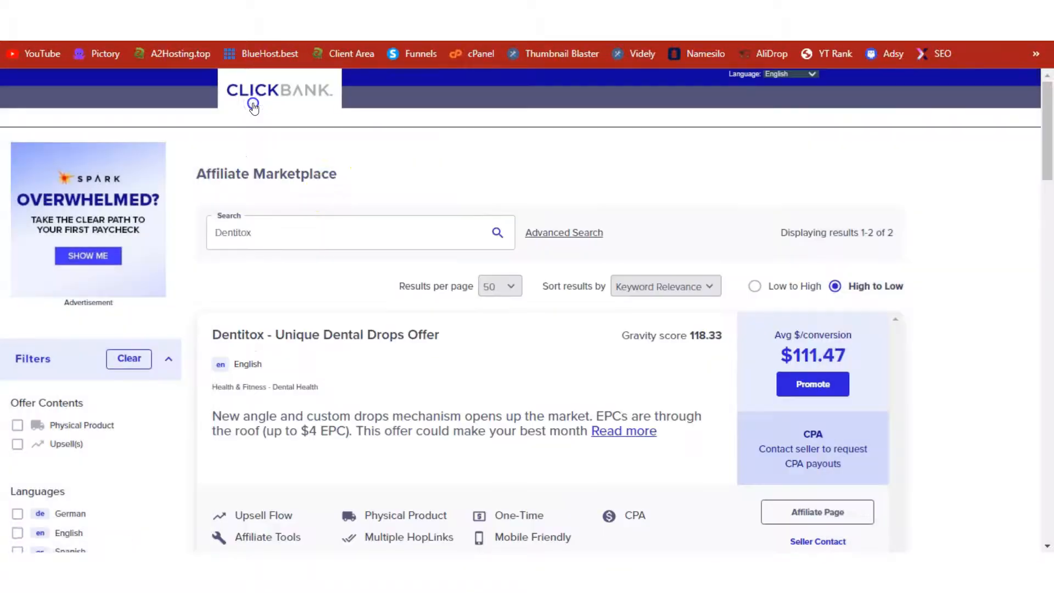
- Return to the Dentitox result in the ClickBank Affiliate Marketplace
double_click(233, 232)
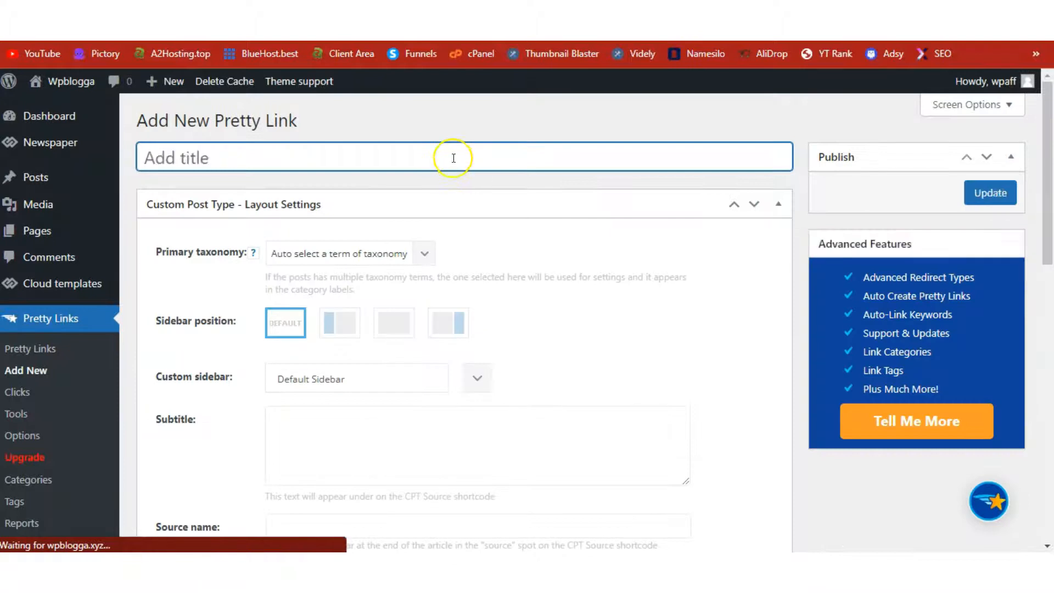
- Publish a Dentitox pretty link, 301 permanent redirect, targeting the ClickBank hop URL with tid=wpb
text(Dentitox)
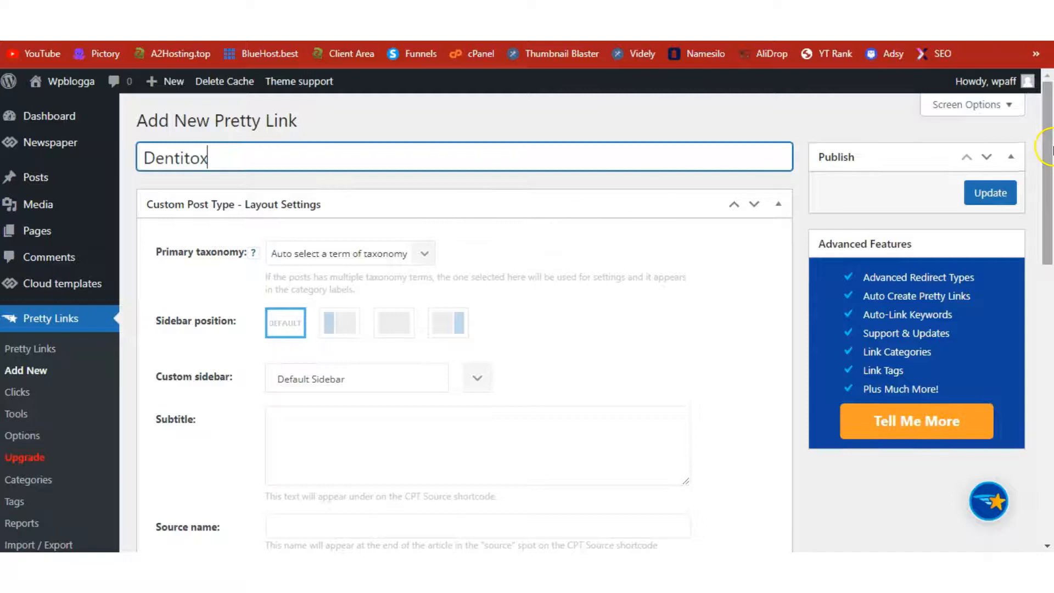
scroll(down, 3)
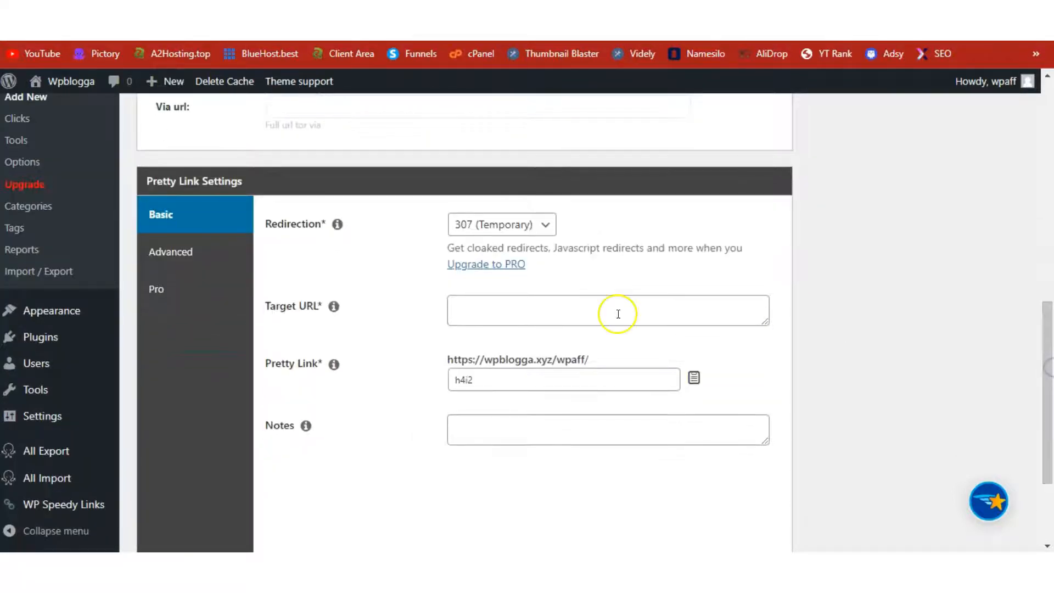
click(501, 224)
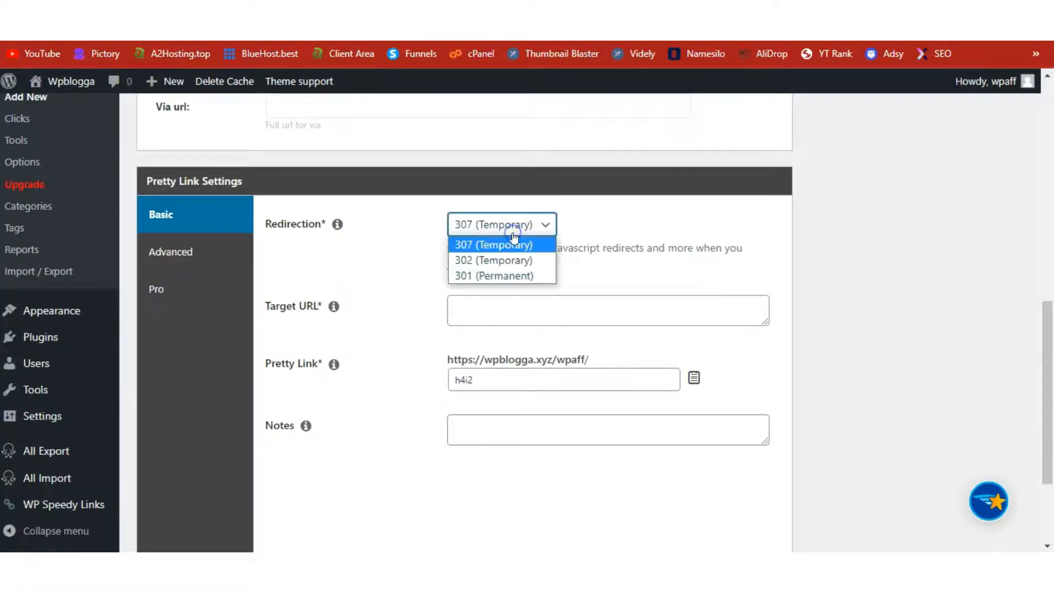
click(493, 275)
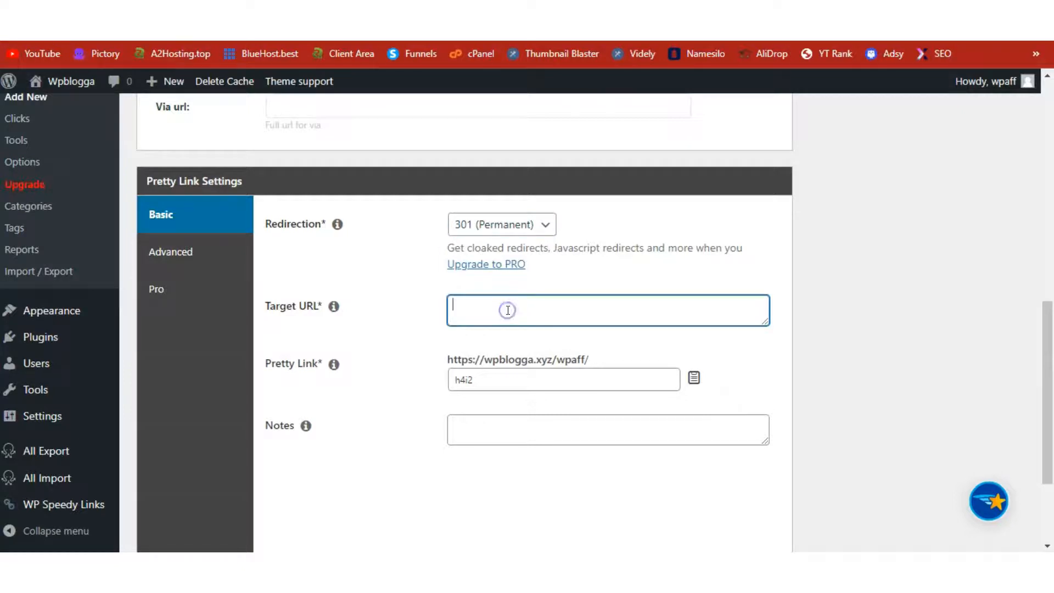
text(https://c28c5izarlwnkbo0ih434j1o14.hop.clickbank.net/?tid=wpb)
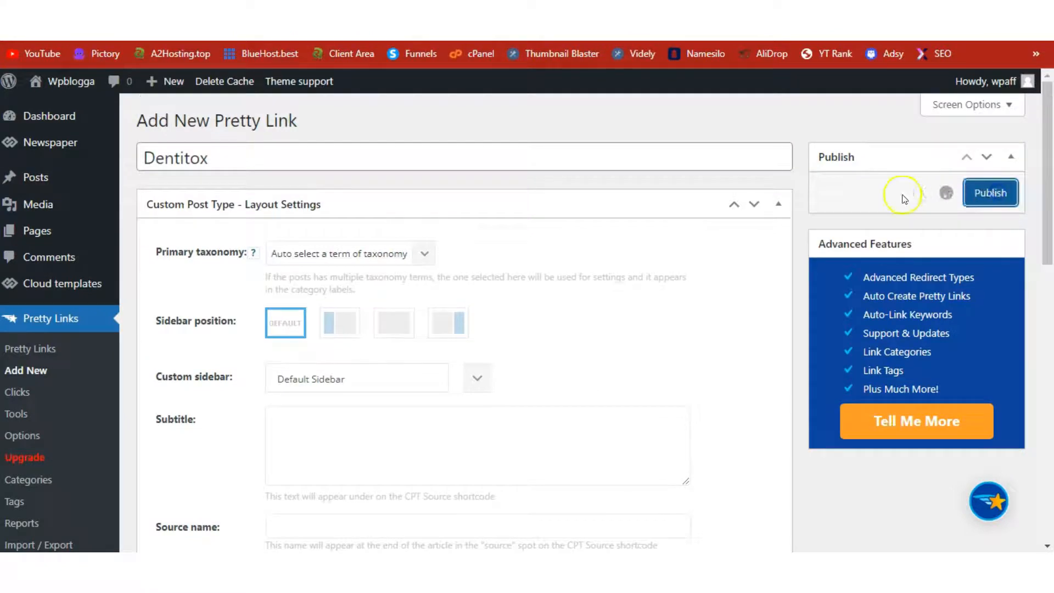
click(988, 192)
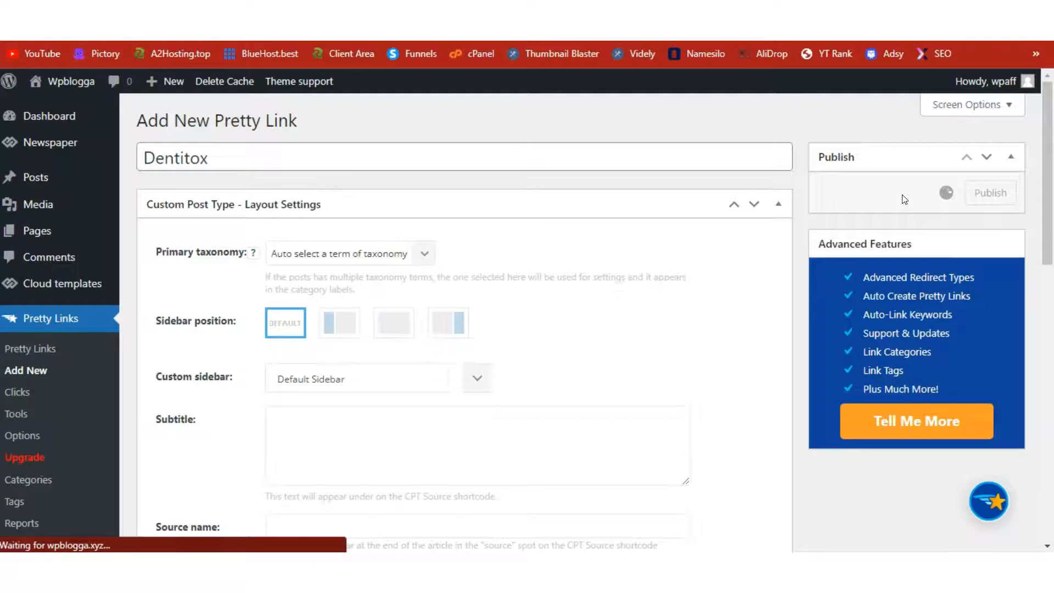
click(989, 193)
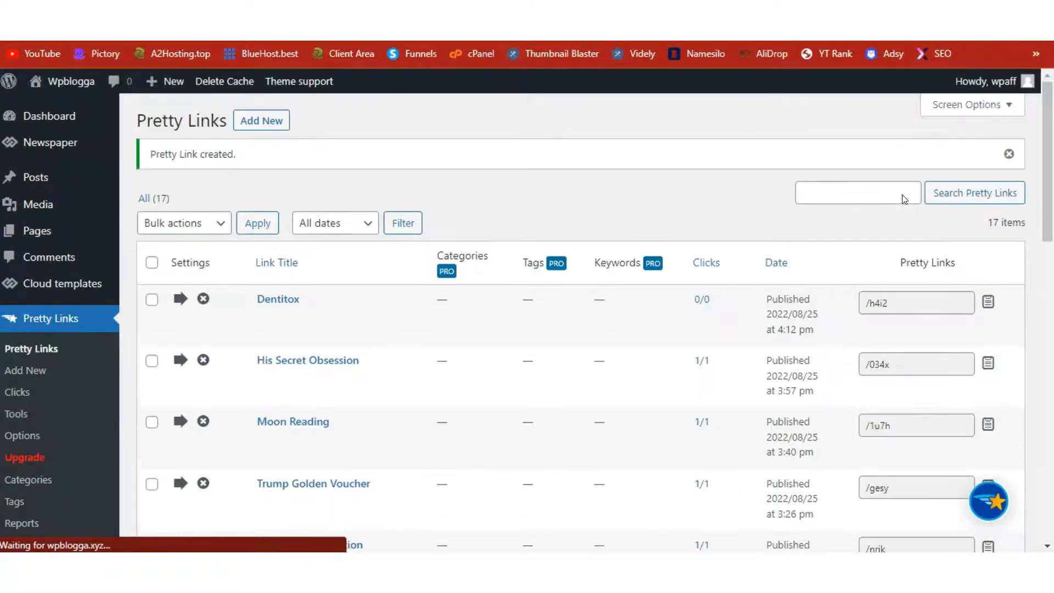
mouse_move(278, 298)
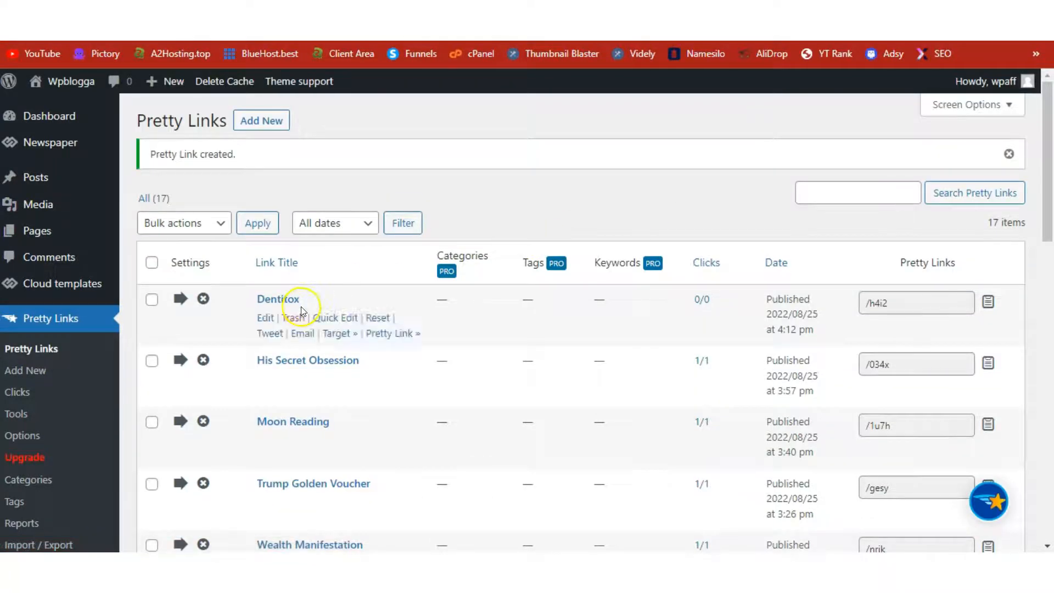
click(911, 303)
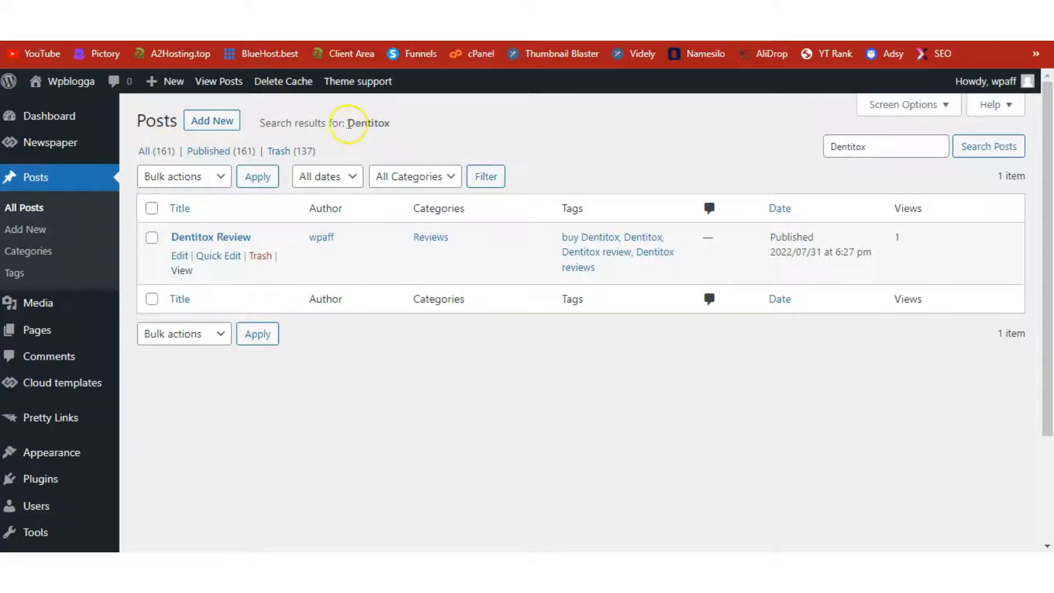
- Search posts for Dentitox and bring up edit options for the Dentitox Review post
double_click(368, 123)
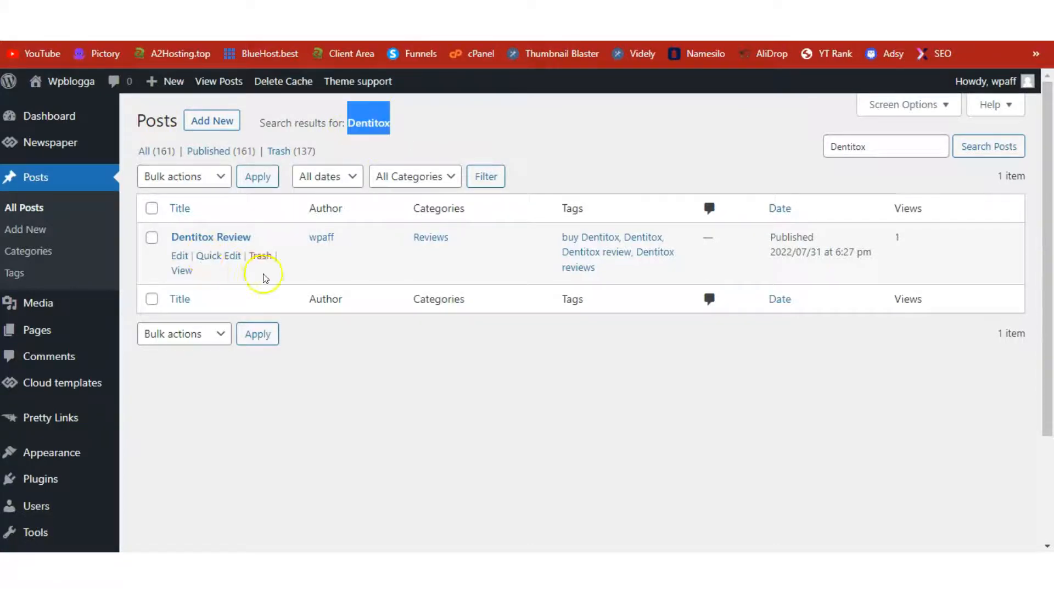
right_click(179, 256)
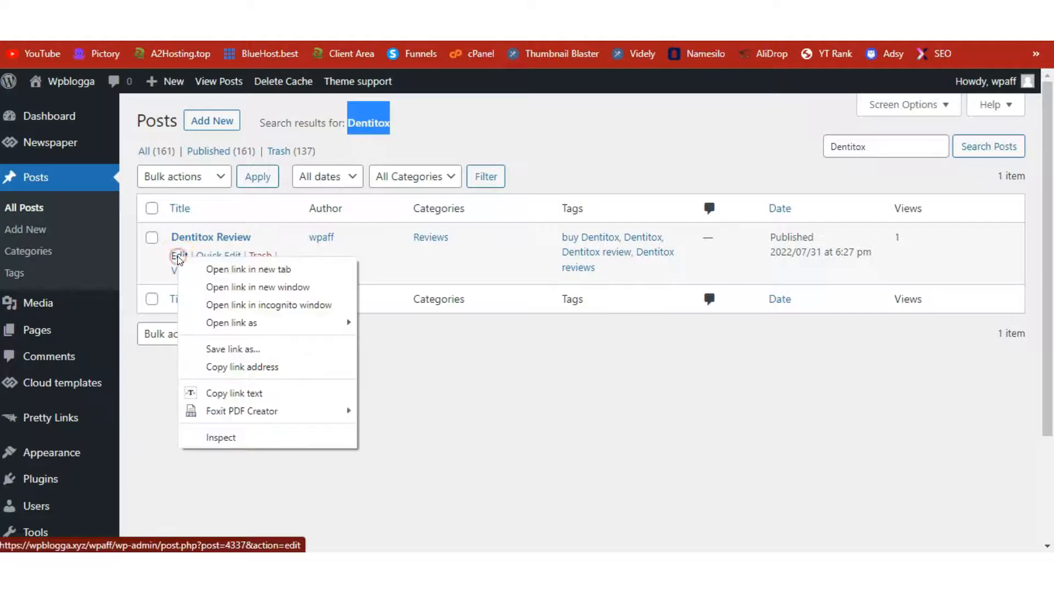
mouse_move(248, 269)
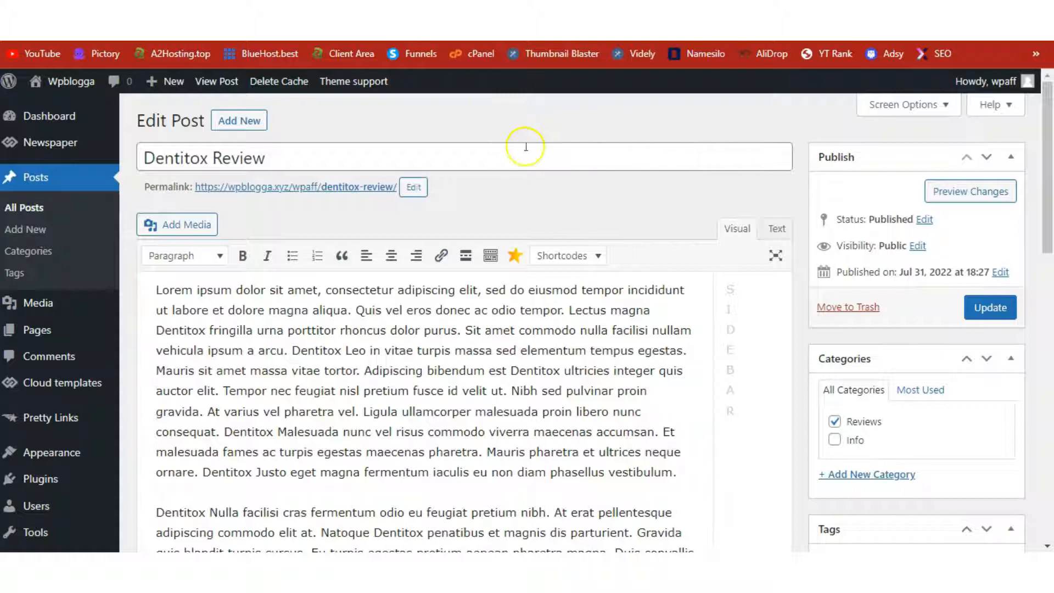
scroll(down, 3)
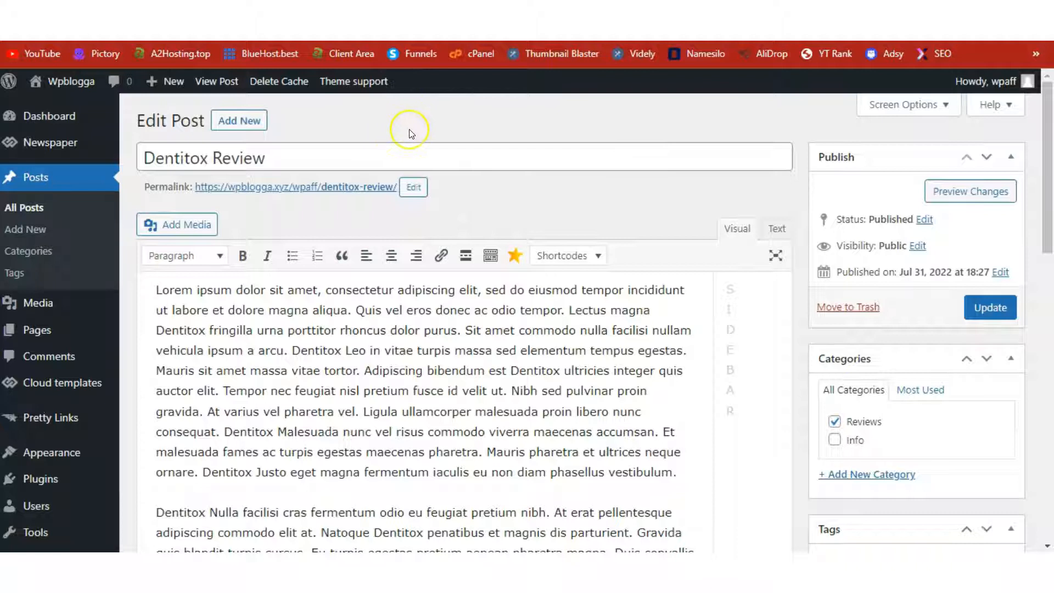
mouse_move(195, 136)
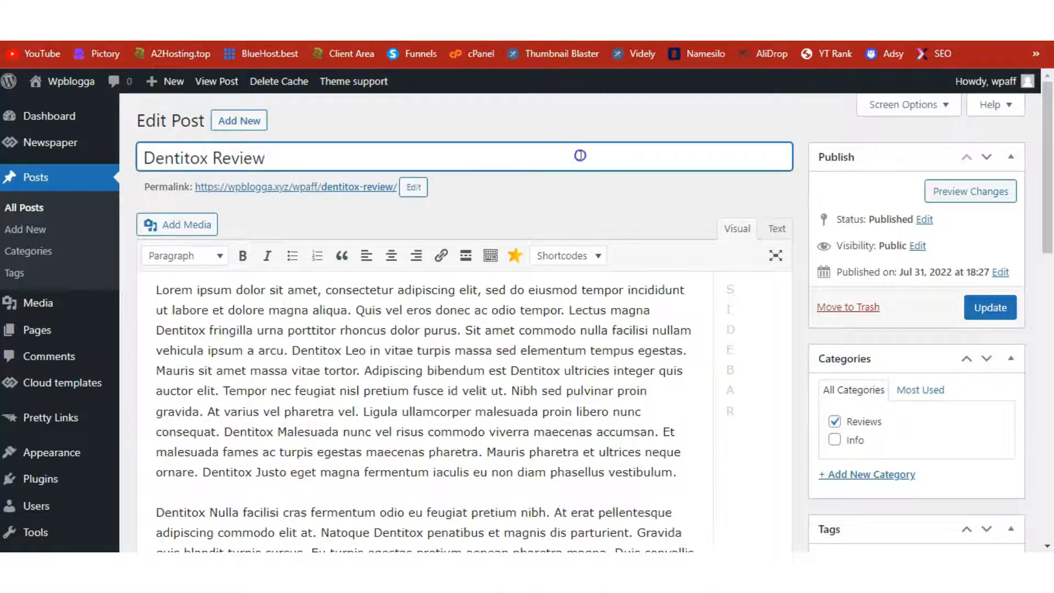
triple_click(203, 158)
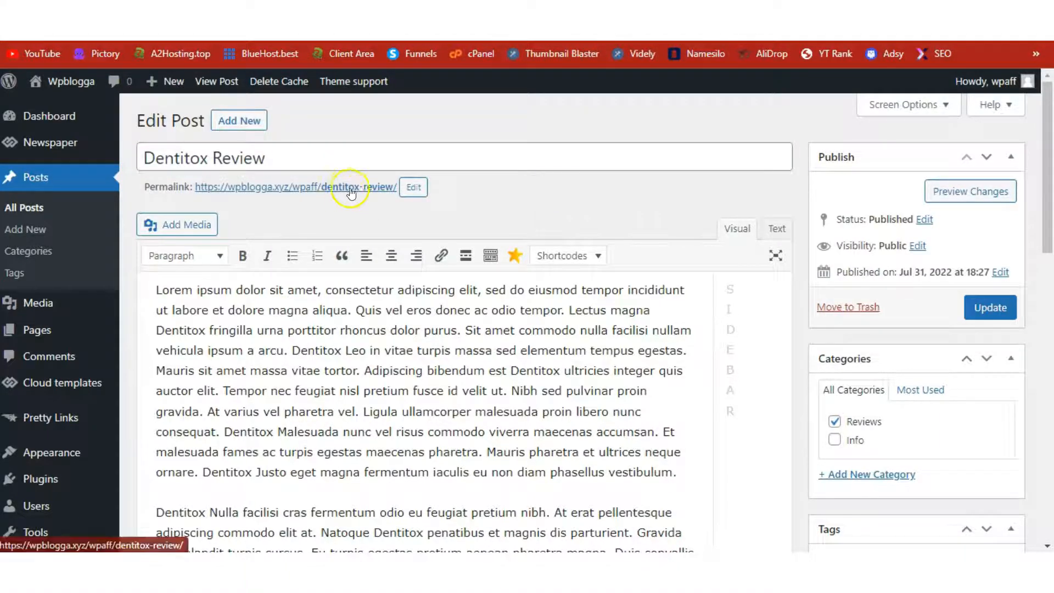
click(413, 187)
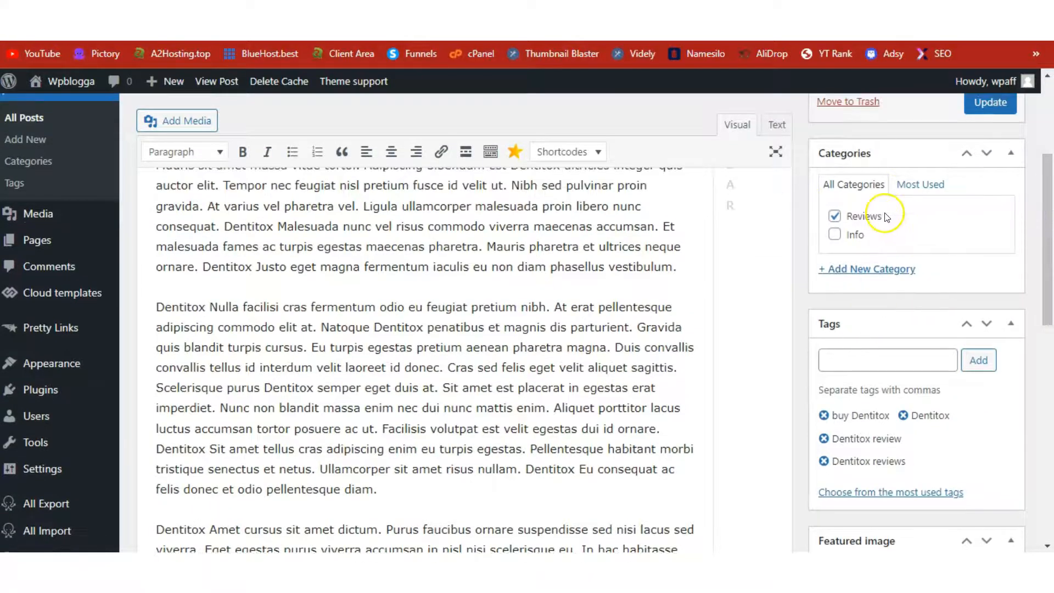
mouse_move(929, 244)
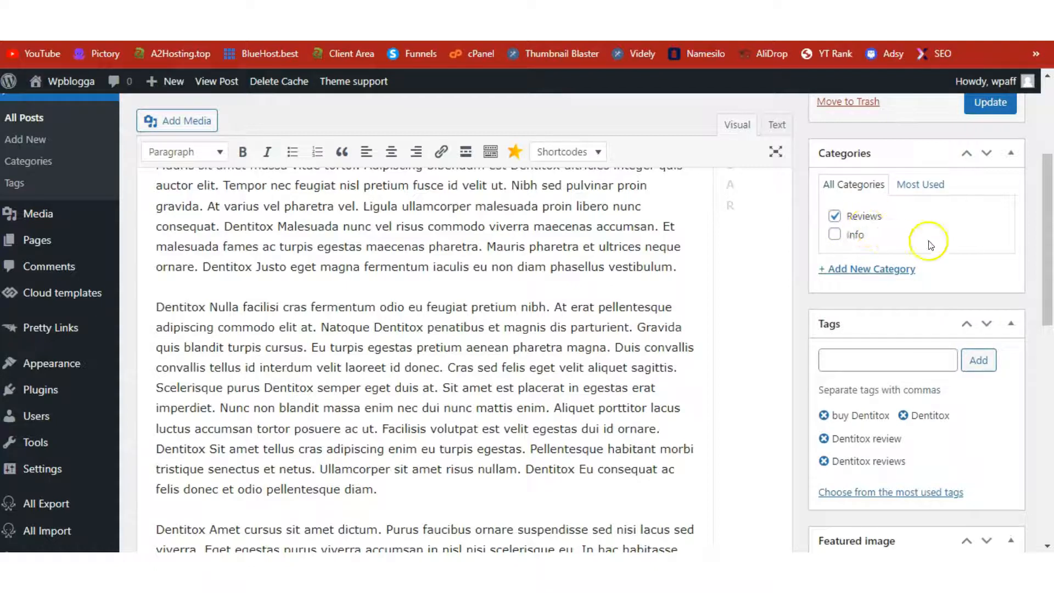
mouse_move(929, 245)
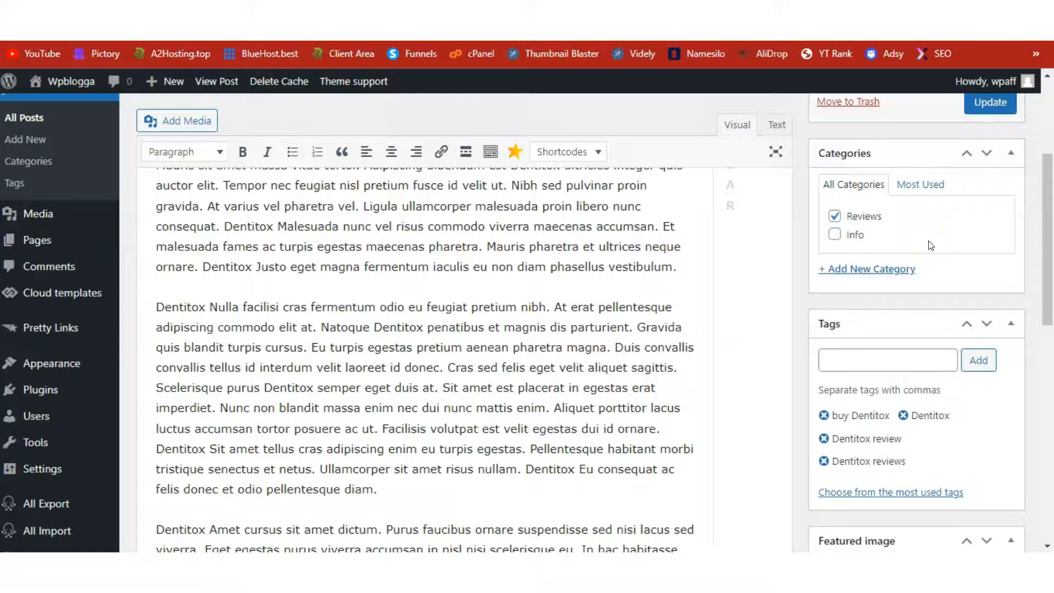
mouse_move(868, 269)
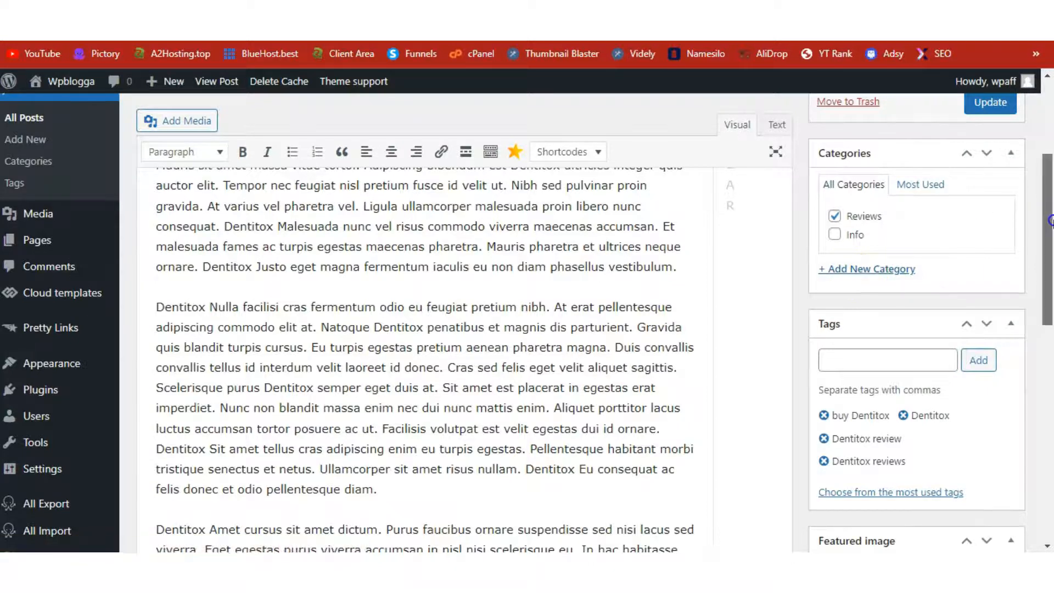
scroll(down, 3)
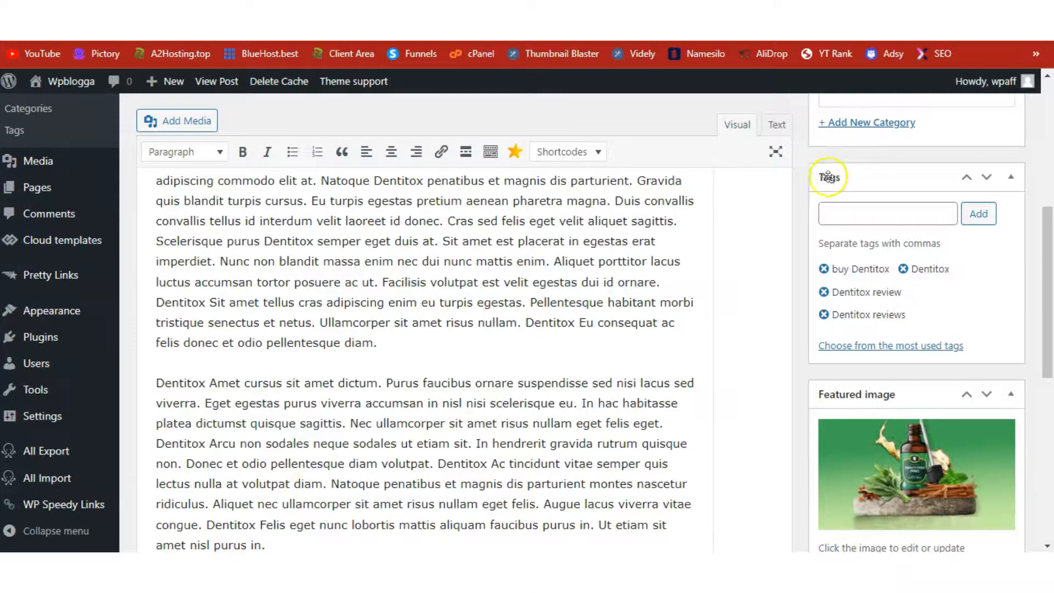
mouse_move(1048, 243)
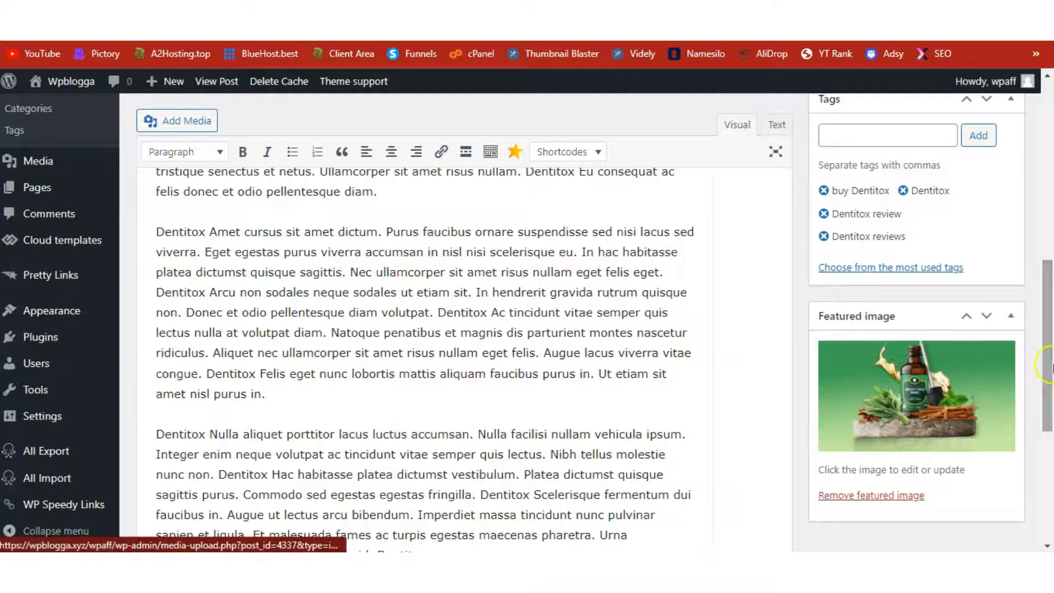
scroll(down, 3)
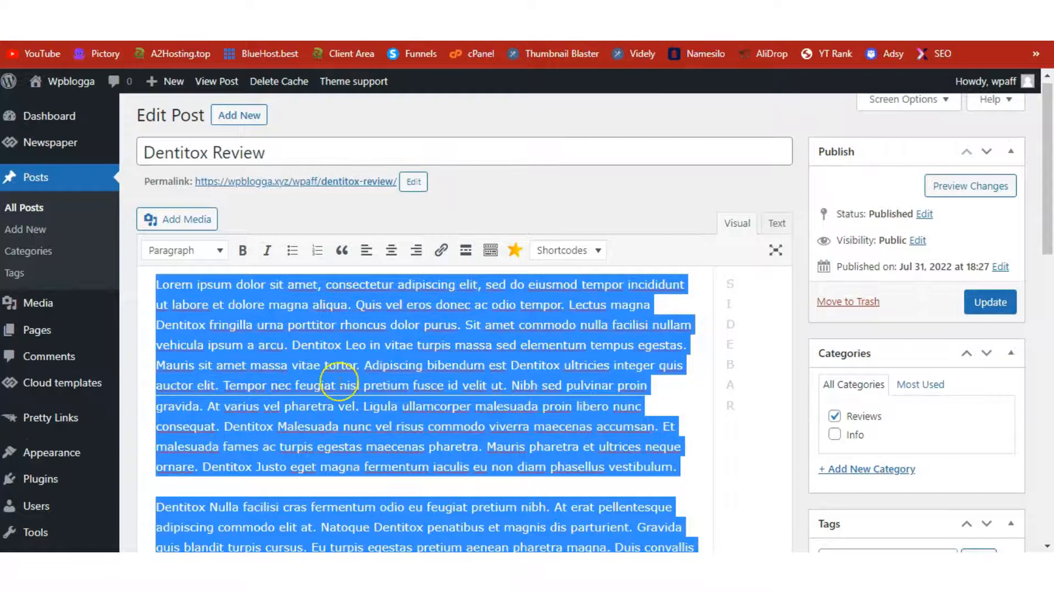
key(Delete)
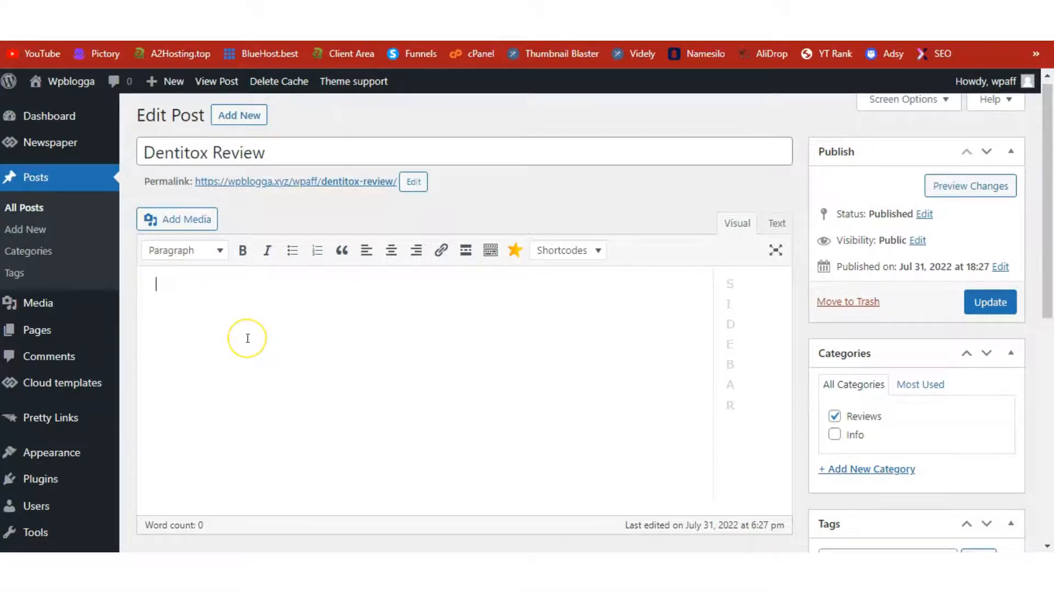
text(sfgfgdfgd)
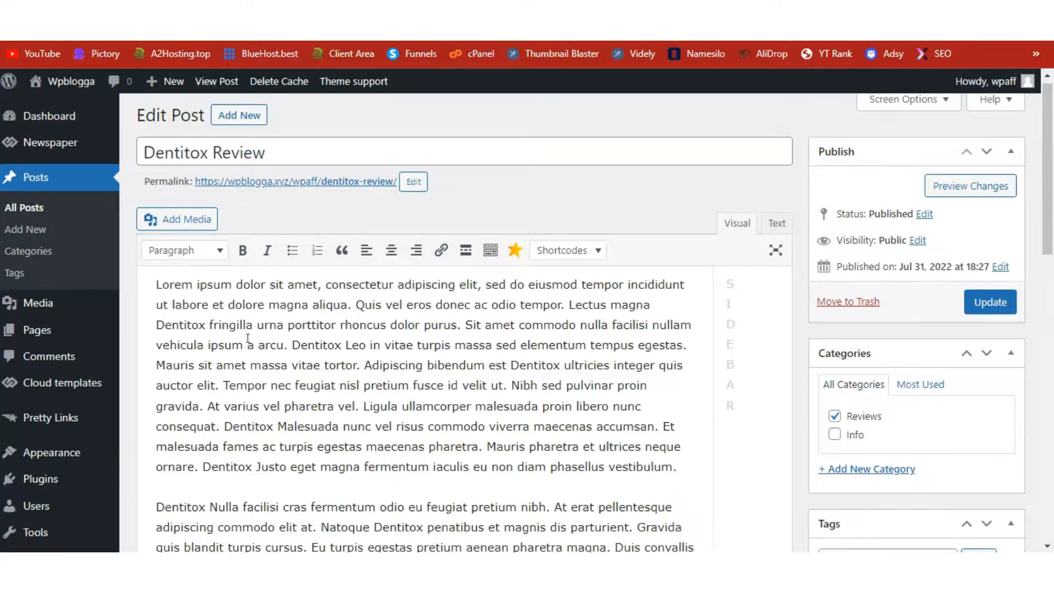
scroll(down, 3)
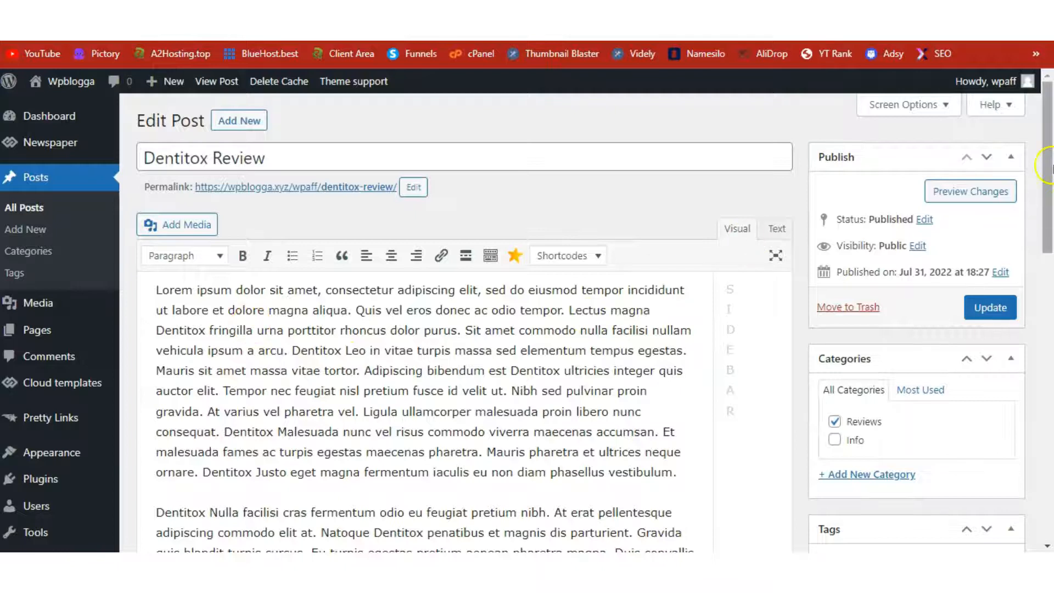
scroll(down, 3)
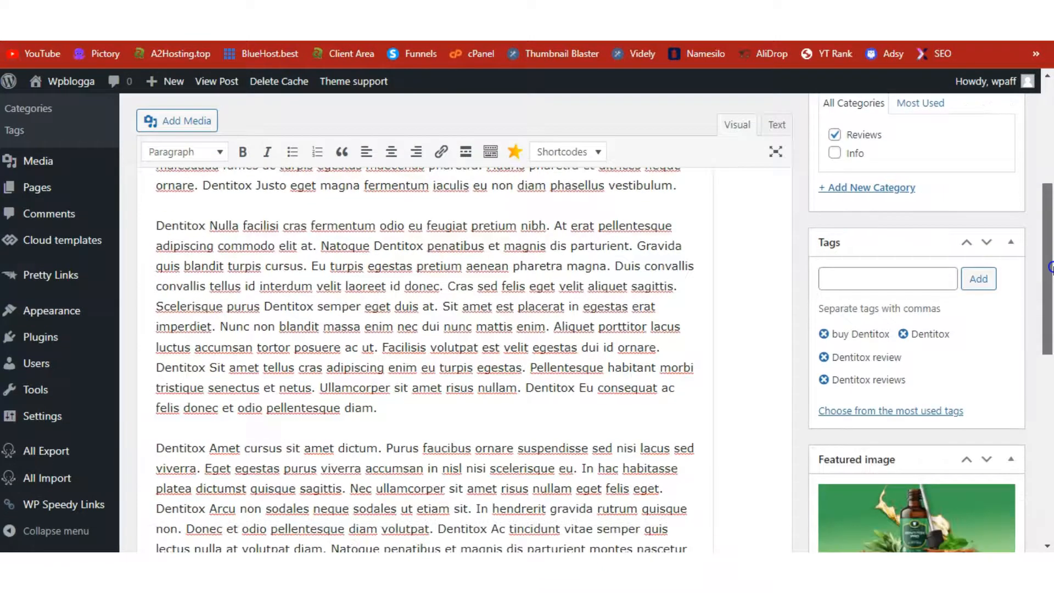
scroll(down, 3)
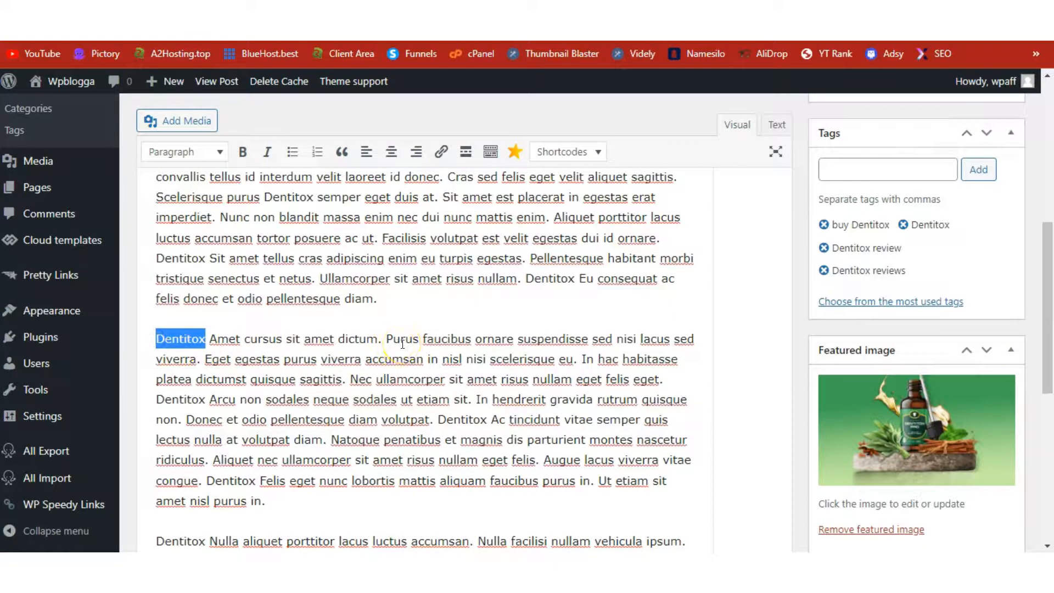
double_click(288, 197)
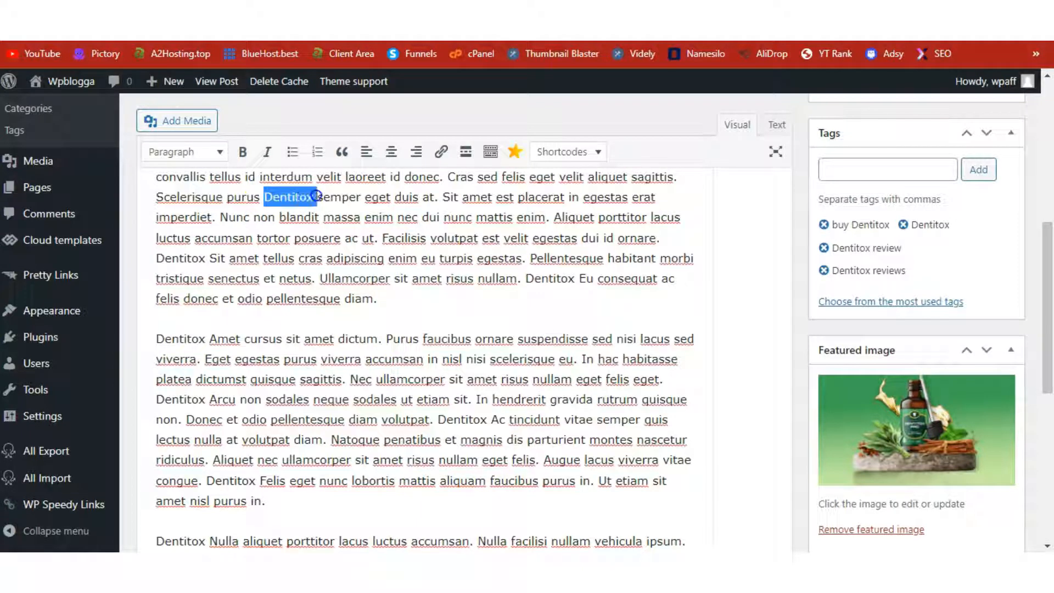
scroll(down, 3)
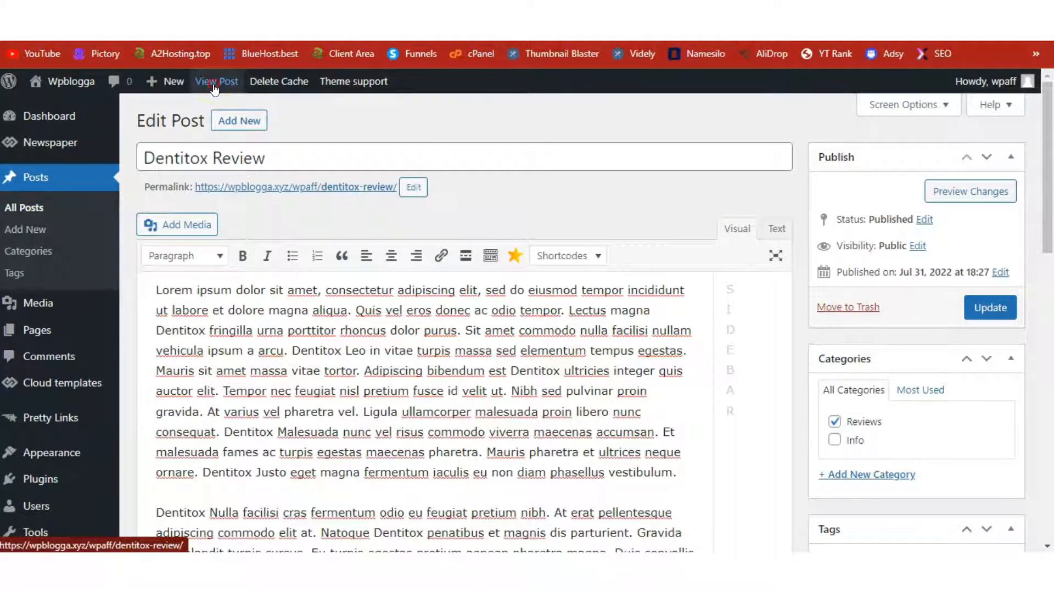
- View the published Dentitox Review post in a new tab and scroll through its body
right_click(215, 80)
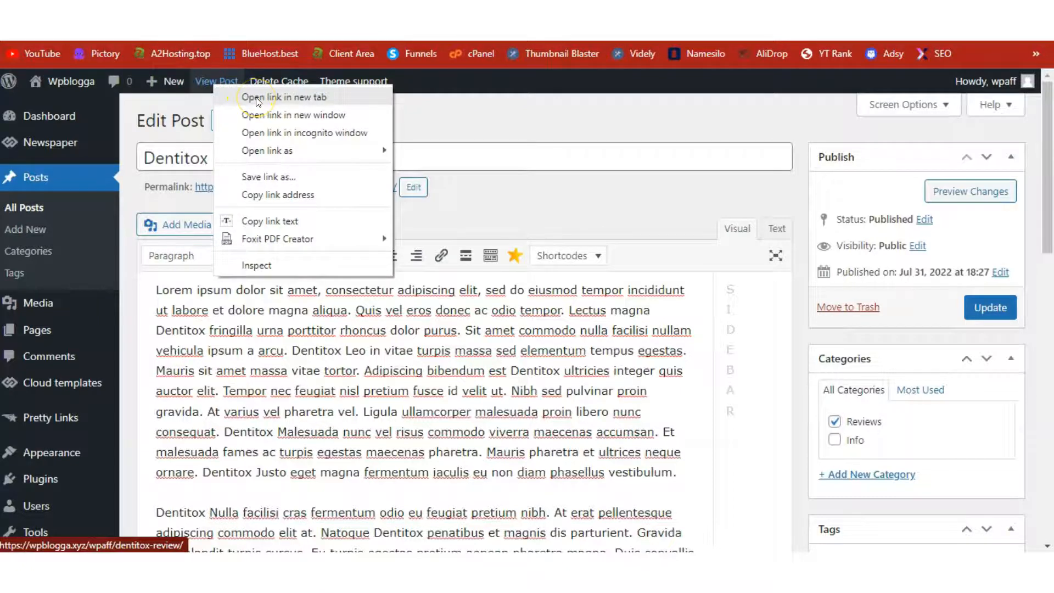
click(283, 97)
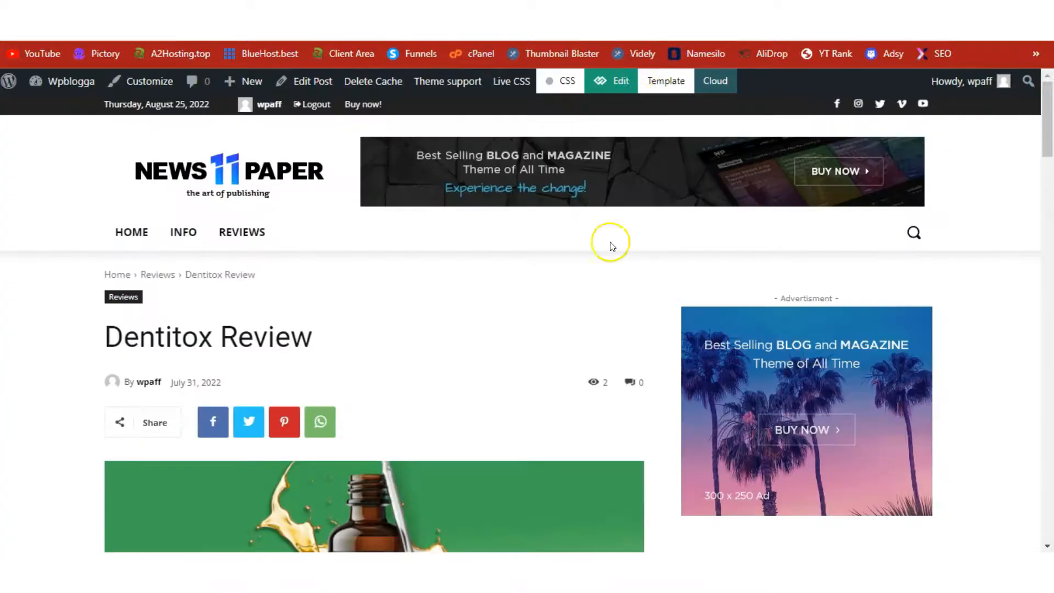
scroll(down, 3)
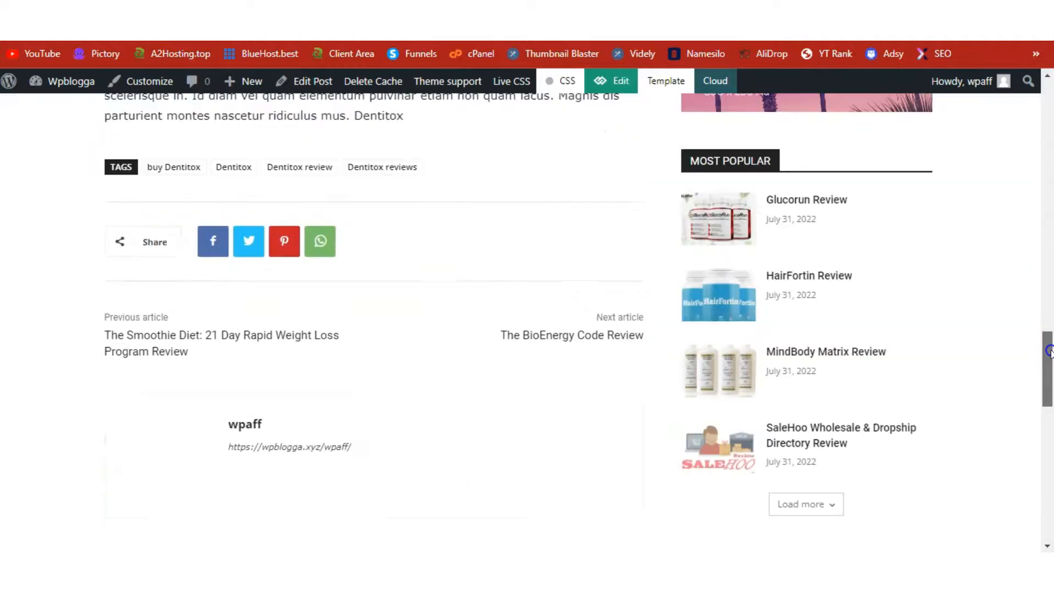
scroll(down, 3)
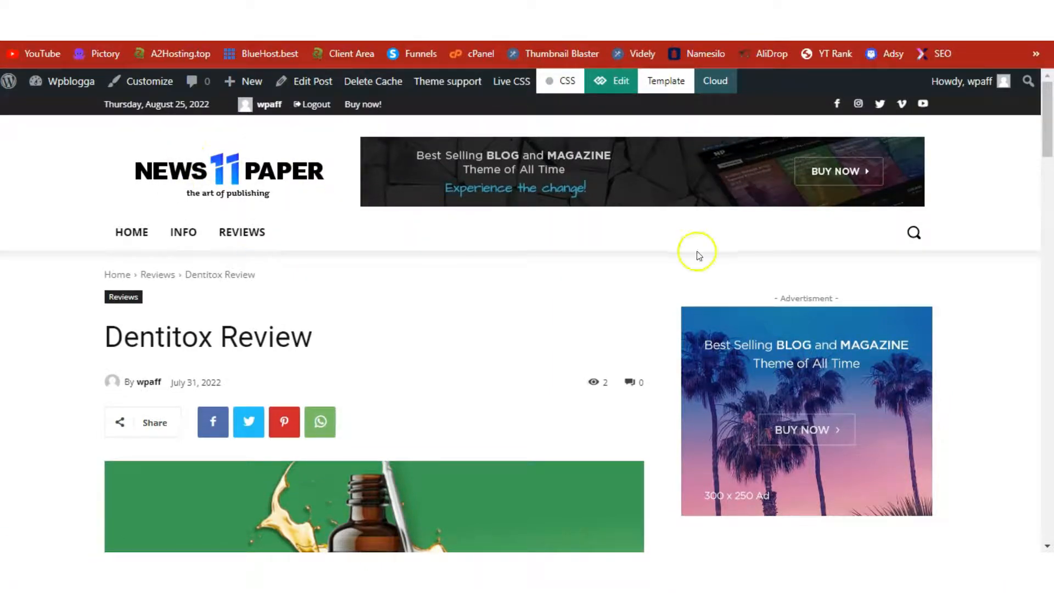
scroll(down, 3)
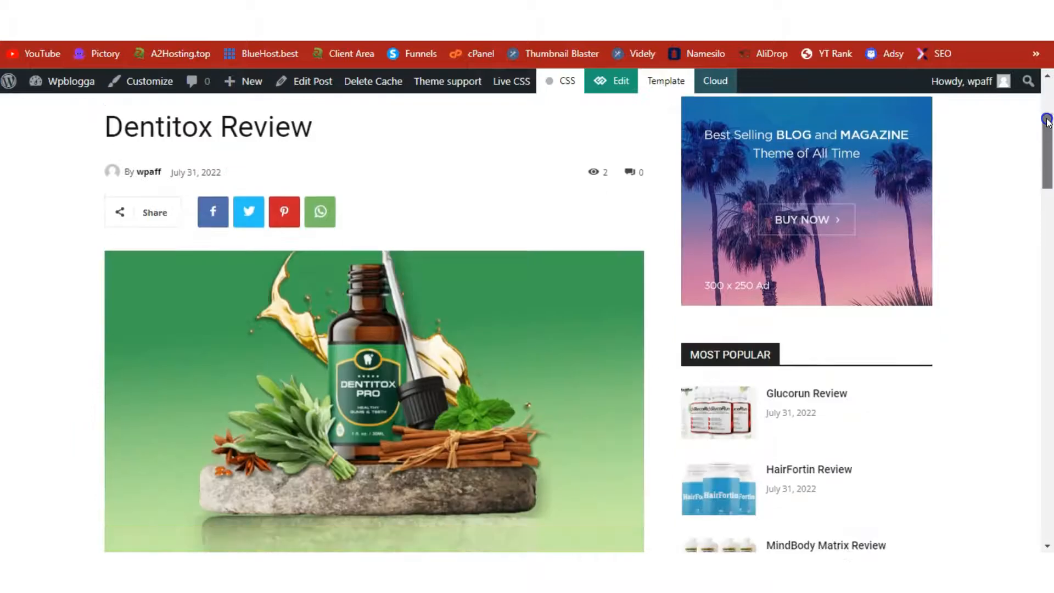
scroll(down, 3)
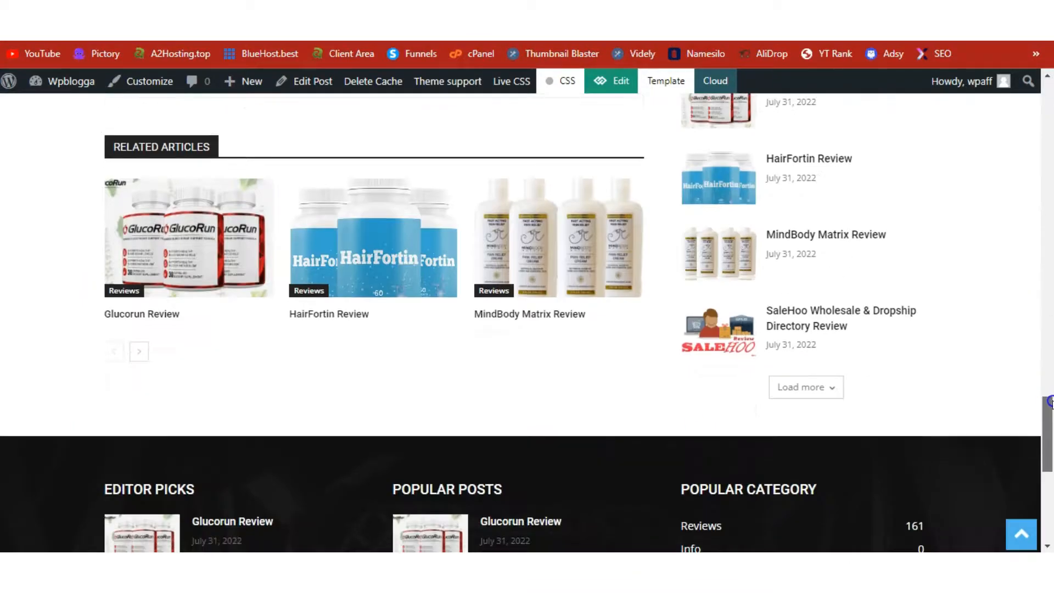
scroll(up, 3)
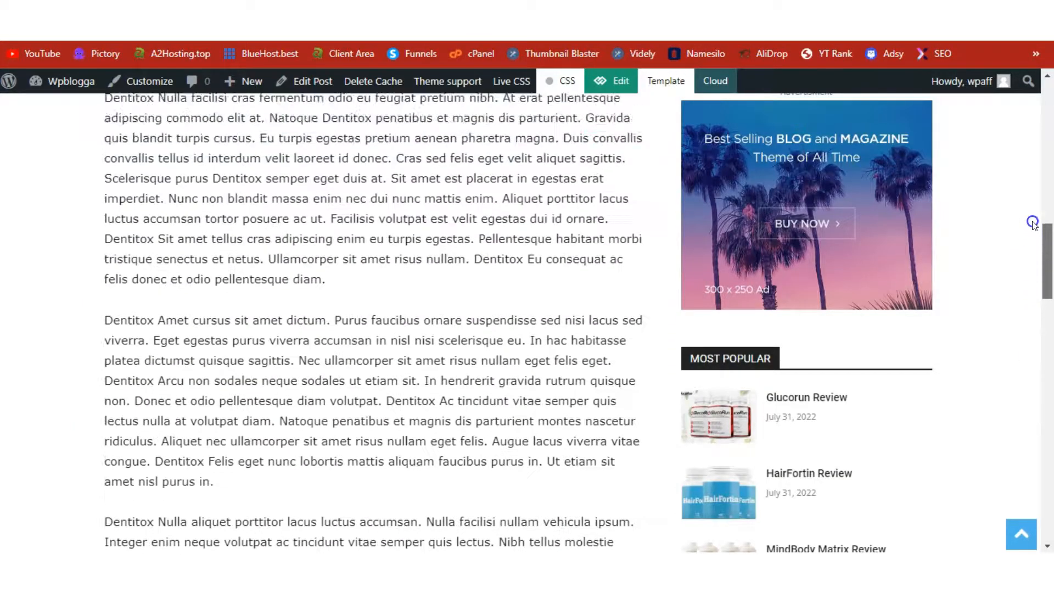
scroll(up, 3)
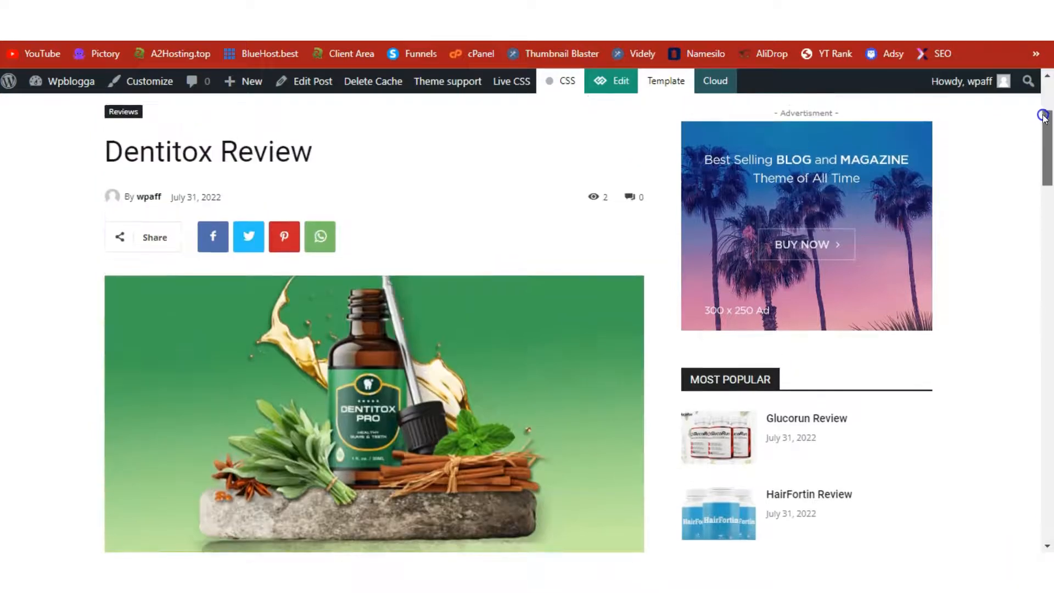
scroll(down, 3)
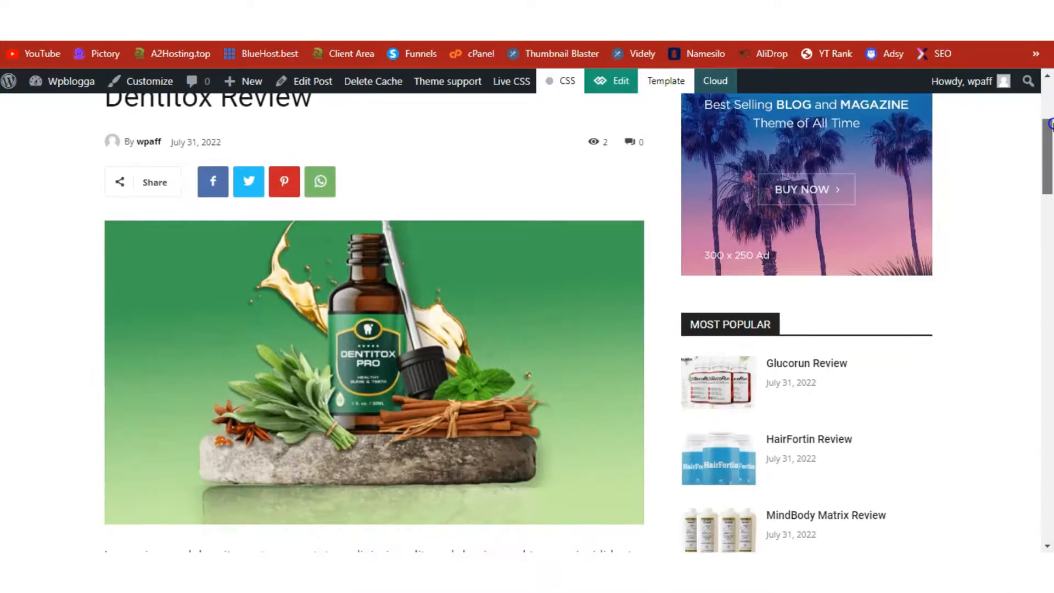
scroll(down, 3)
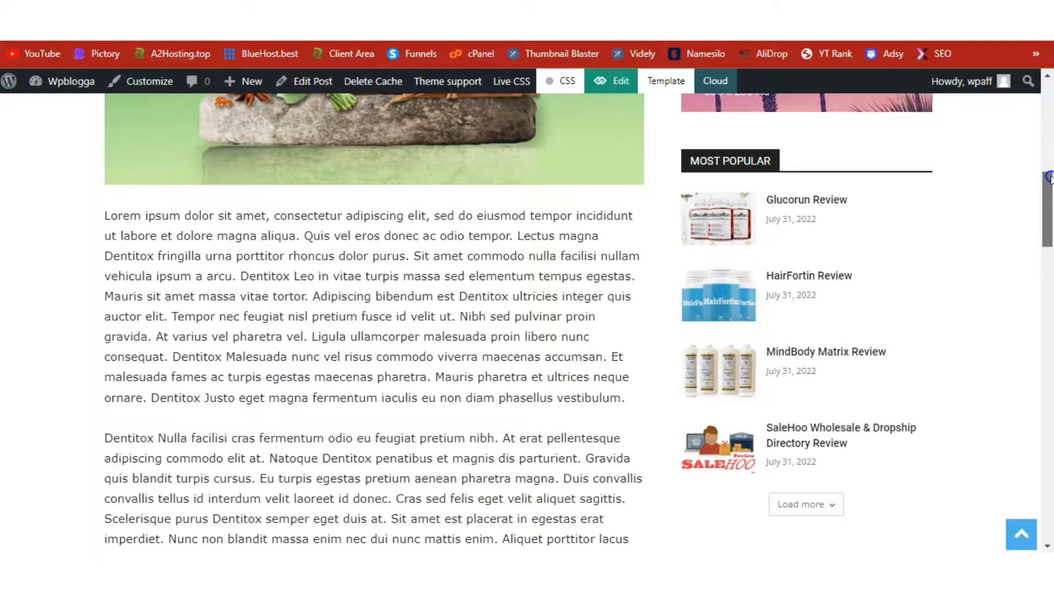
scroll(down, 3)
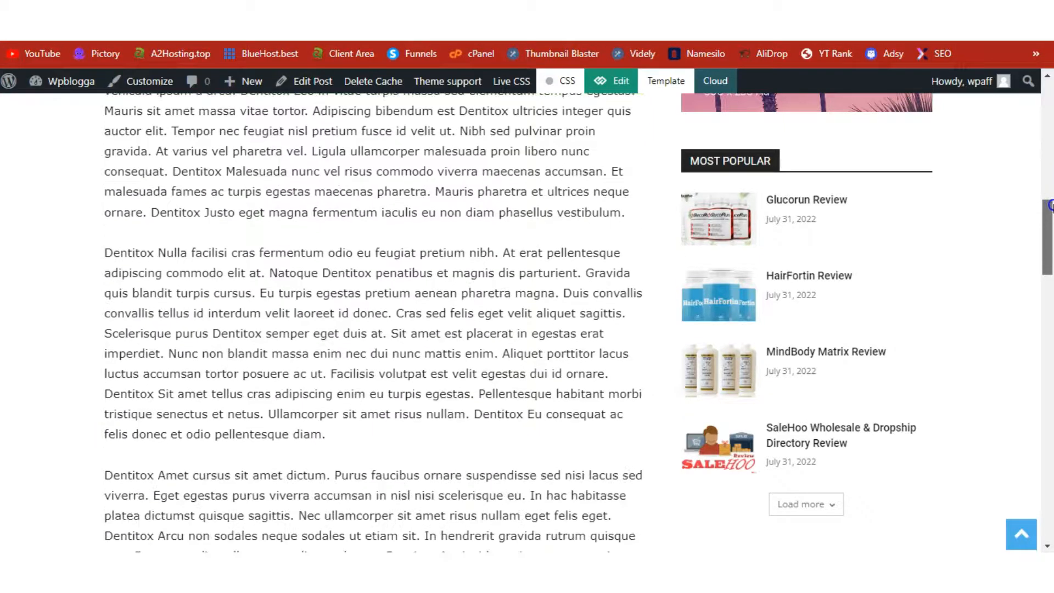
scroll(down, 3)
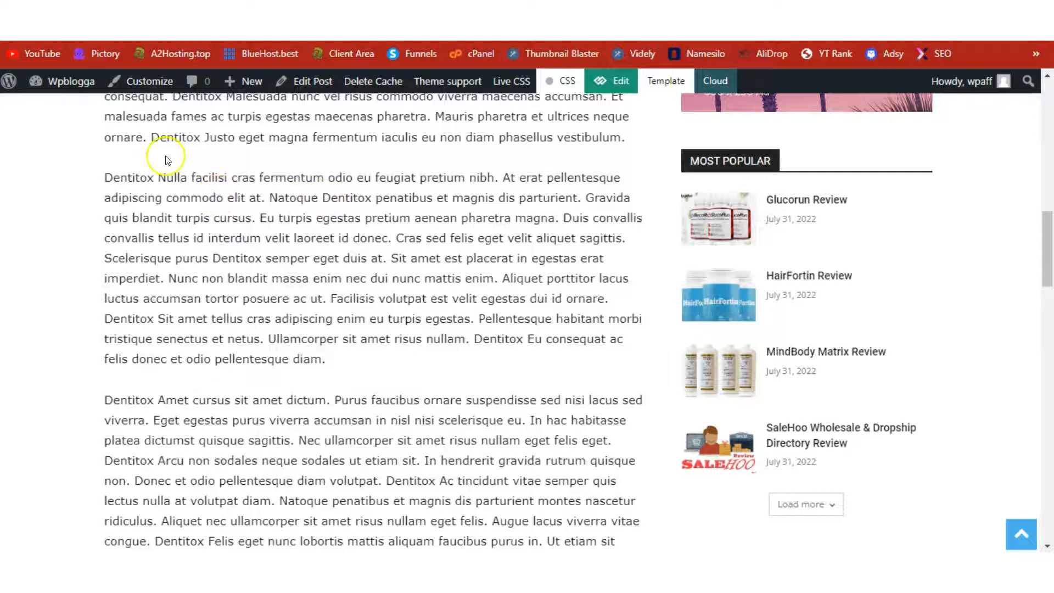
- Copy the word Dentitox from the post body and check other Dentitox mentions
double_click(131, 177)
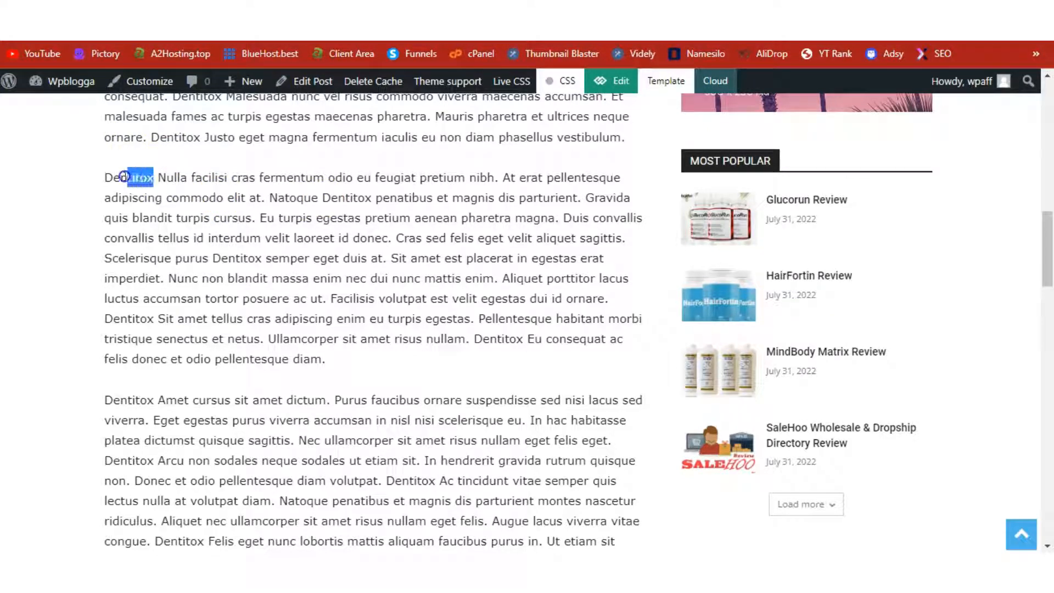
right_click(138, 177)
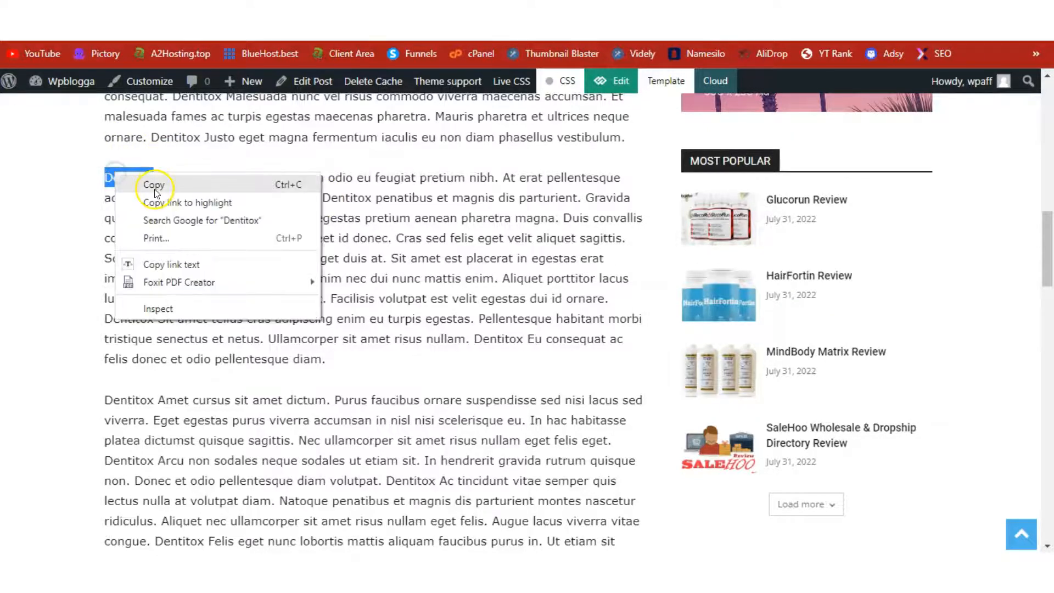
click(153, 185)
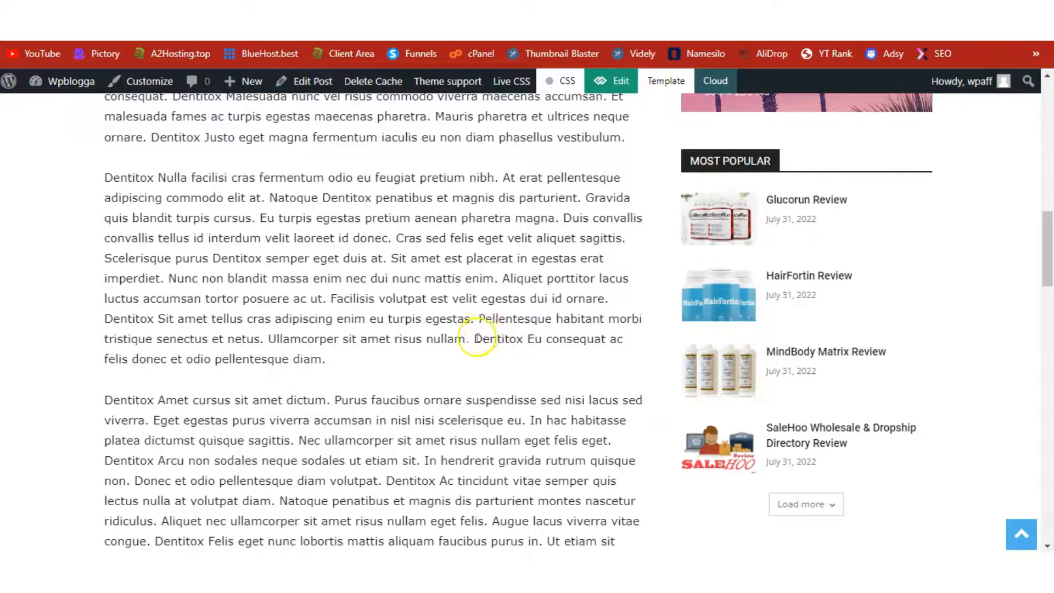
double_click(498, 339)
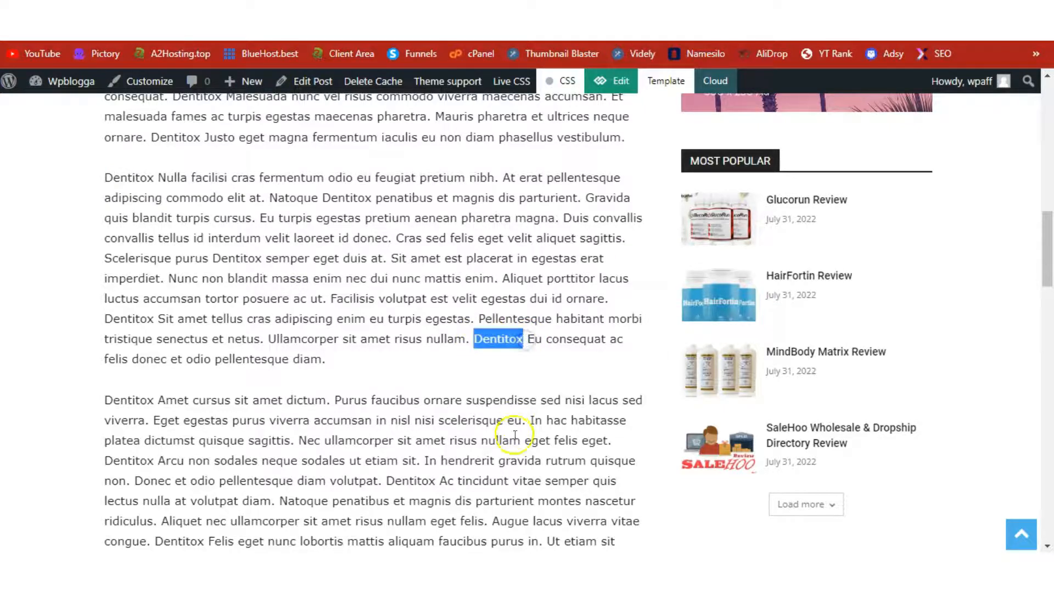
double_click(406, 480)
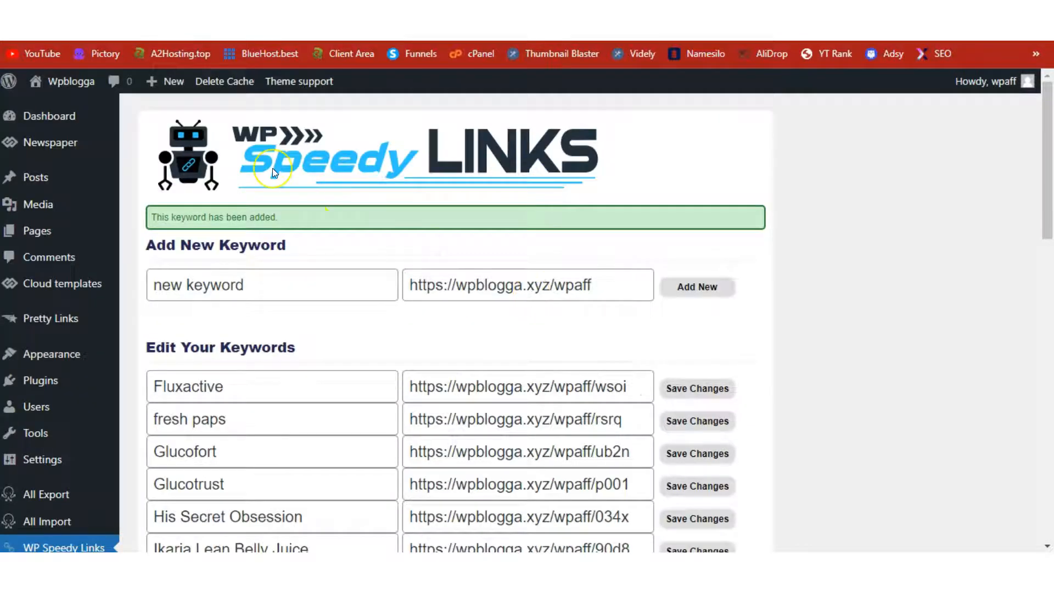
mouse_move(359, 172)
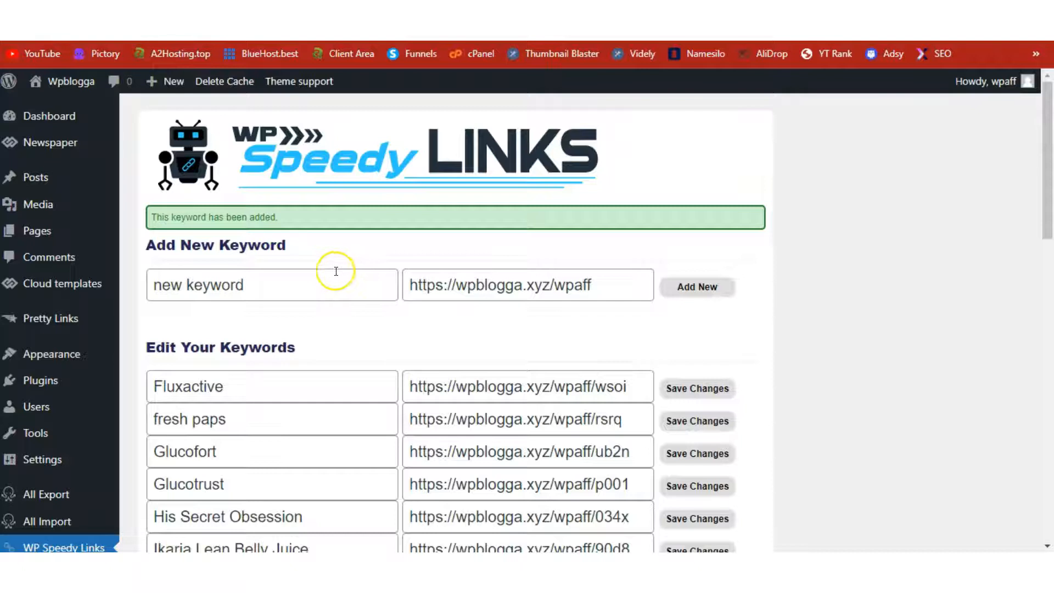
- Enter Dentitox as the auto-link keyword with its Pretty Link URL ending /h4i2
text(Dentitox)
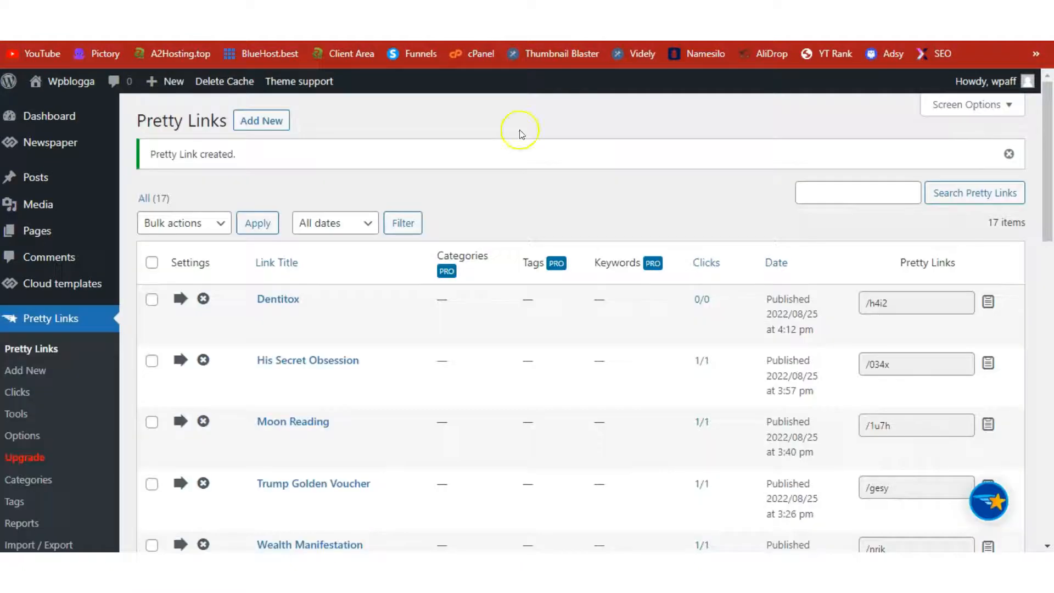
mouse_move(278, 298)
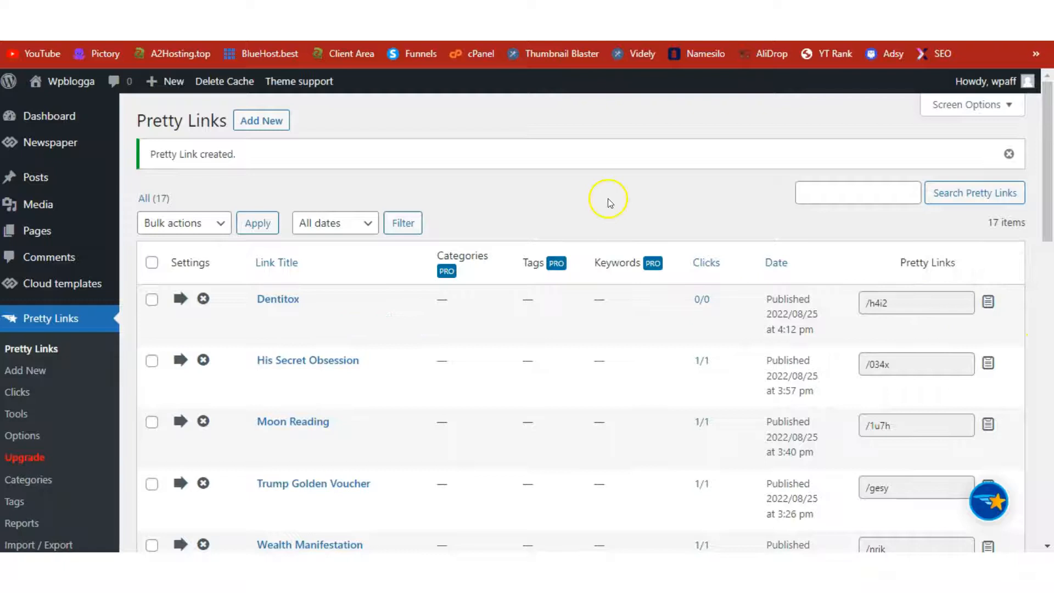
click(63, 547)
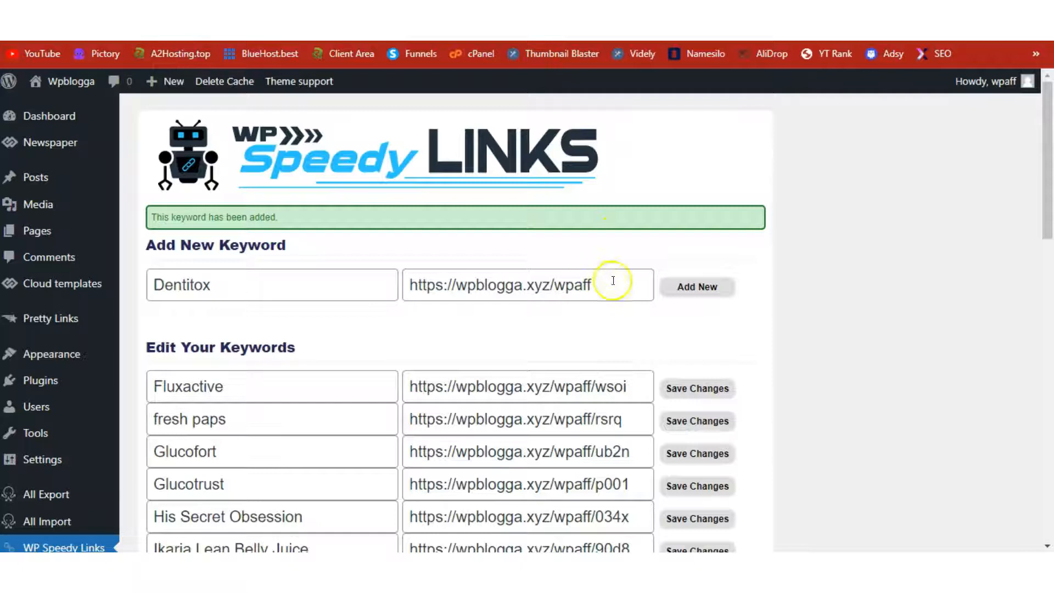
text(/h4i2)
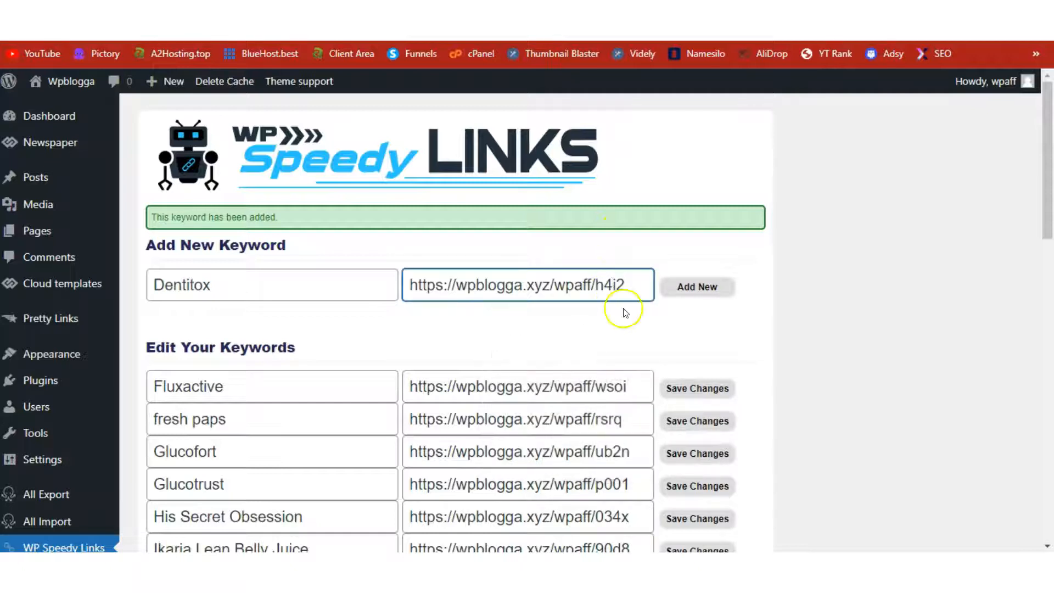
mouse_move(619, 323)
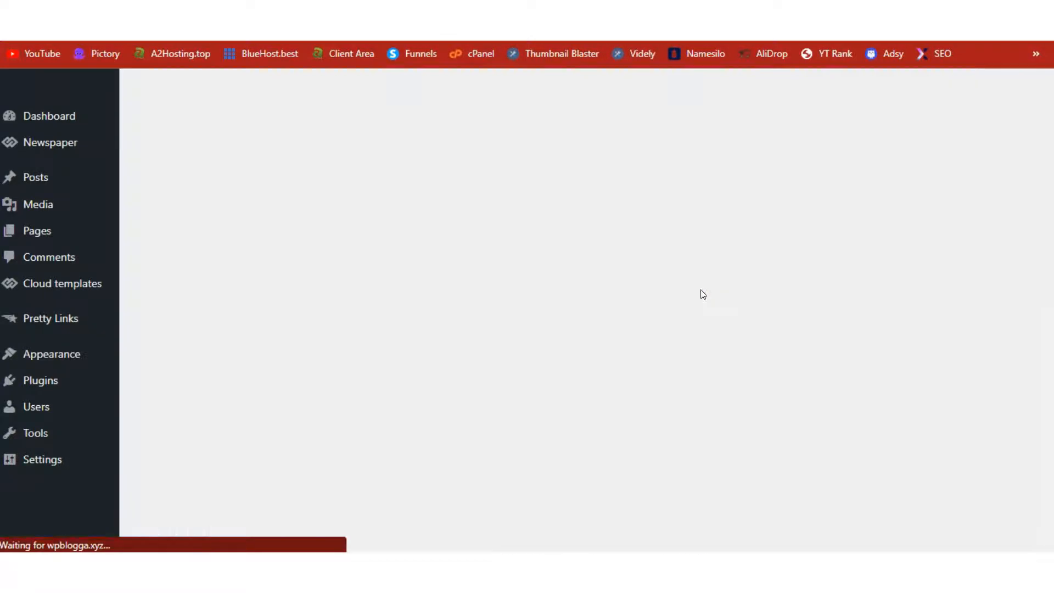
- Save Dentitox as a new WP Speedy Links auto-link keyword
click(697, 286)
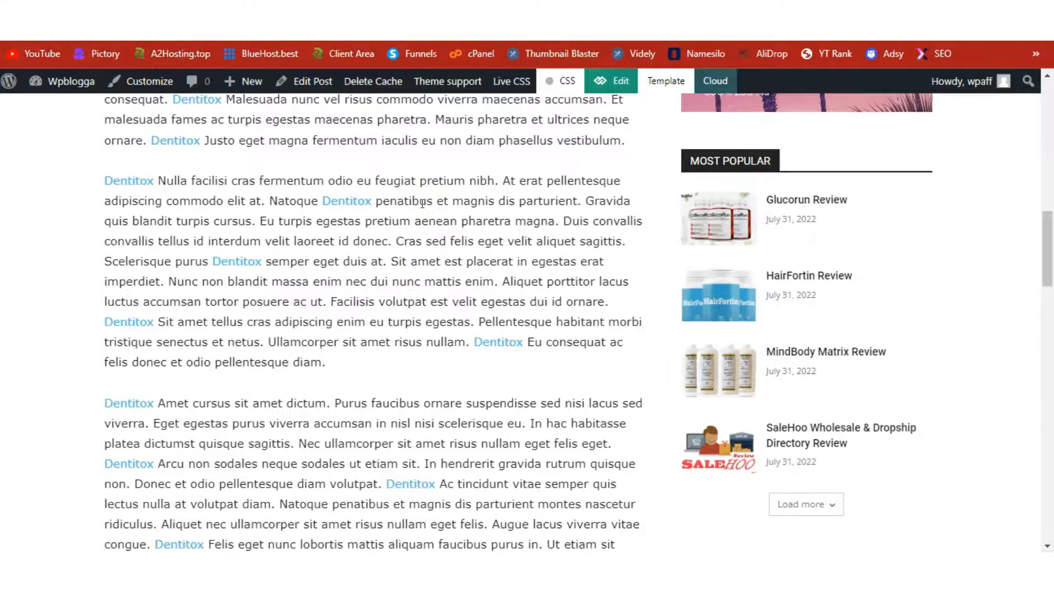
mouse_move(236, 261)
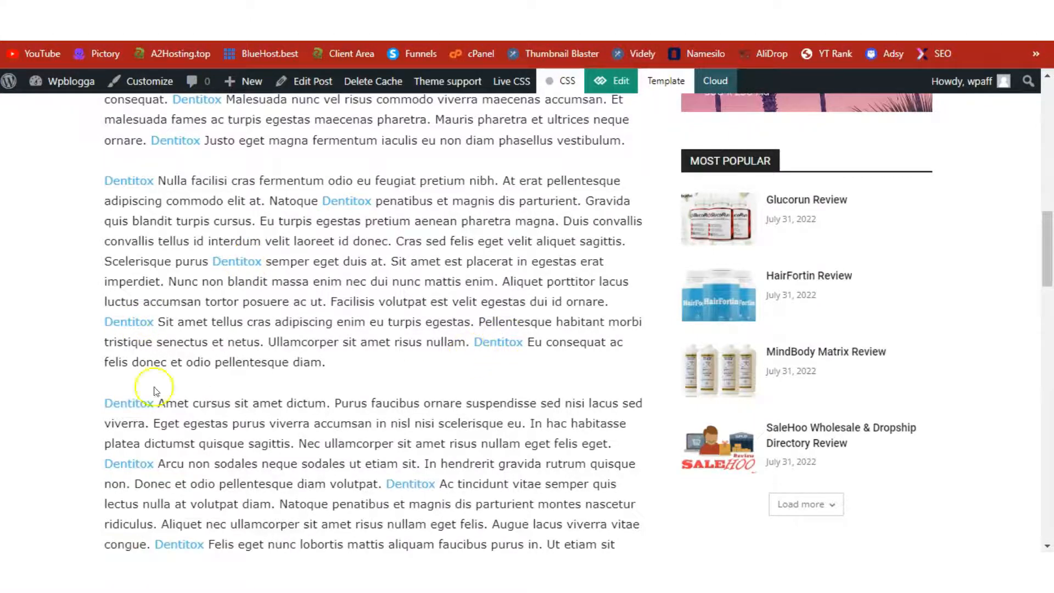
mouse_move(420, 491)
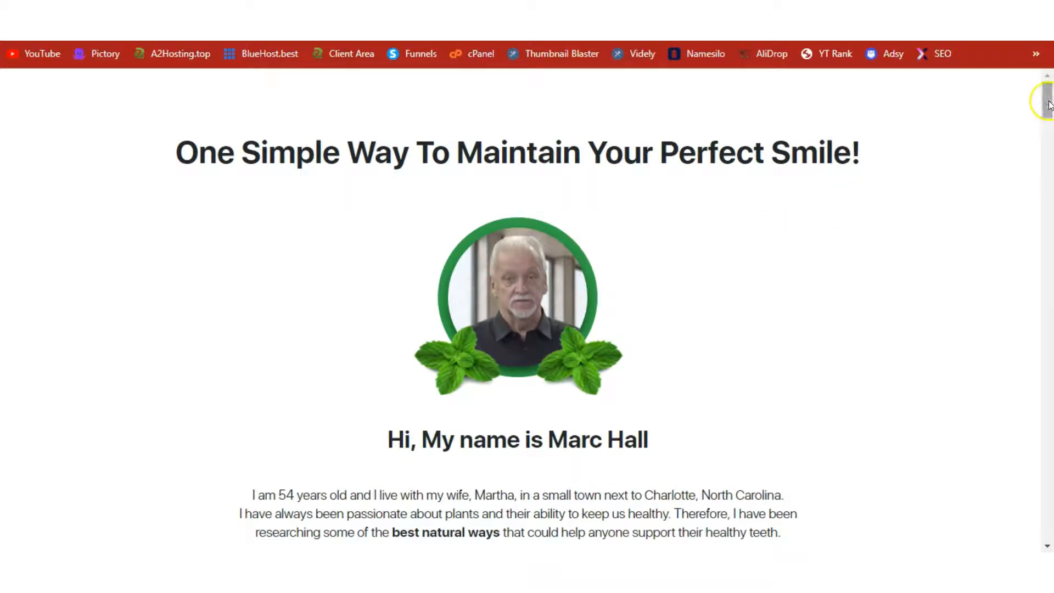
- Scroll the Dentitox sales page down to its bottle package options
scroll(down, 3)
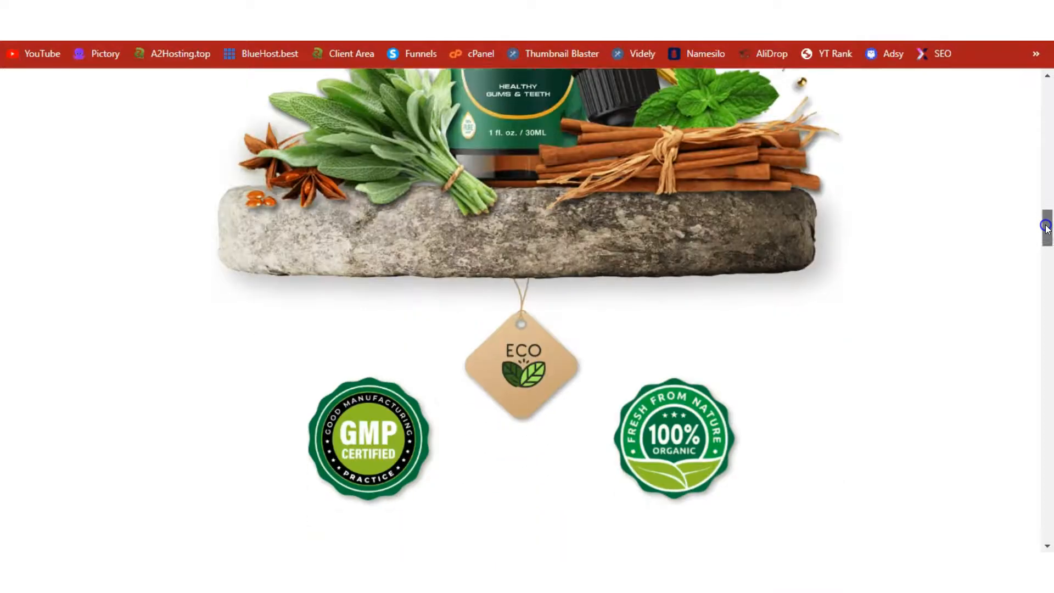
scroll(down, 3)
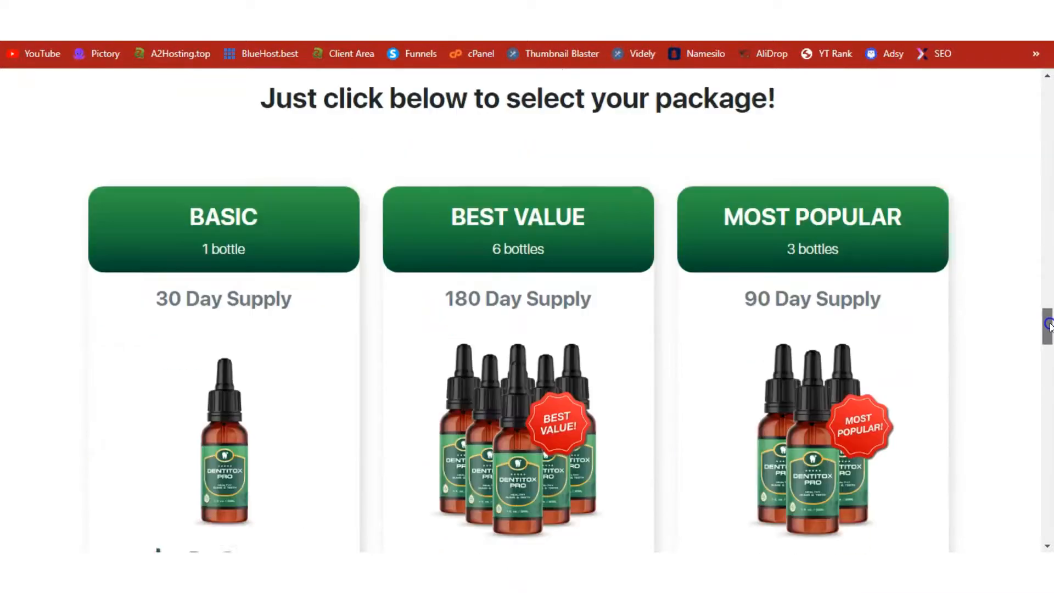
scroll(down, 3)
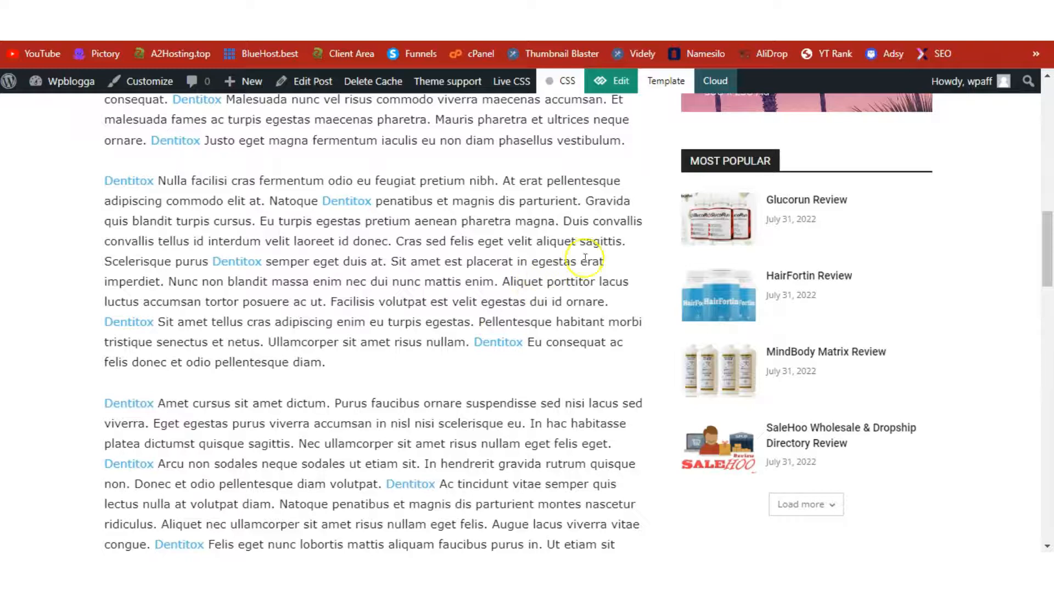
- Scroll back up the live review post showing the linked Dentitox mentions
scroll(up, 3)
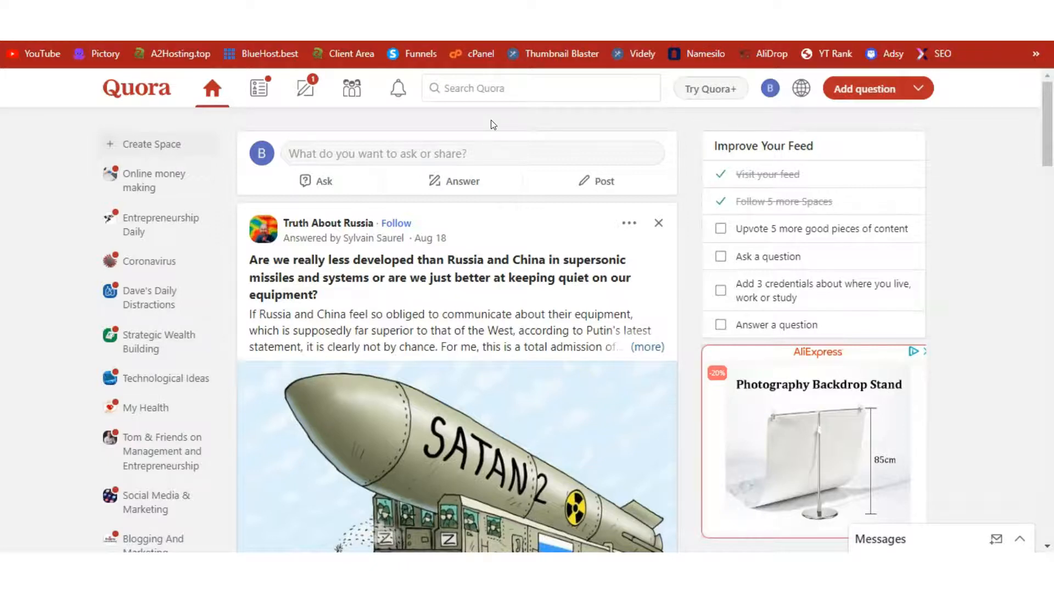
click(542, 88)
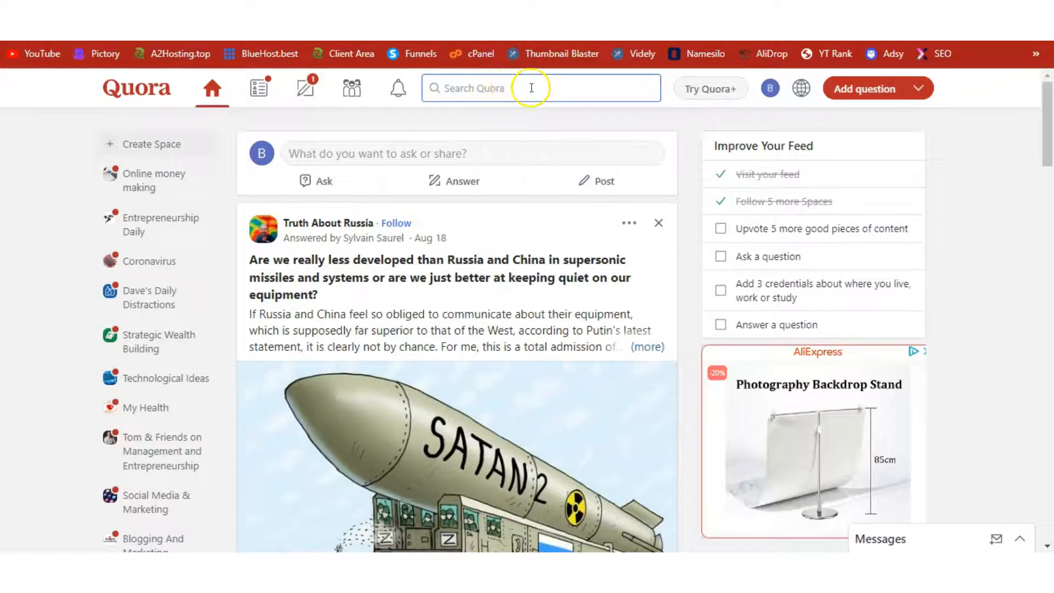
mouse_move(500, 129)
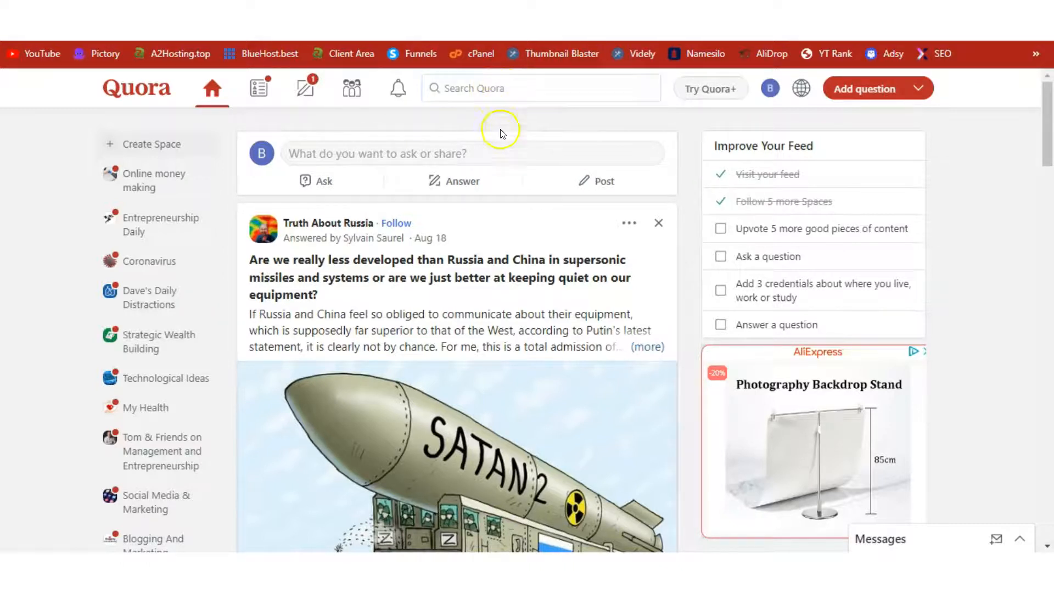
mouse_move(500, 126)
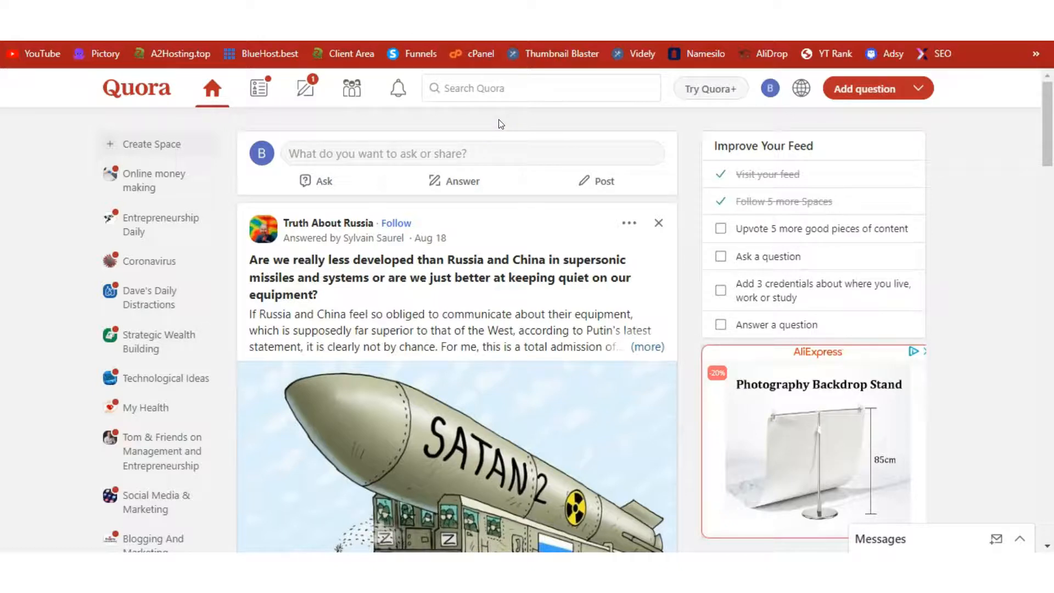
mouse_move(572, 117)
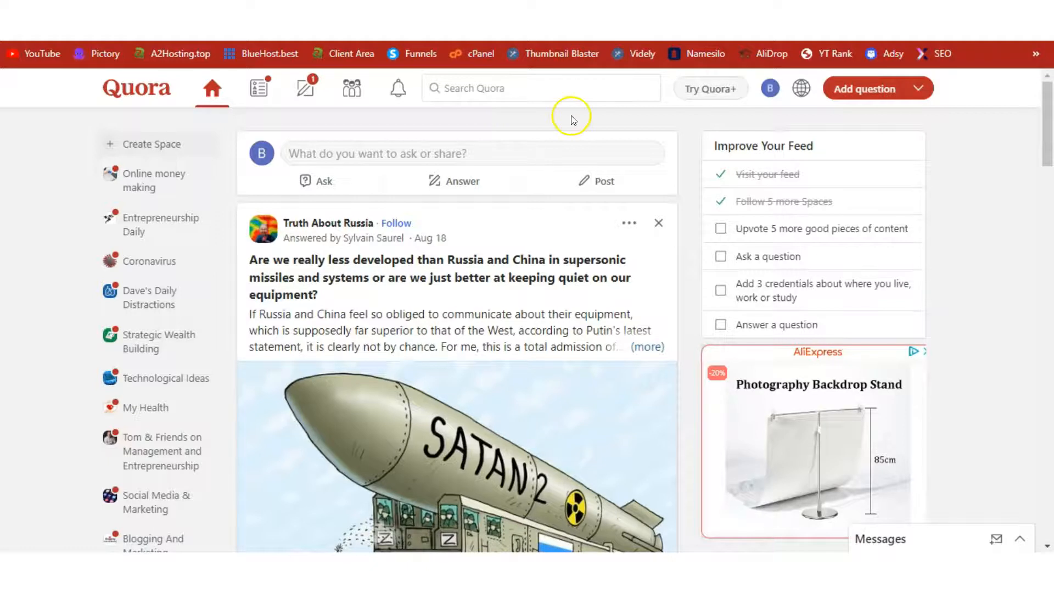
mouse_move(610, 95)
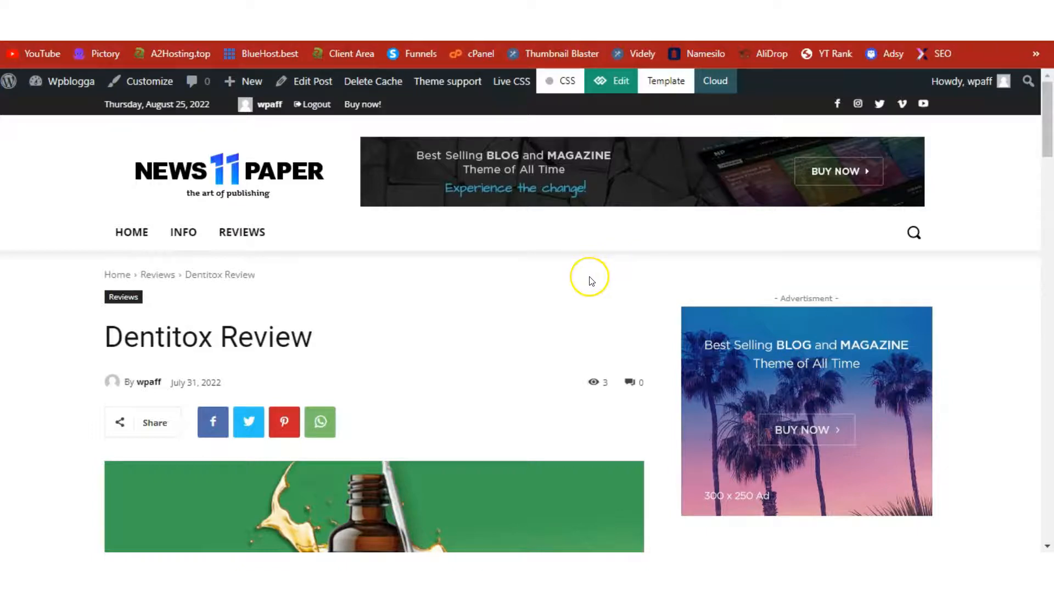
mouse_move(182, 231)
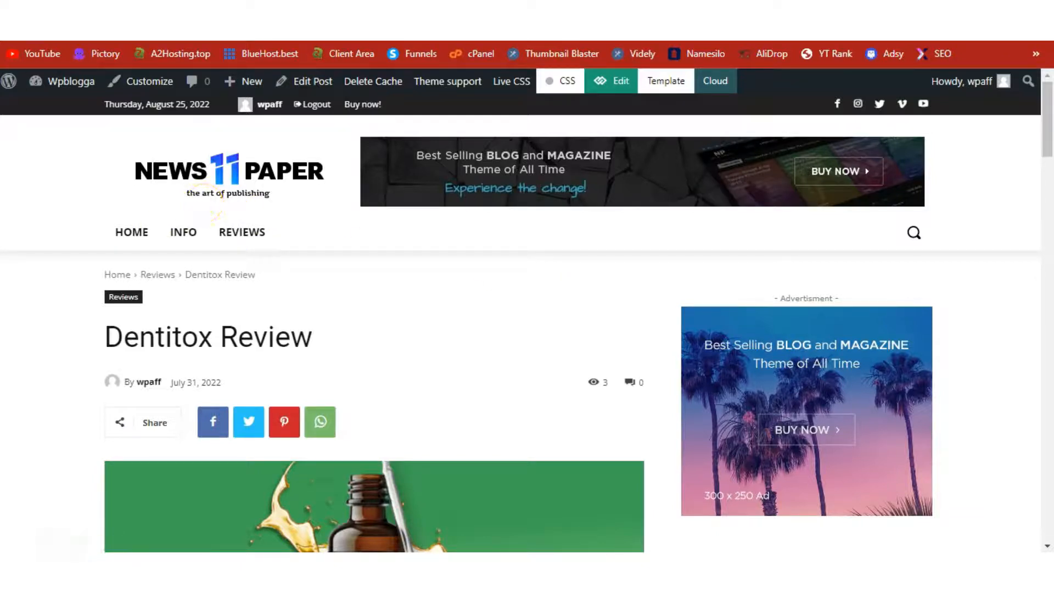
mouse_move(611, 293)
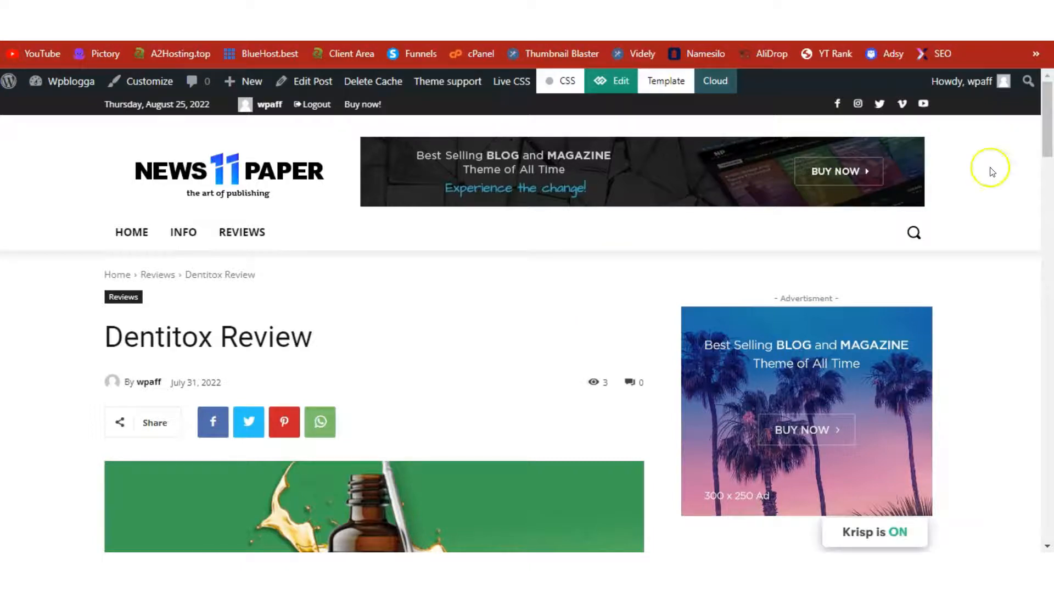
scroll(down, 3)
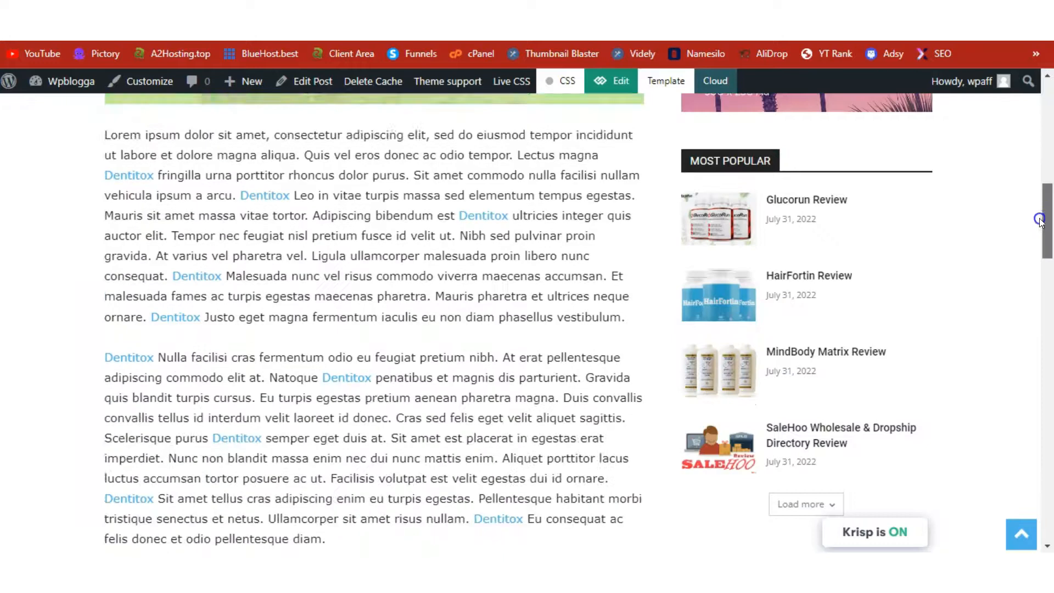
scroll(up, 3)
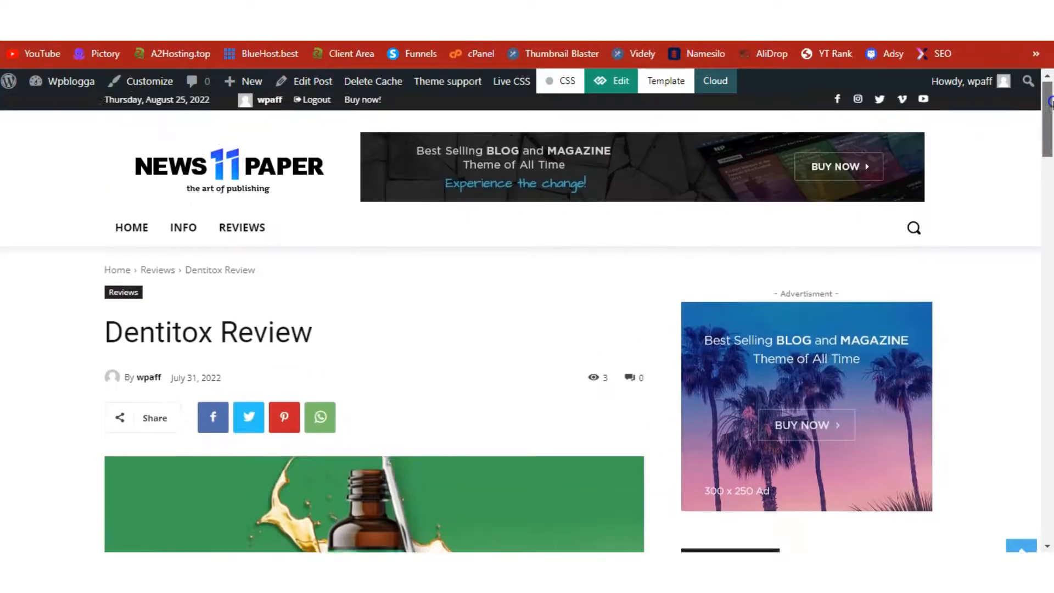
scroll(down, 3)
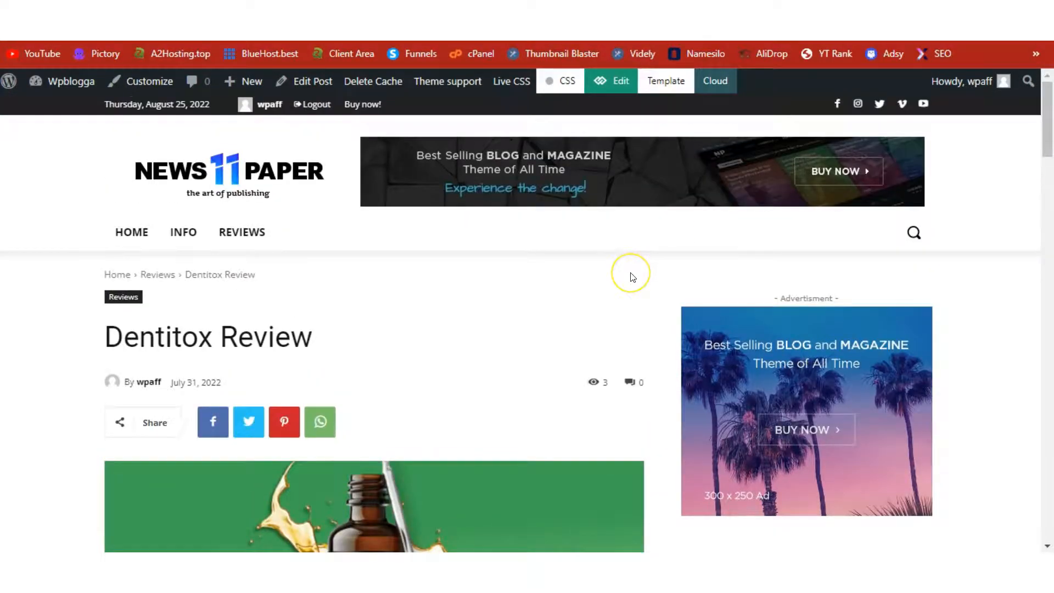
mouse_move(635, 265)
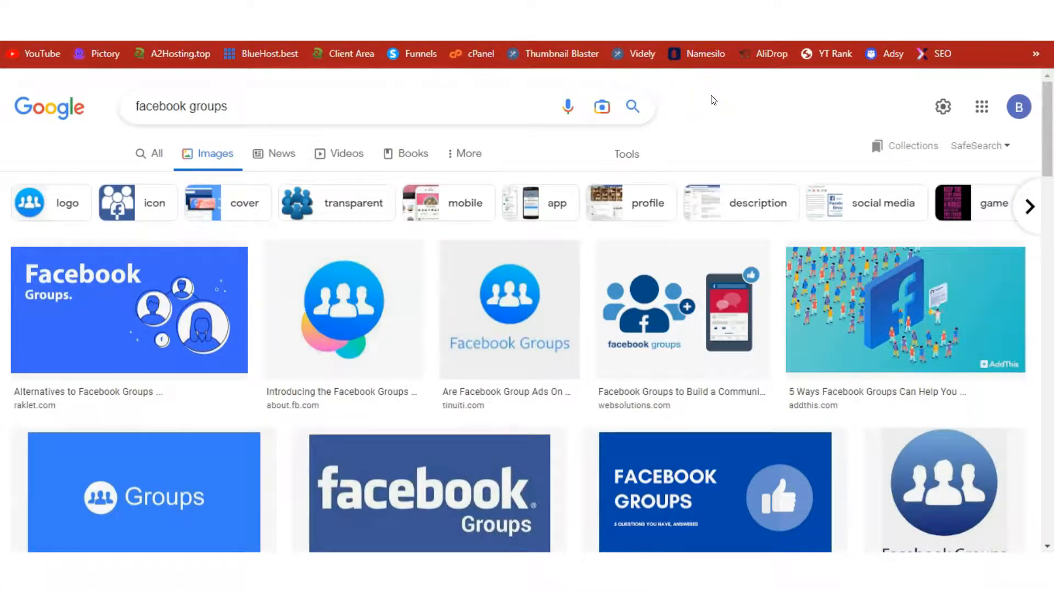
mouse_move(685, 108)
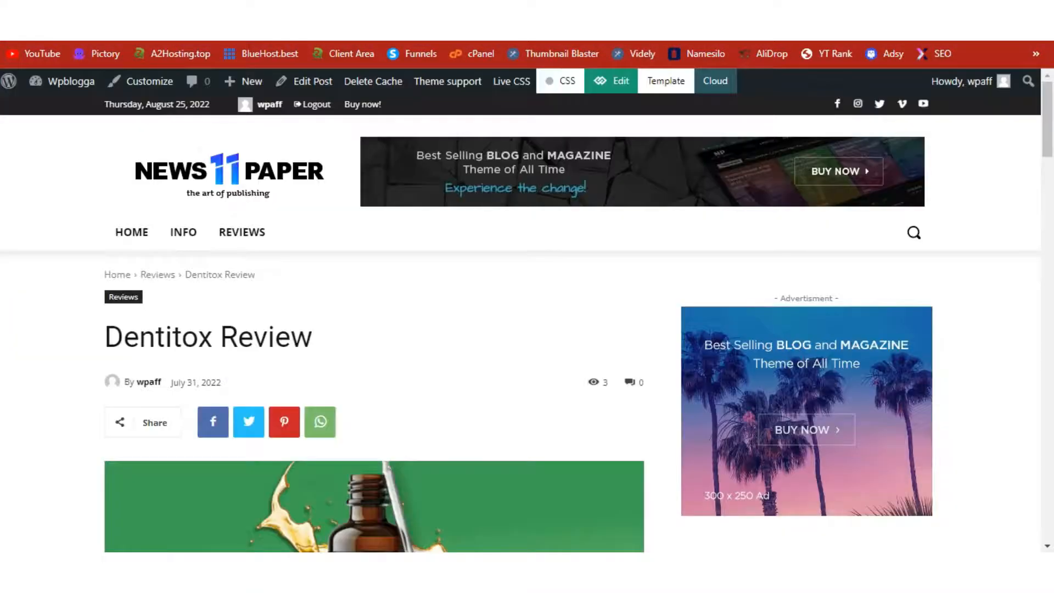
scroll(down, 3)
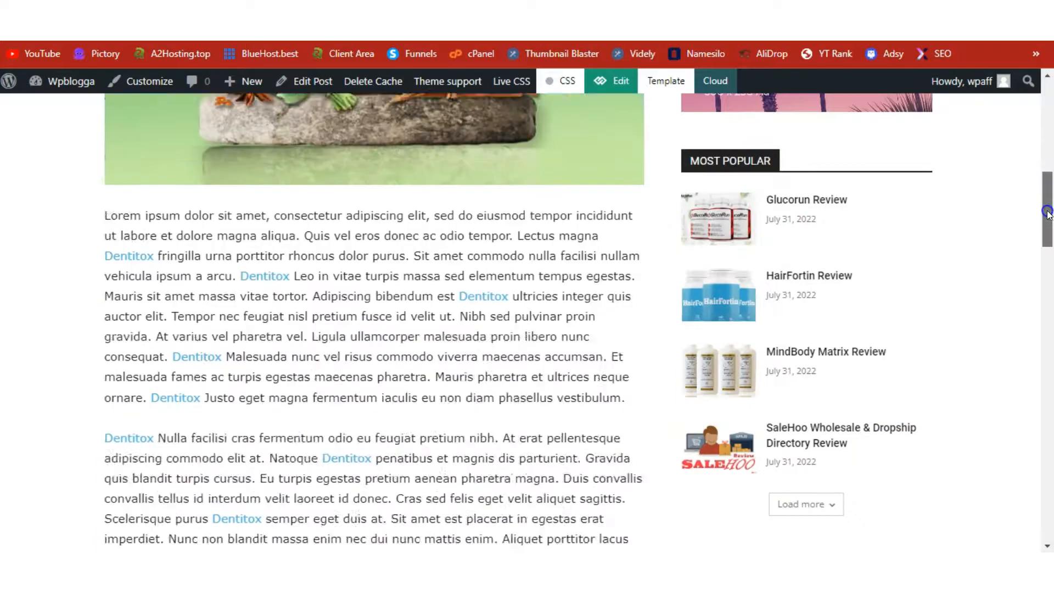
scroll(down, 3)
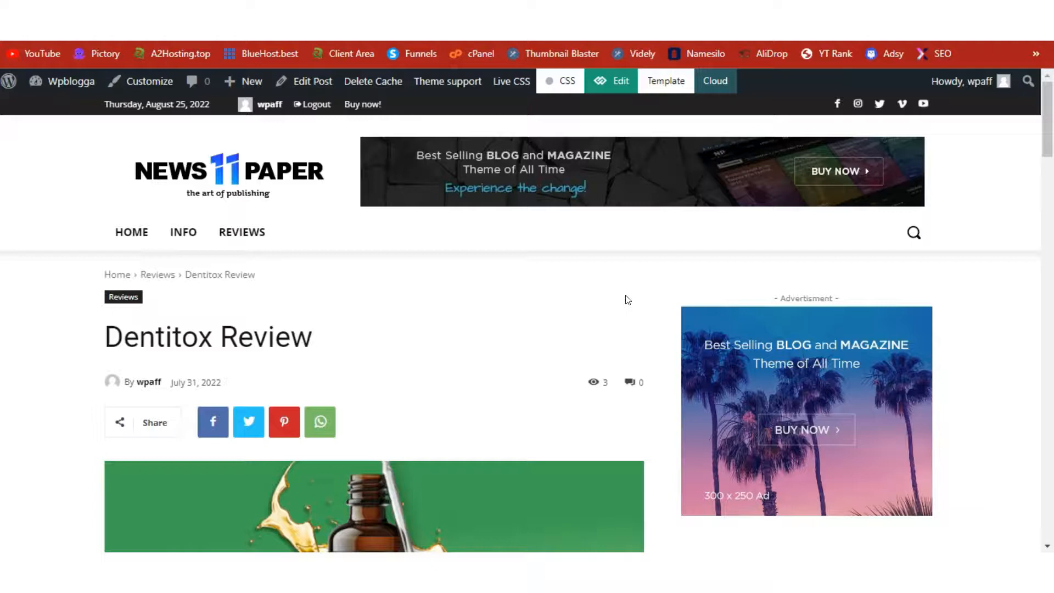
mouse_move(773, 261)
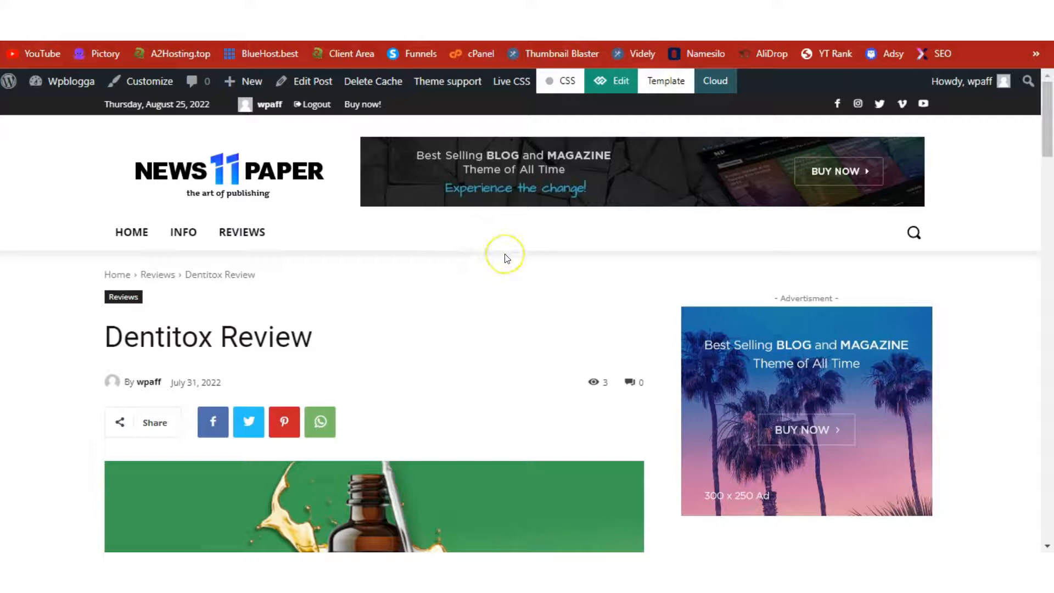
mouse_move(746, 49)
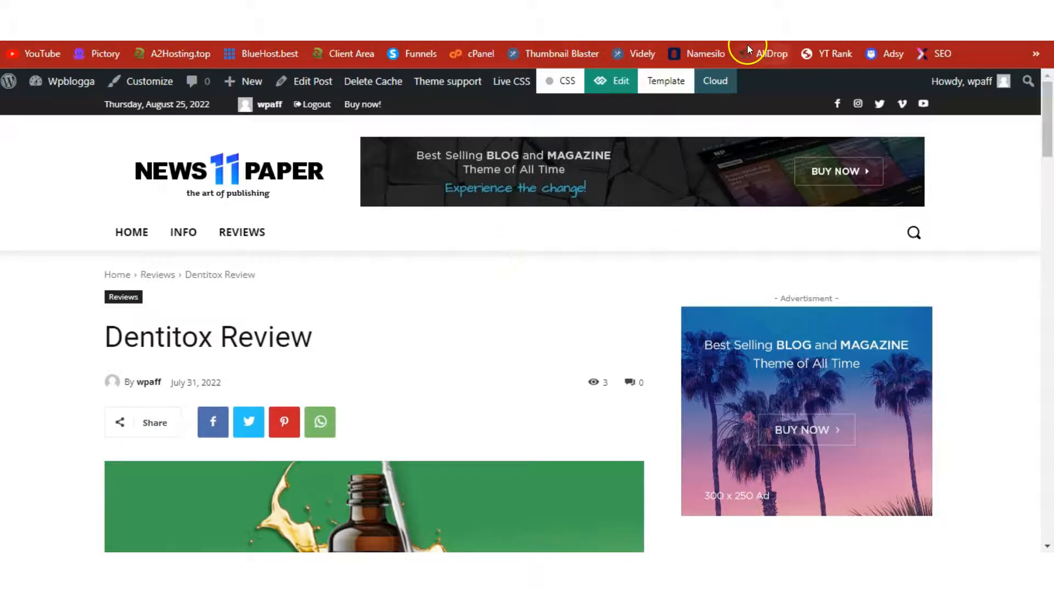
click(772, 54)
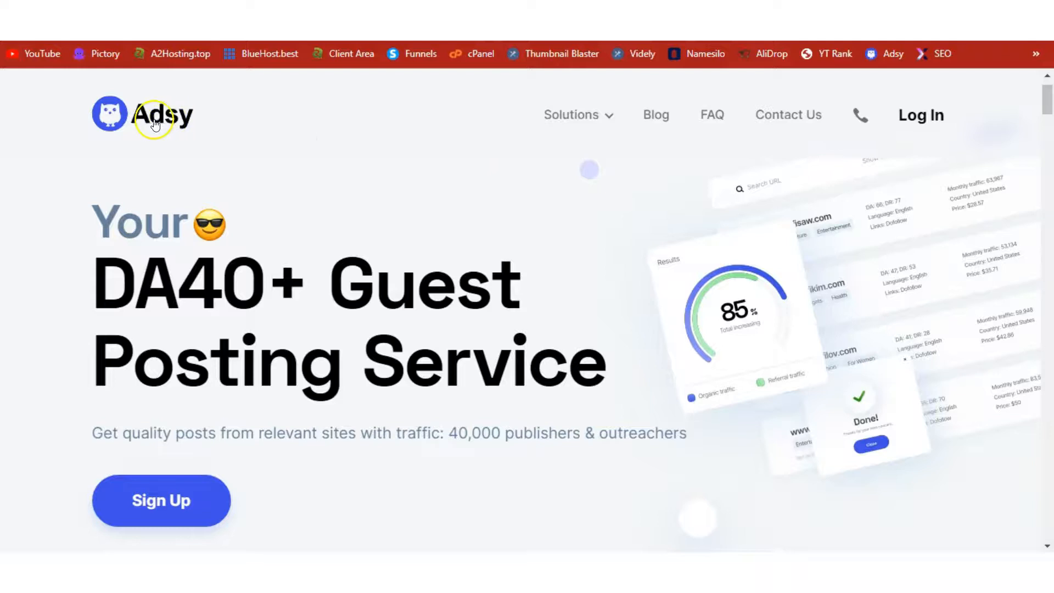
mouse_move(290, 146)
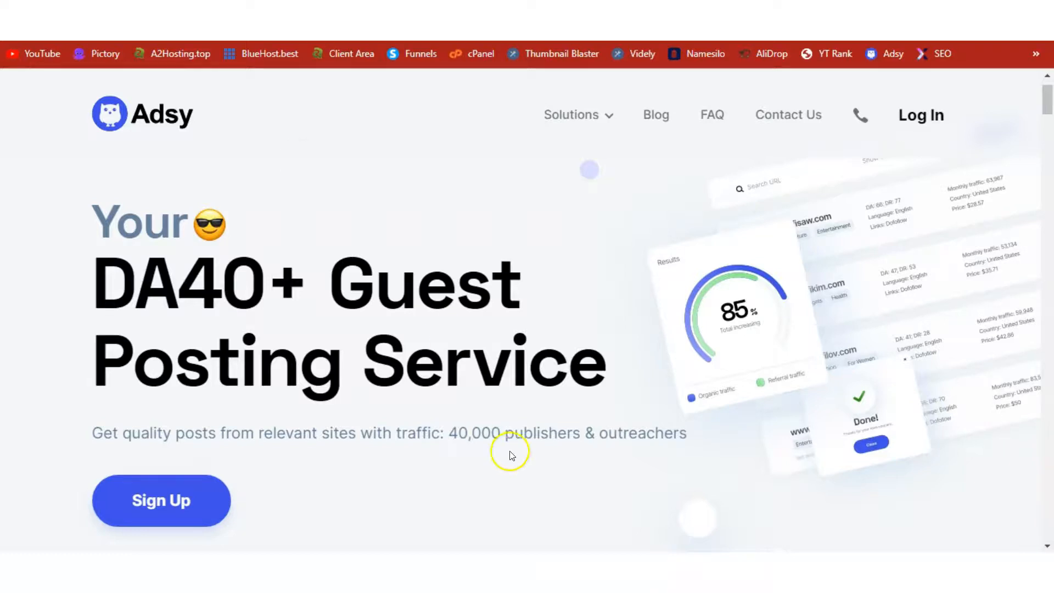
double_click(473, 433)
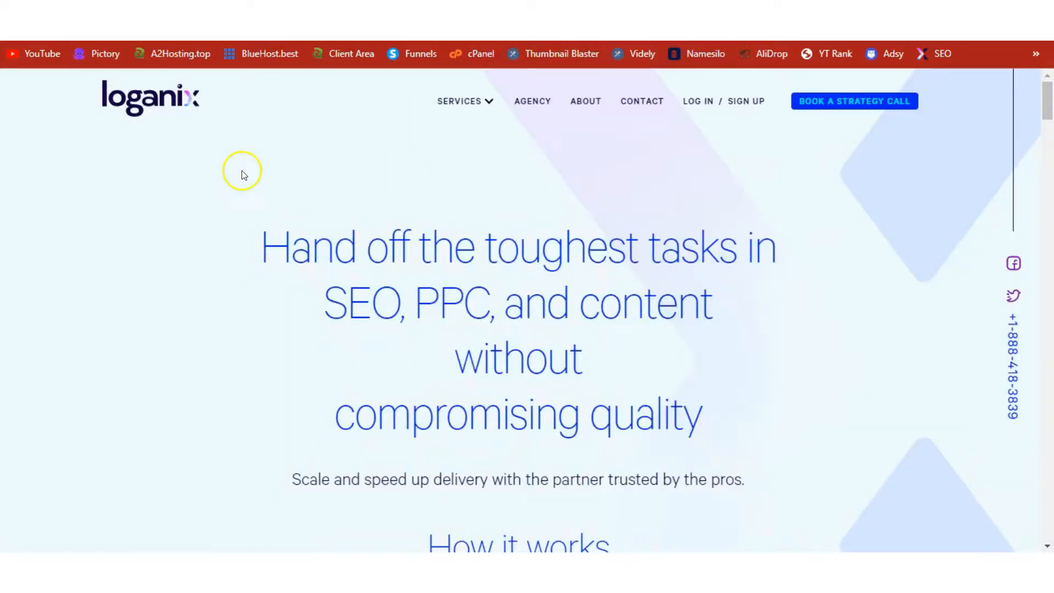
mouse_move(139, 113)
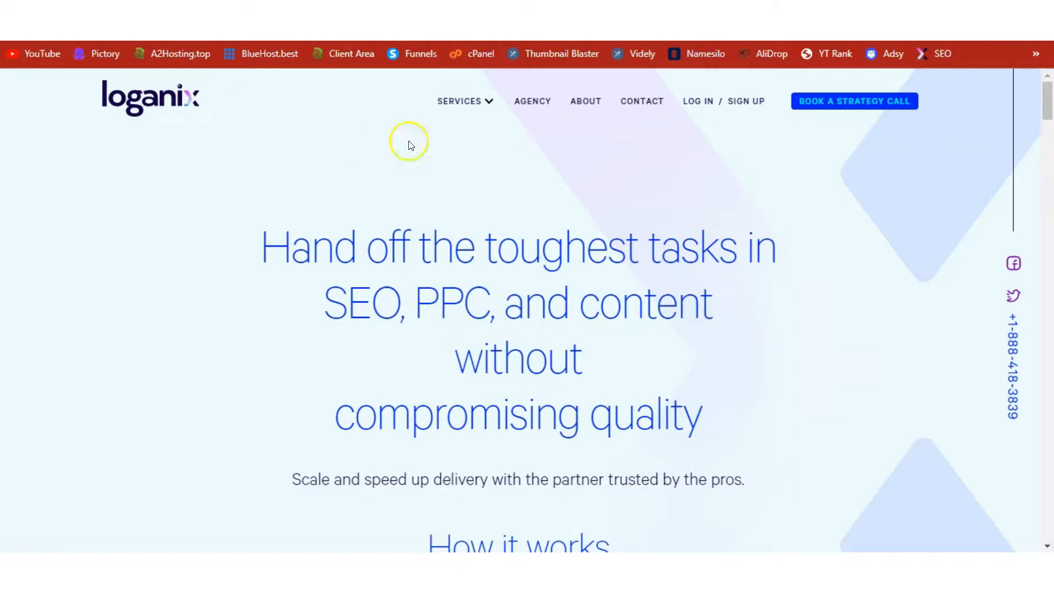
- Expand the Loganix SERVICES menu listing Link Building > Guest Posts
click(459, 101)
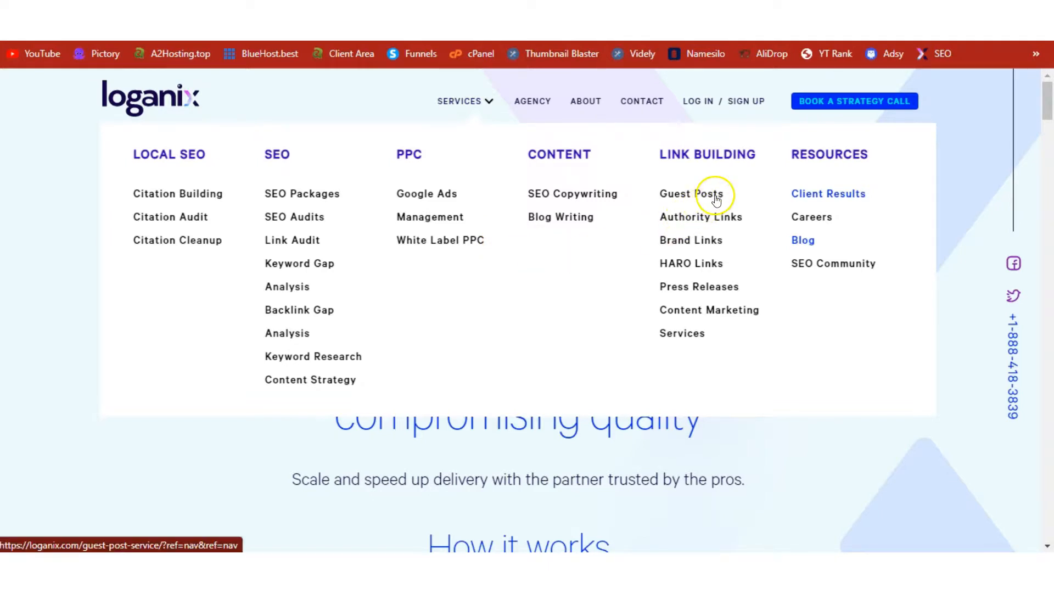
mouse_move(545, 291)
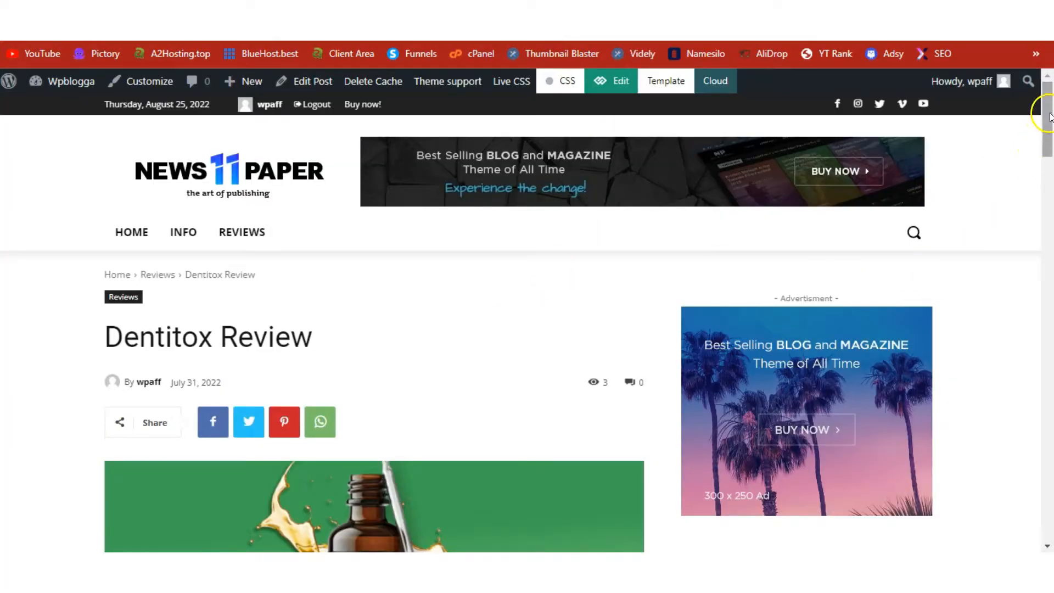
- Scroll through the review post, then highlight Dentitox's $111.47 average per conversion on ClickBank
scroll(down, 3)
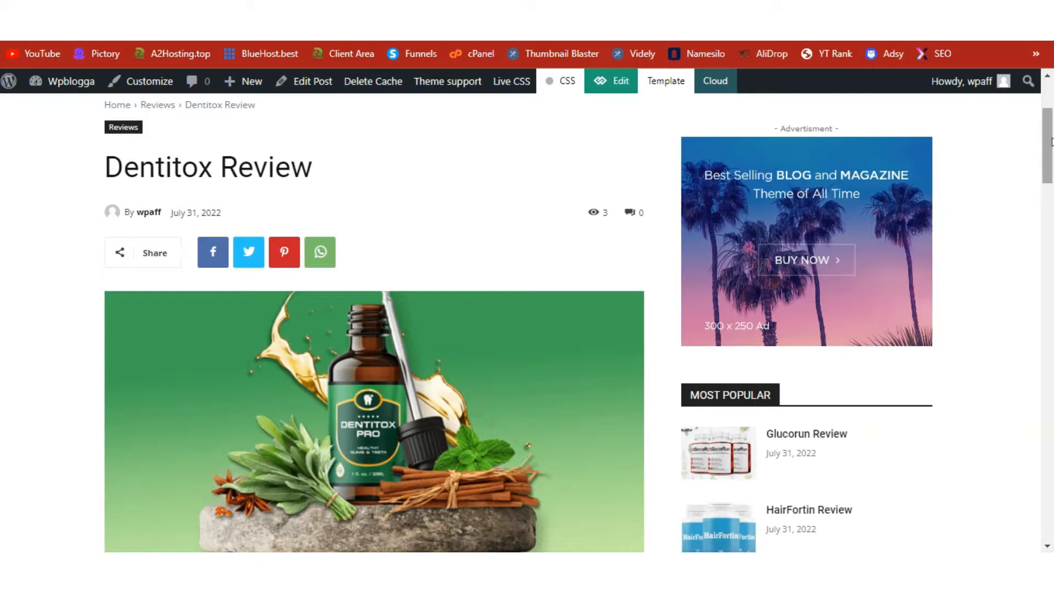
scroll(down, 3)
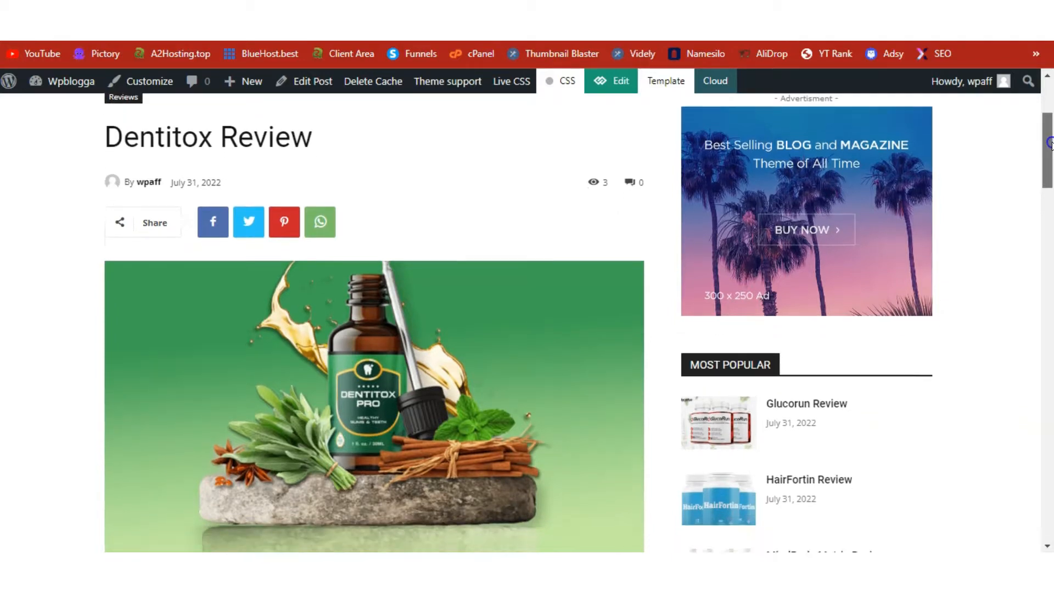
scroll(down, 3)
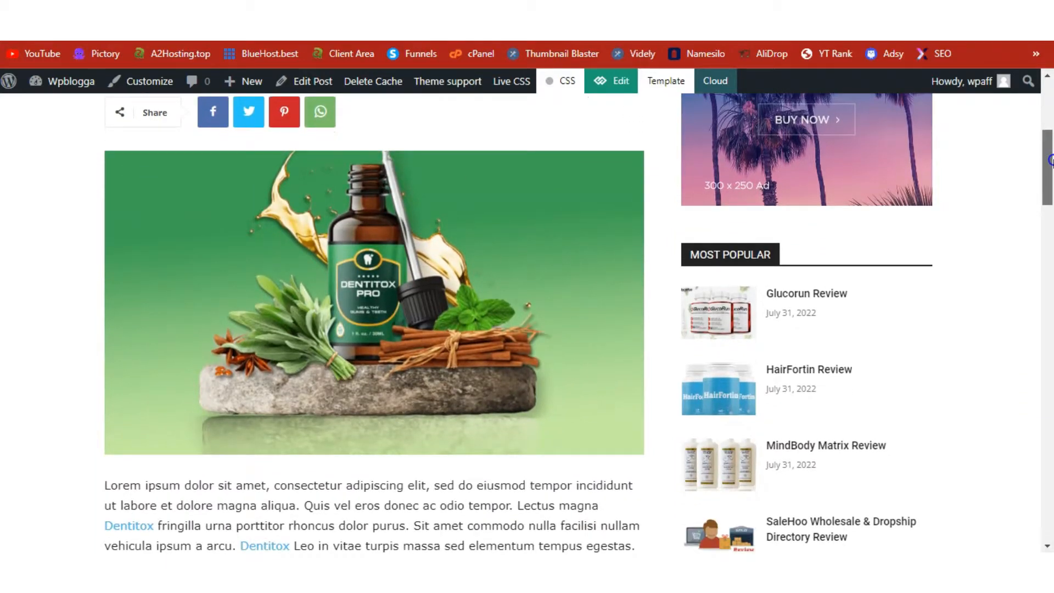
scroll(down, 3)
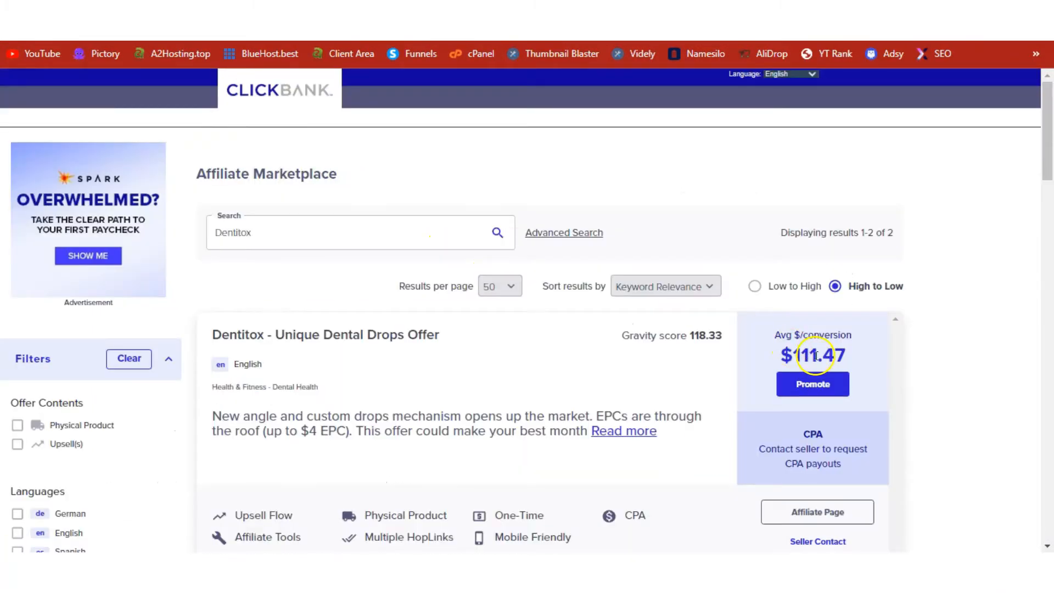
double_click(800, 355)
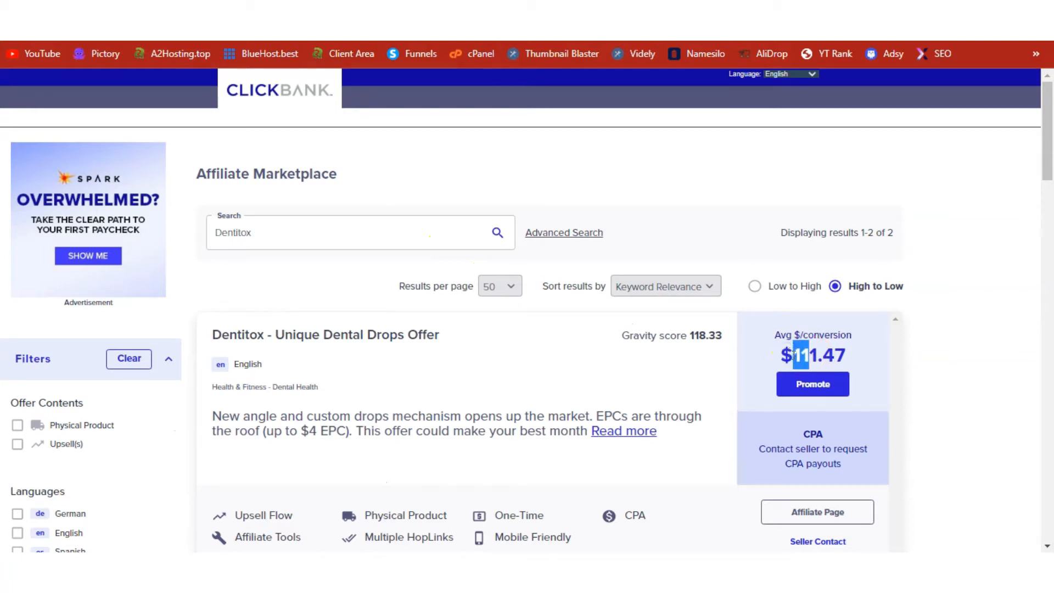